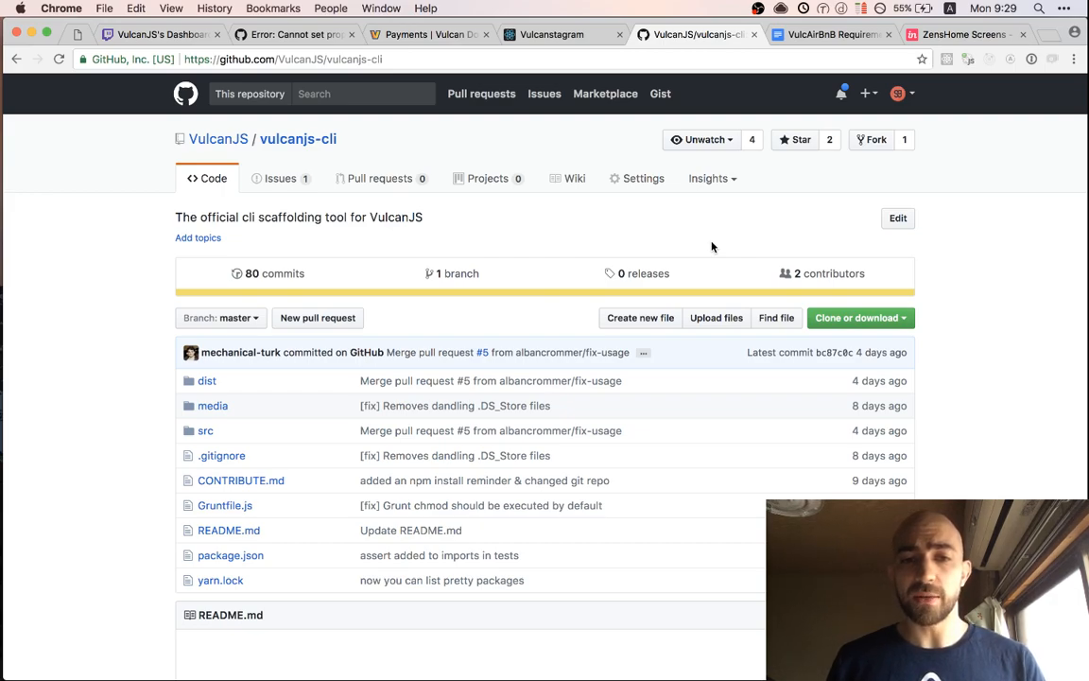
mouse_move(662, 258)
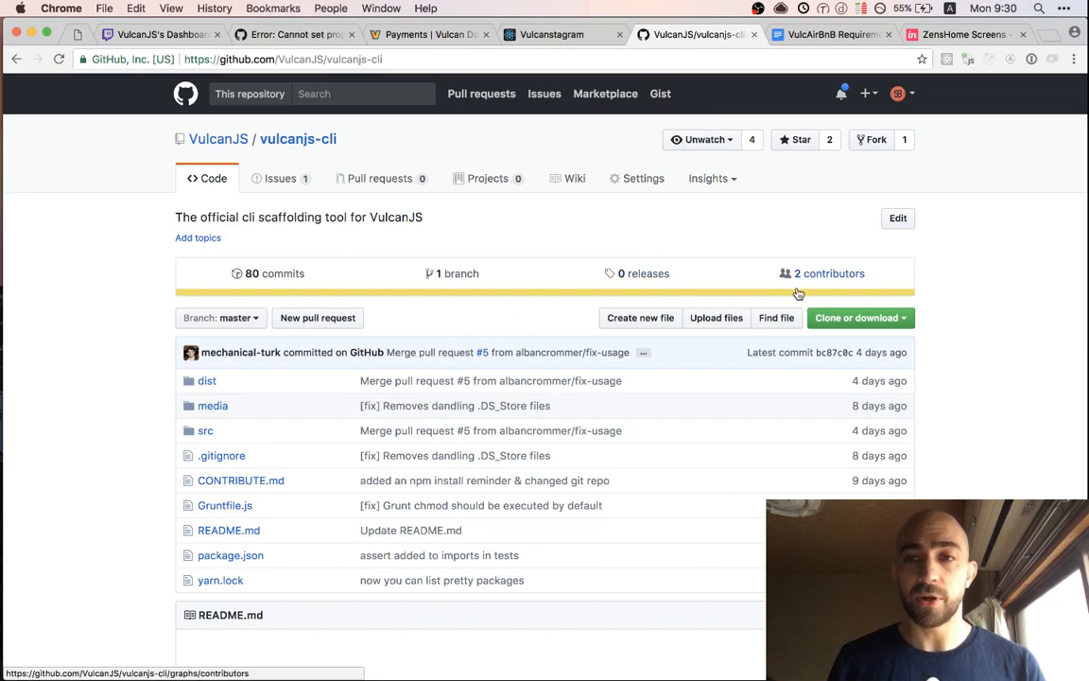
Review the vulcanjs-cli contributors, then read the README background and install commands
click(830, 272)
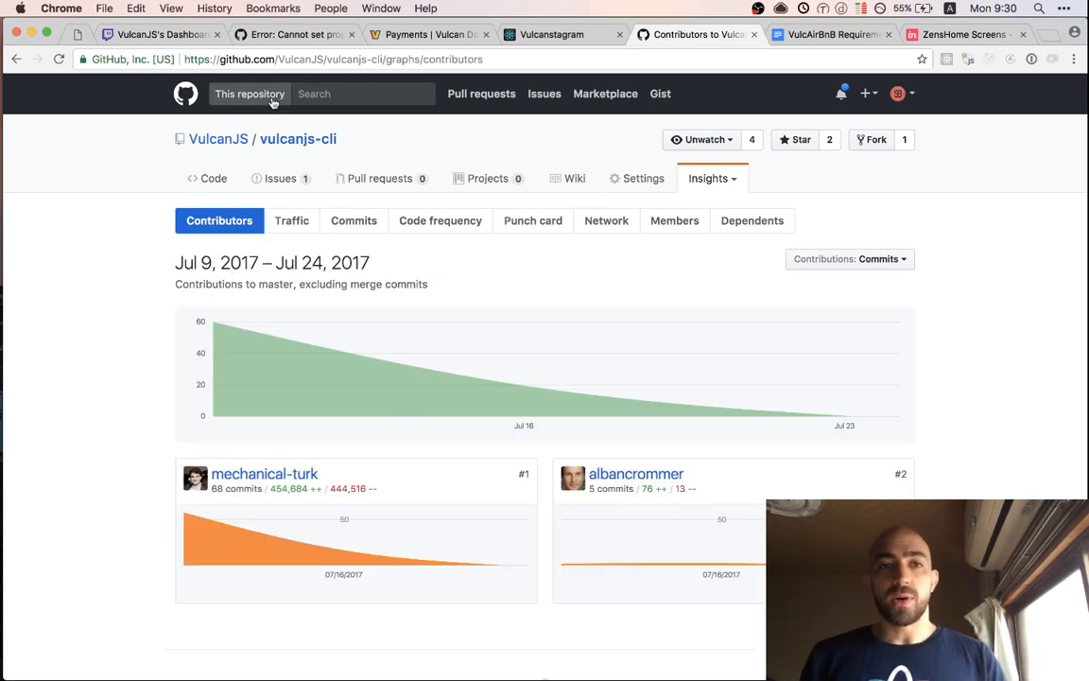
mouse_move(299, 139)
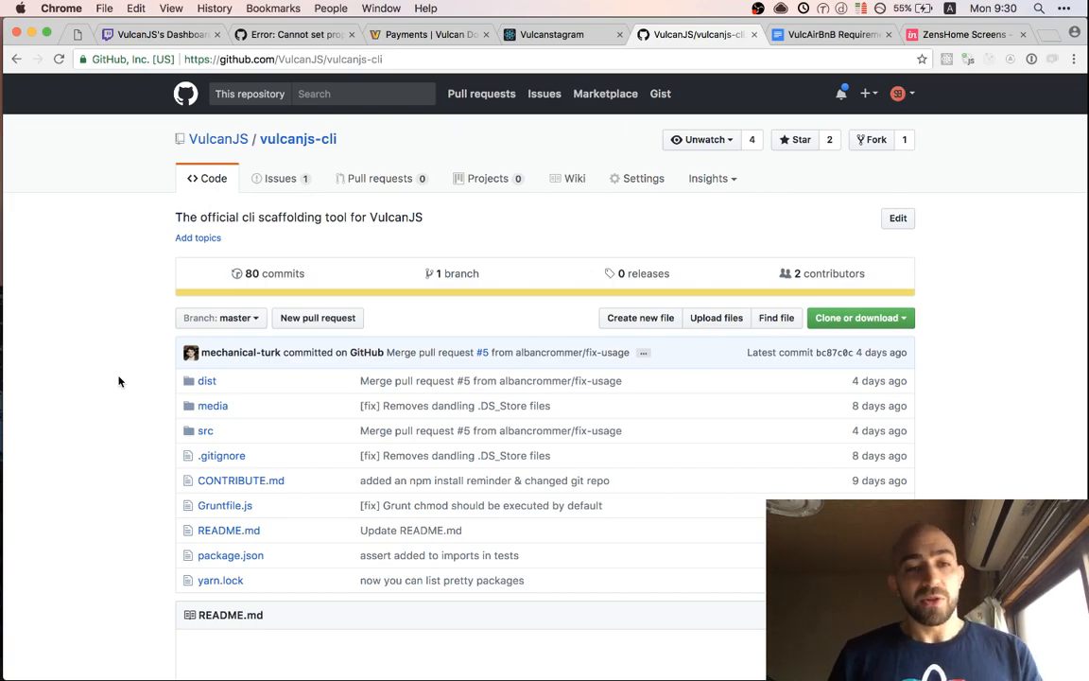
scroll(down, 3)
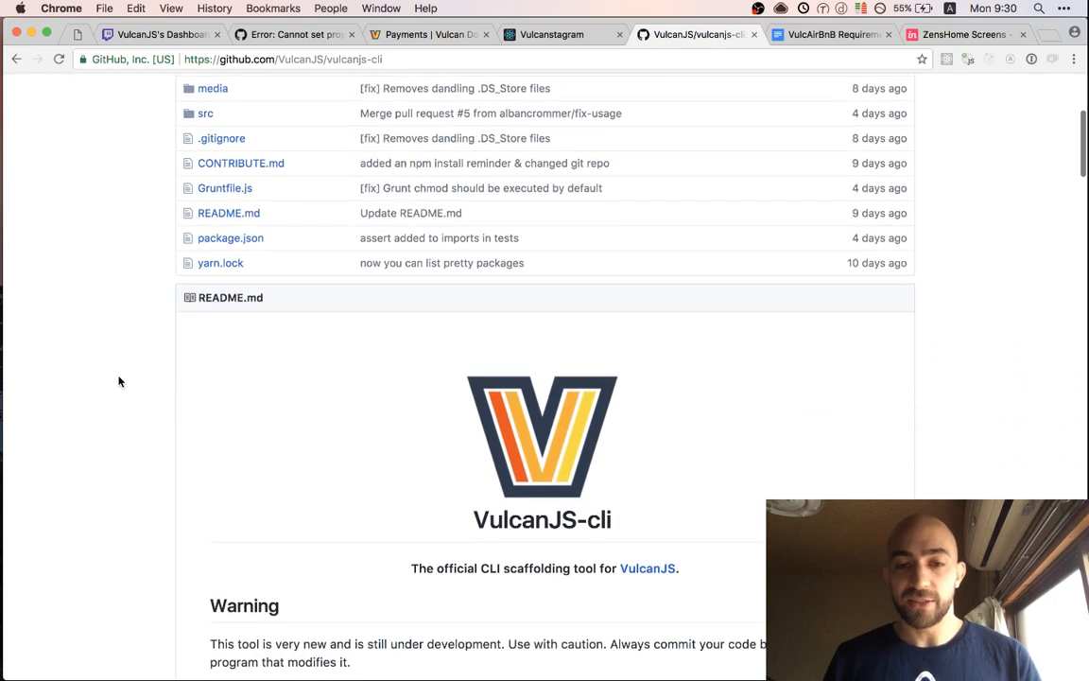
scroll(down, 3)
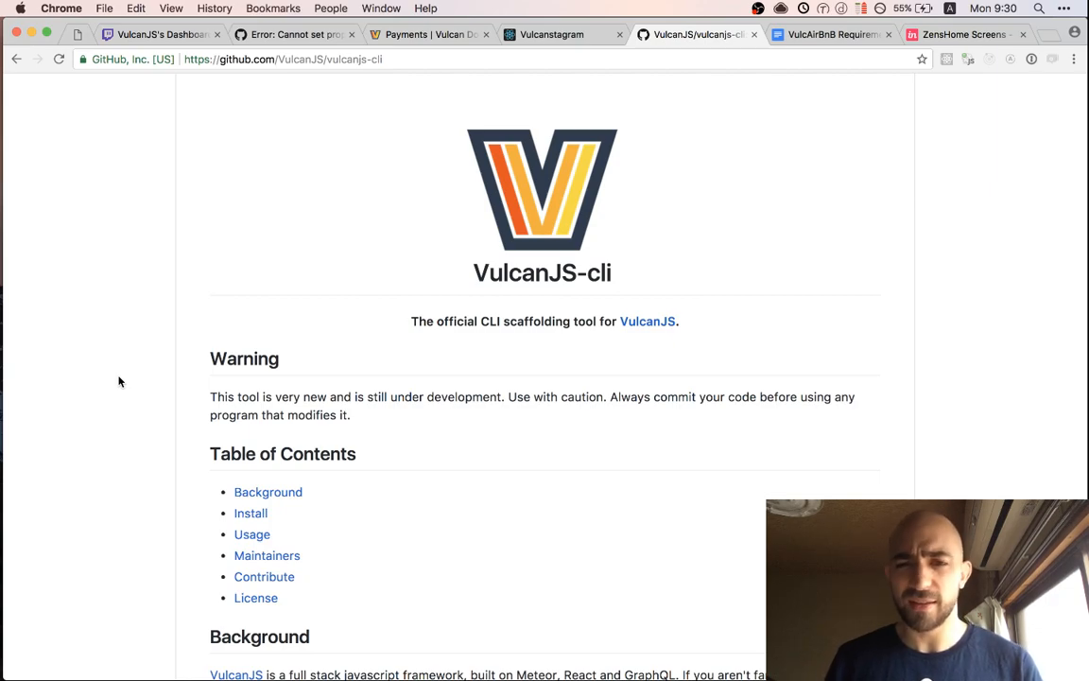
scroll(down, 3)
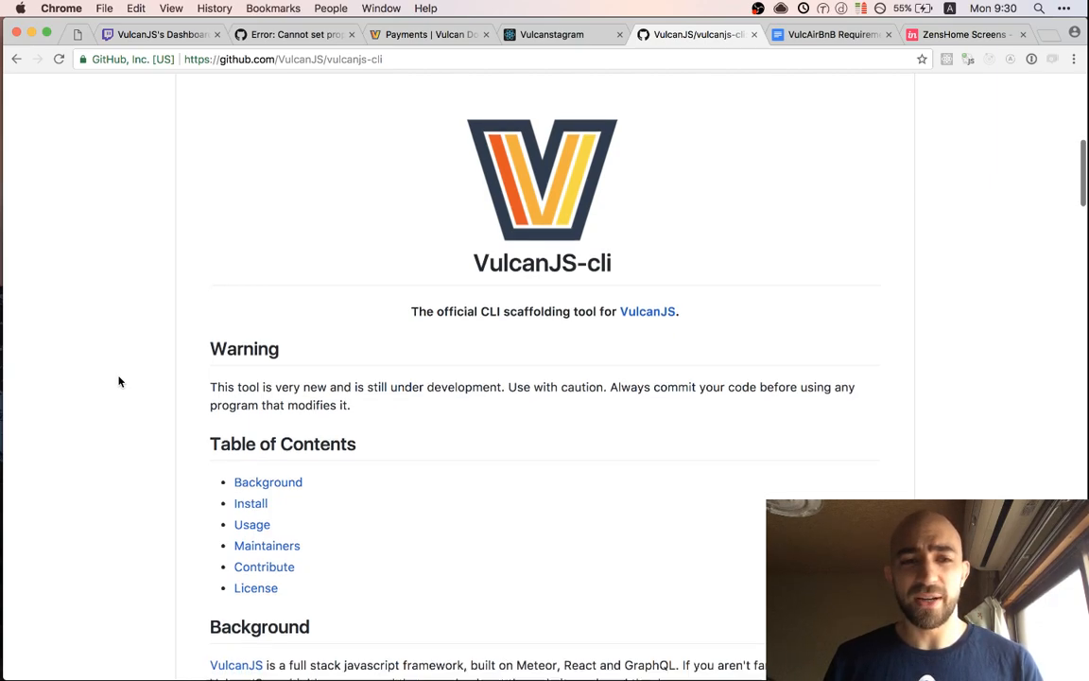
scroll(down, 3)
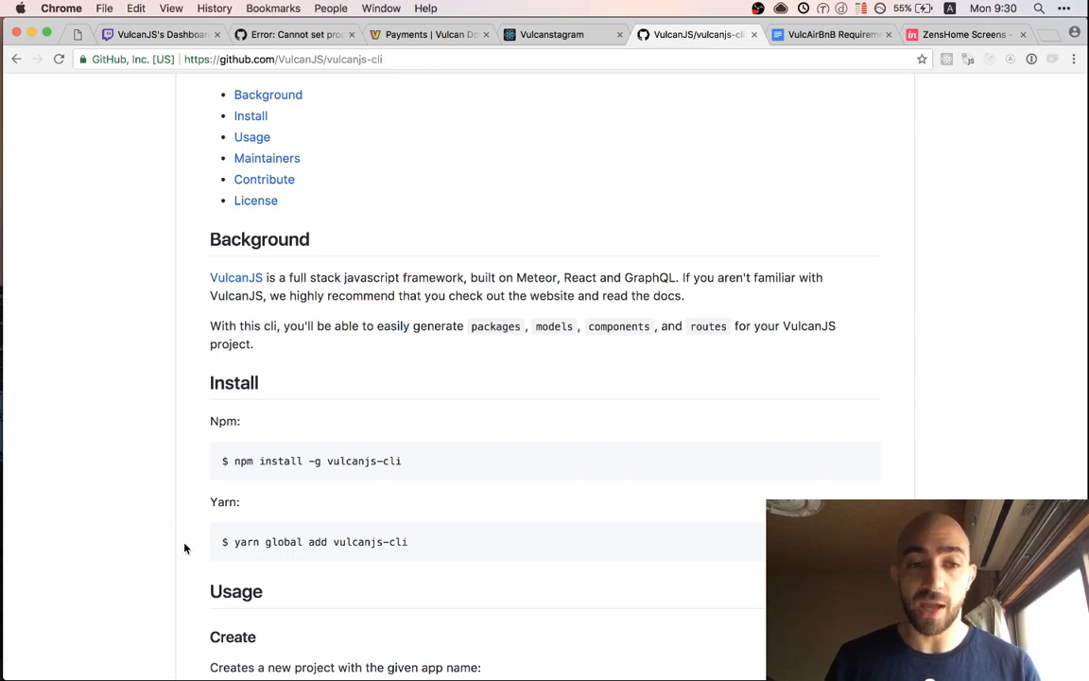
Continue the README to the Usage > Create command, noting the myApp project example
scroll(down, 3)
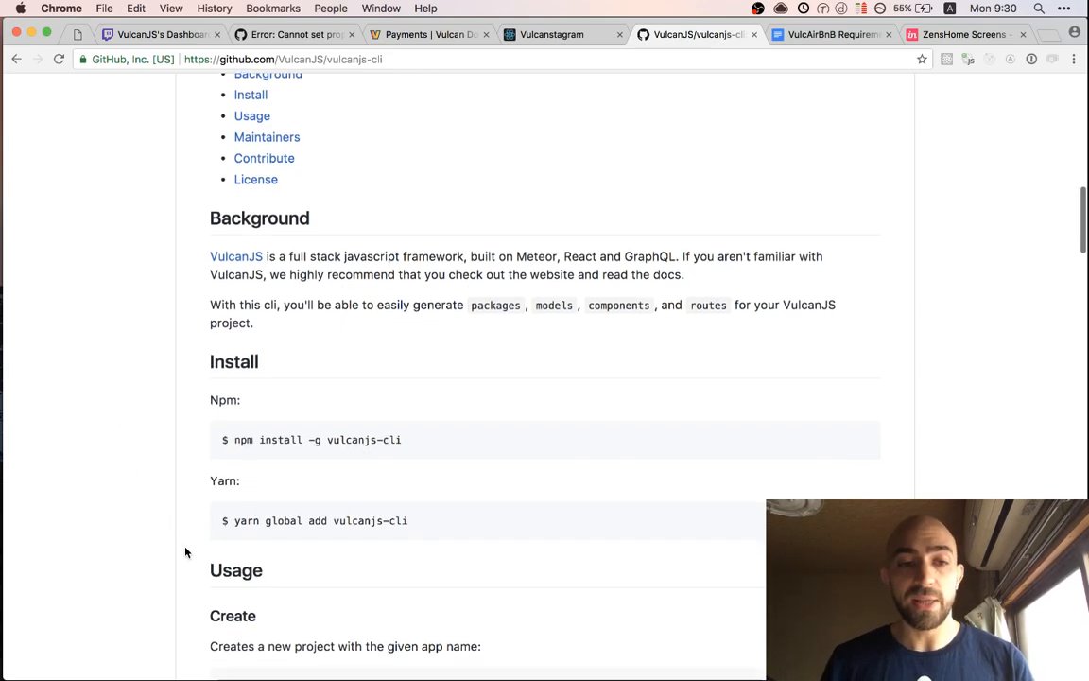
scroll(down, 3)
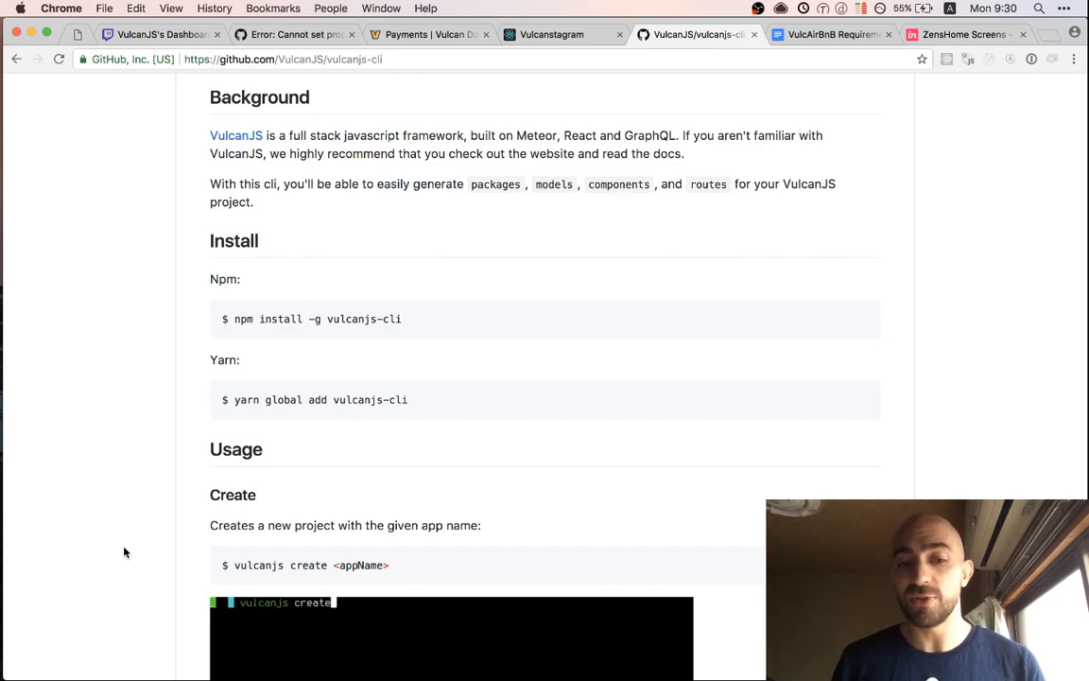
text(myApp)
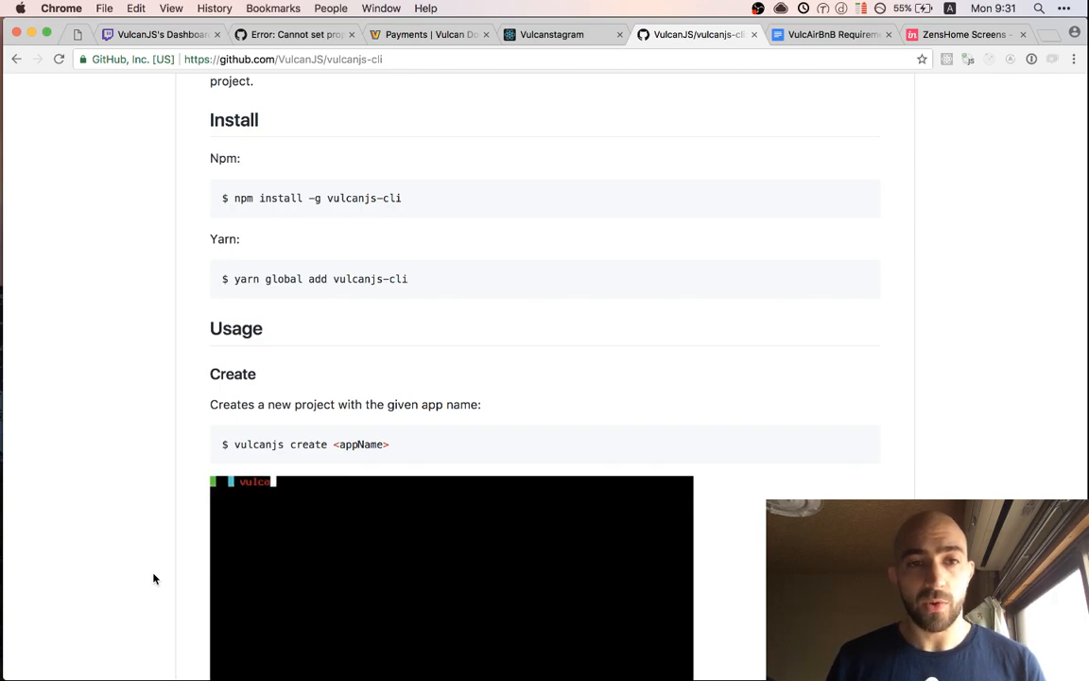
scroll(down, 3)
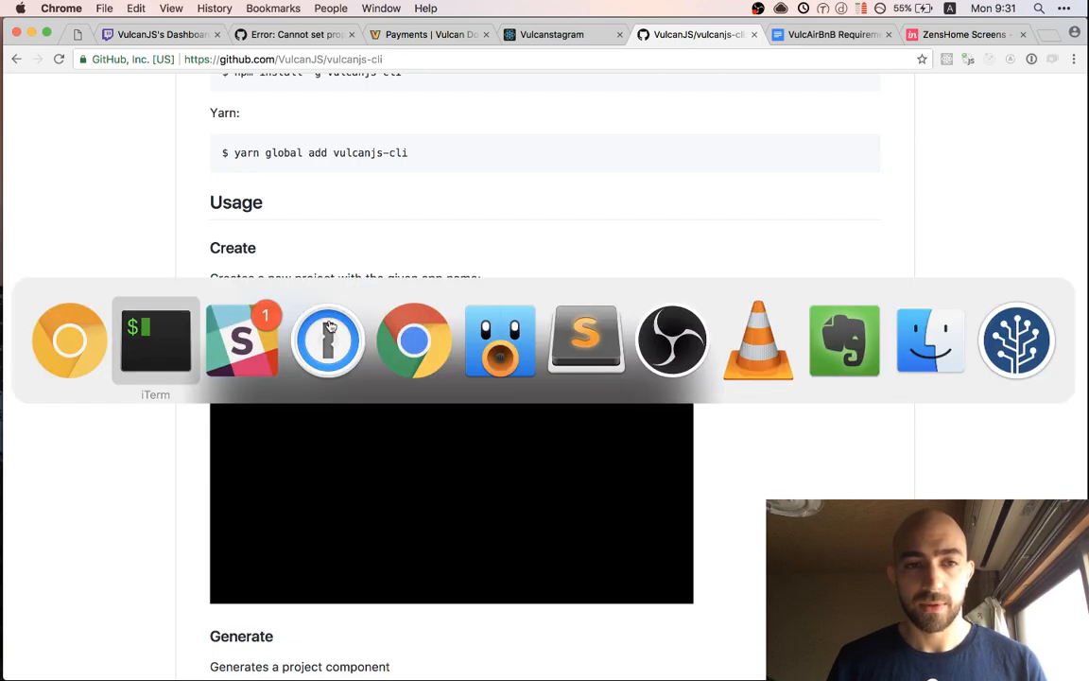
Run `vulcanjs create zensroom` in the terminal and accept the default app name prompt
click(155, 341)
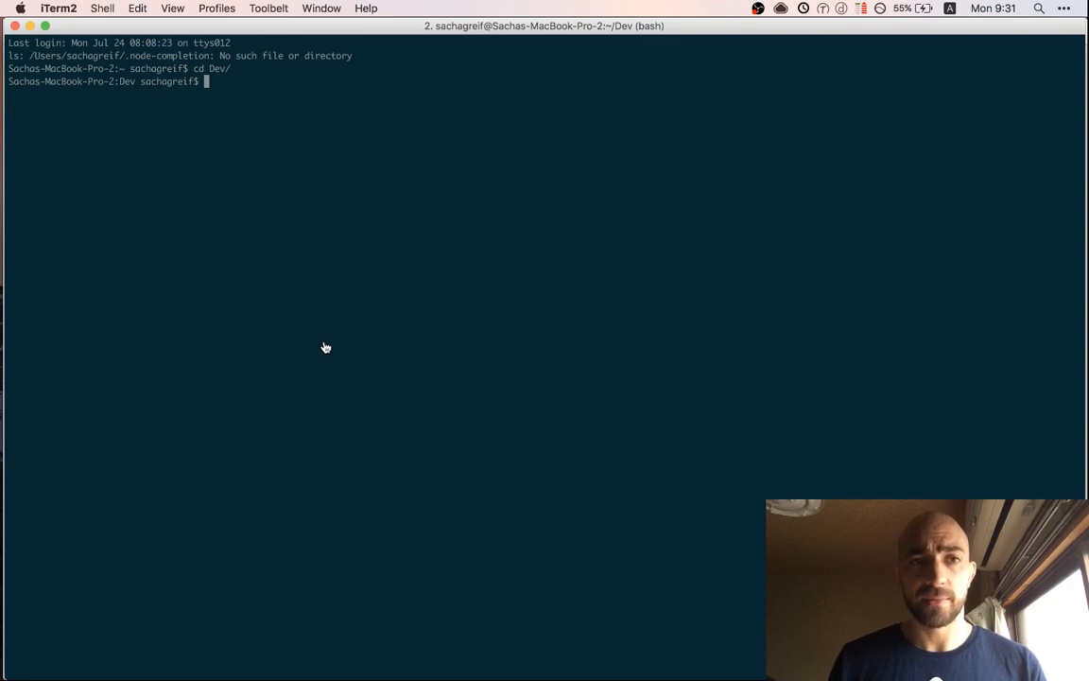
text(vulcanjs create)
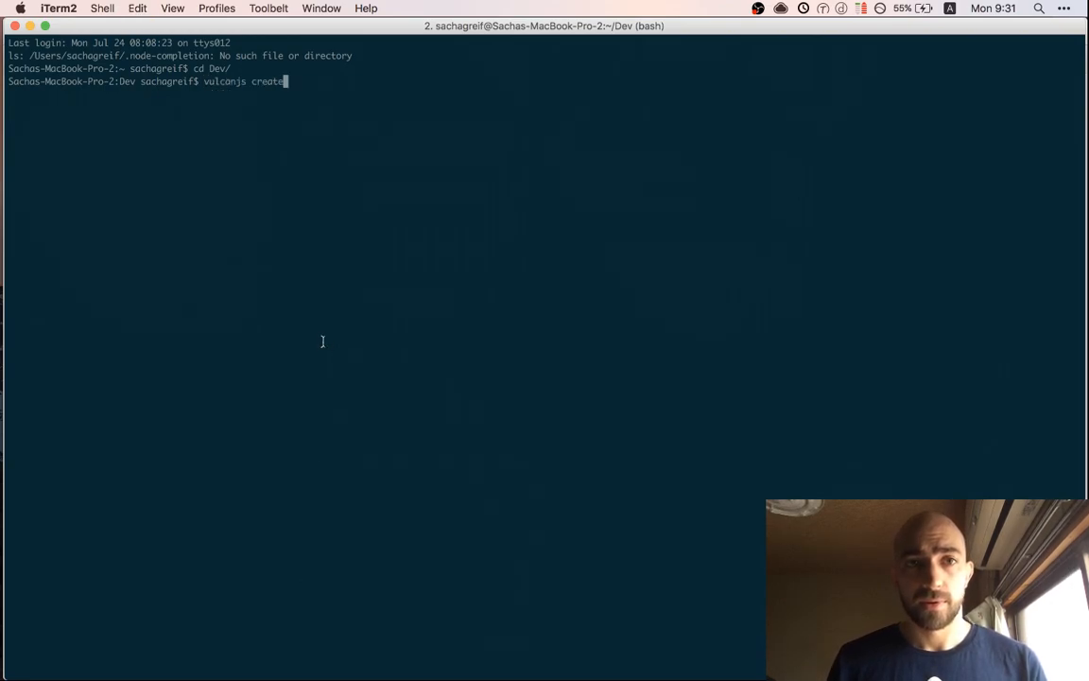
text(zen)
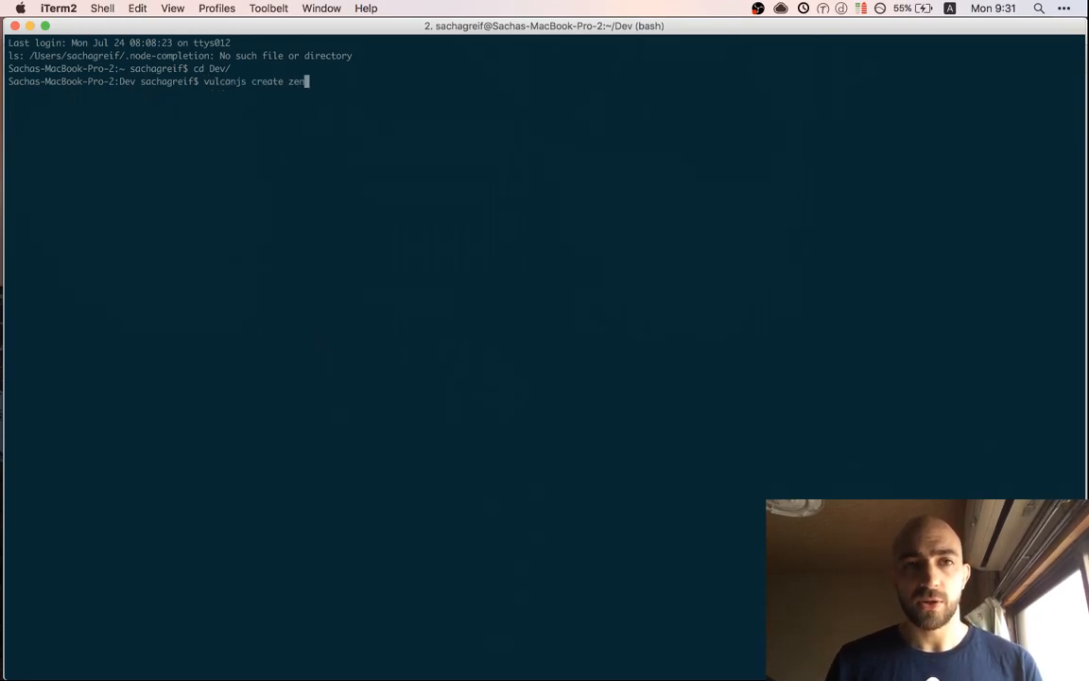
text(s)
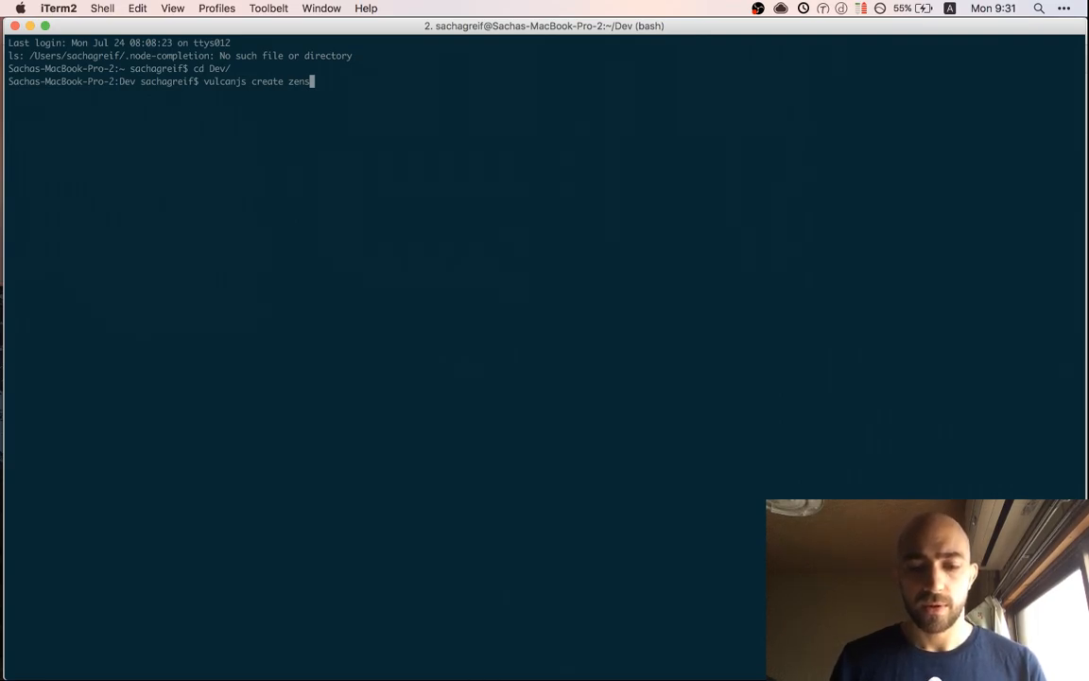
text(room)
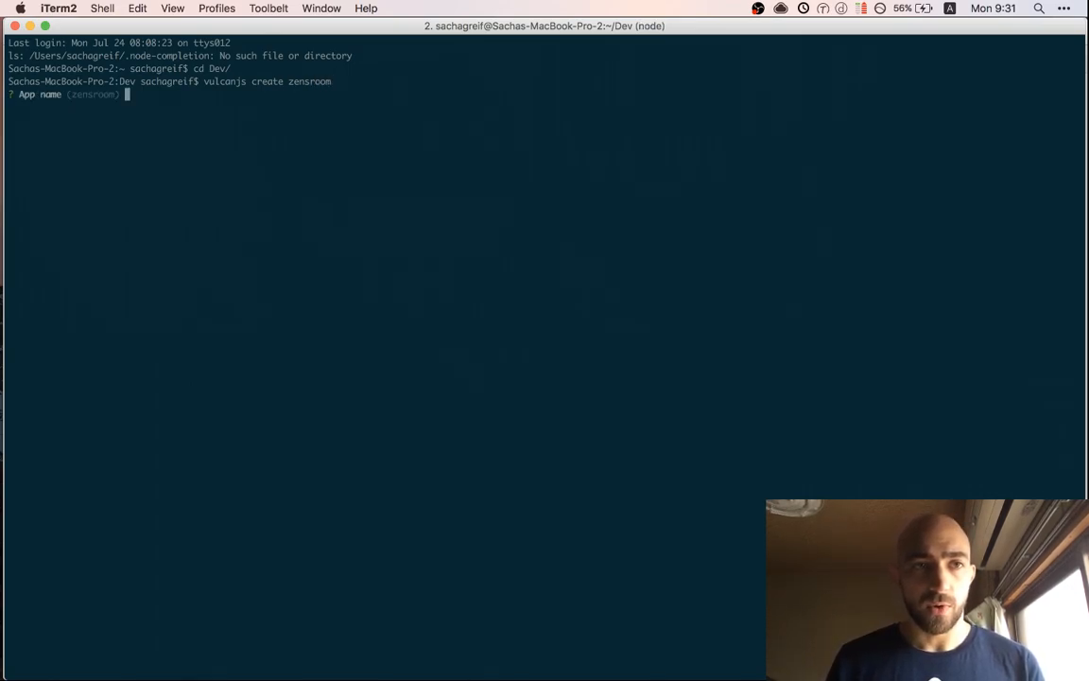
key(enter)
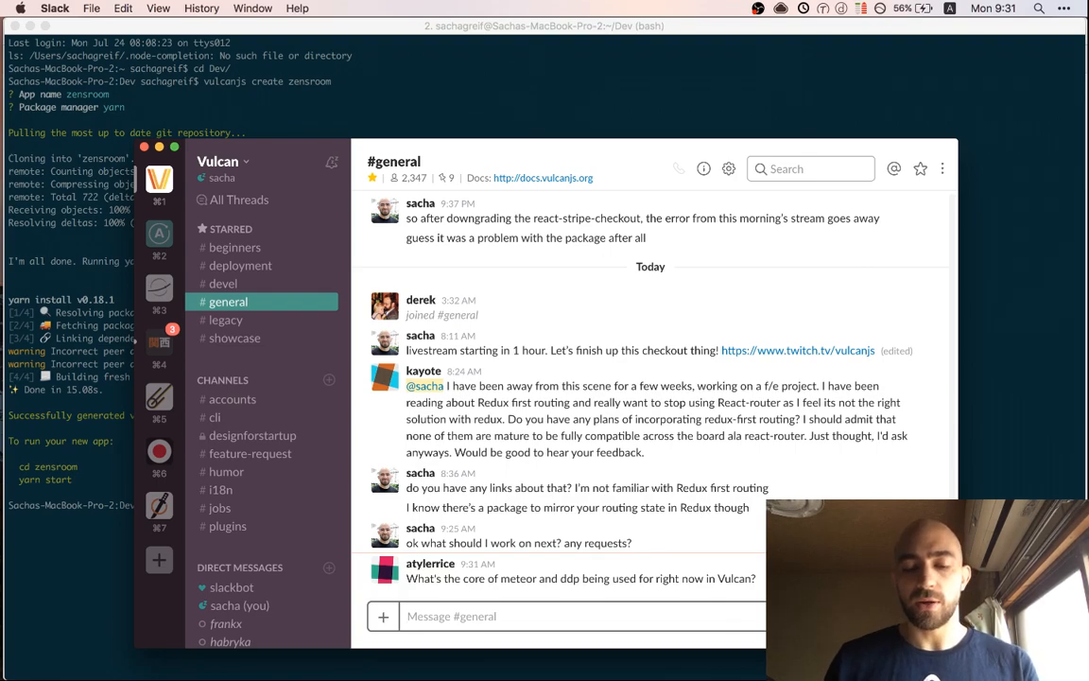
text(only user acc)
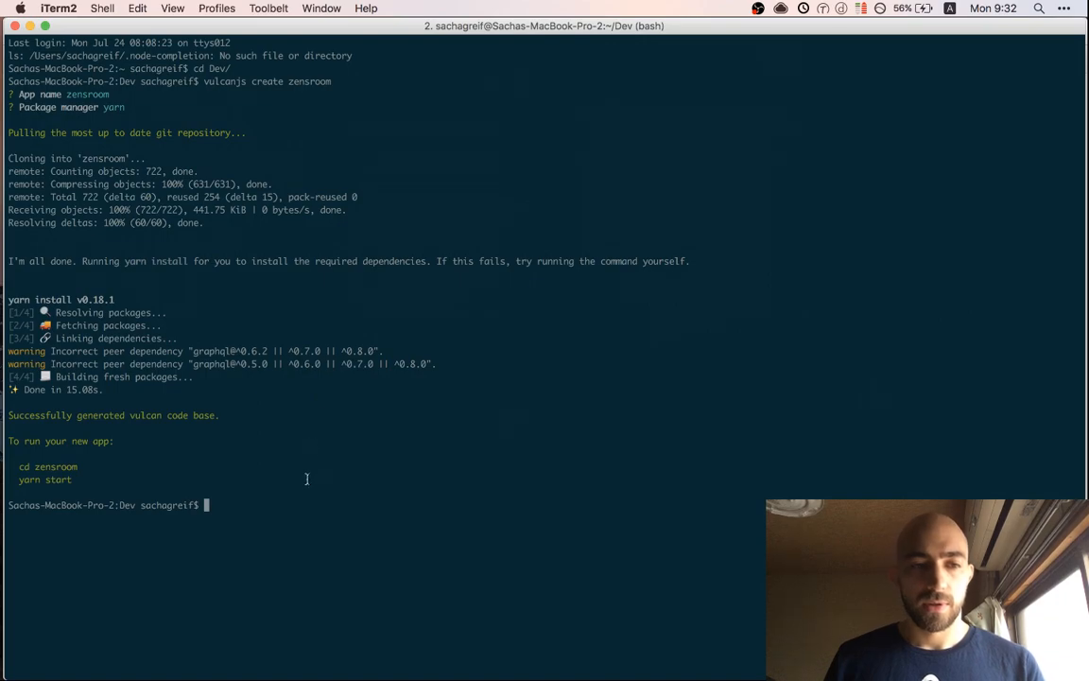
Enter the zensroom folder, start the app with `yarn start`, and open the DDP - Meteor result
text(cd zens)
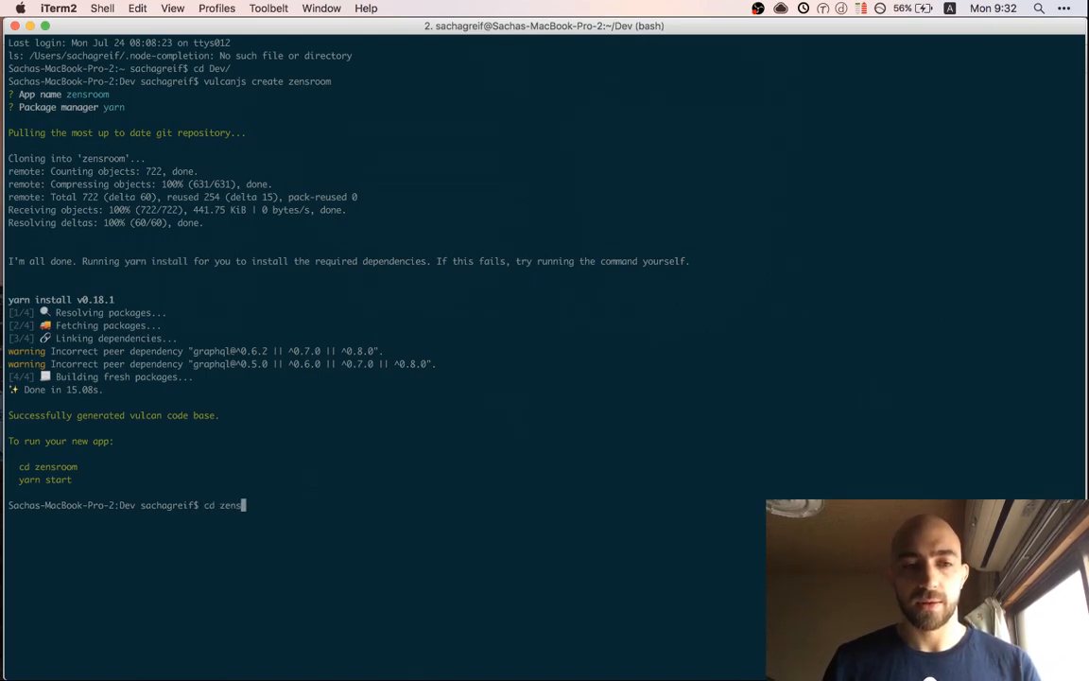
key(enter)
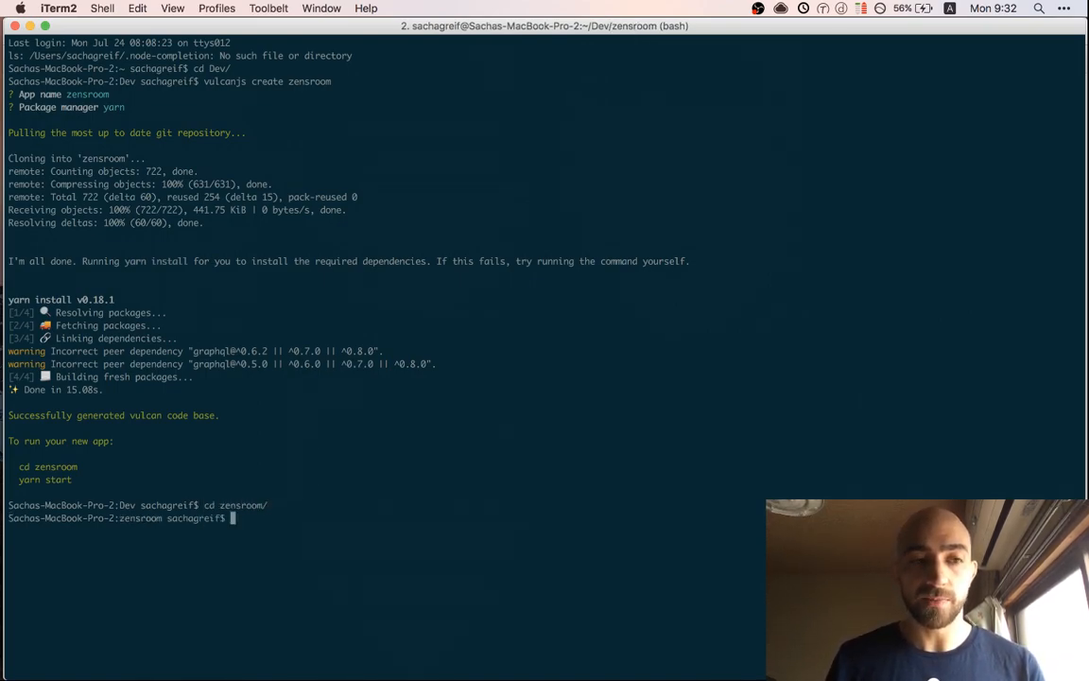
text(yarn start)
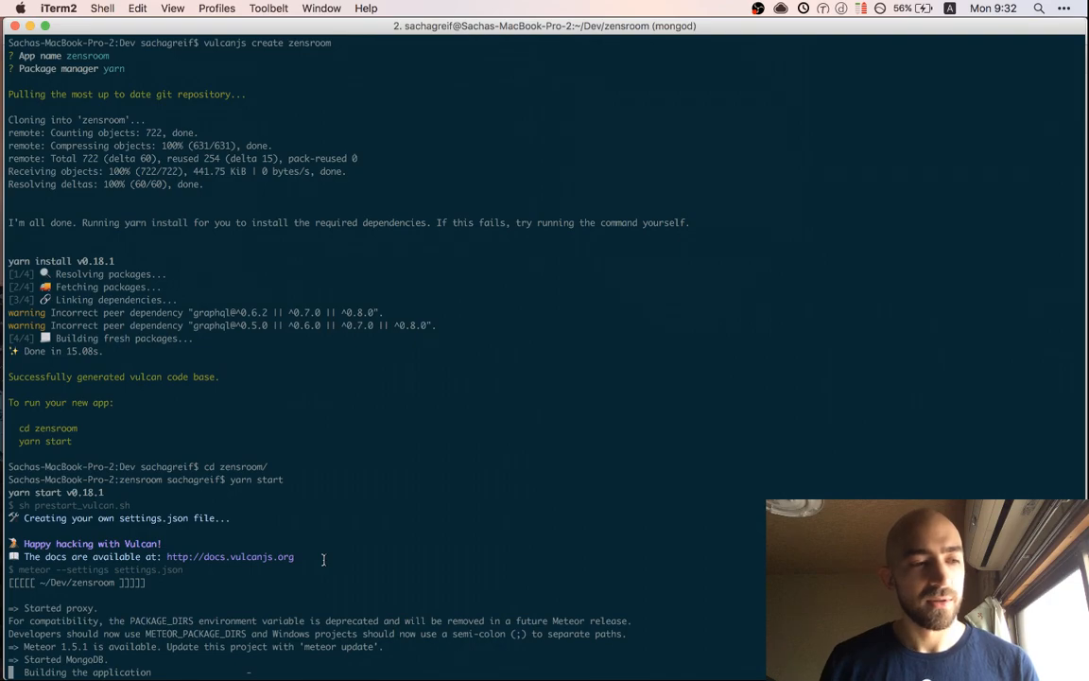
mouse_move(325, 564)
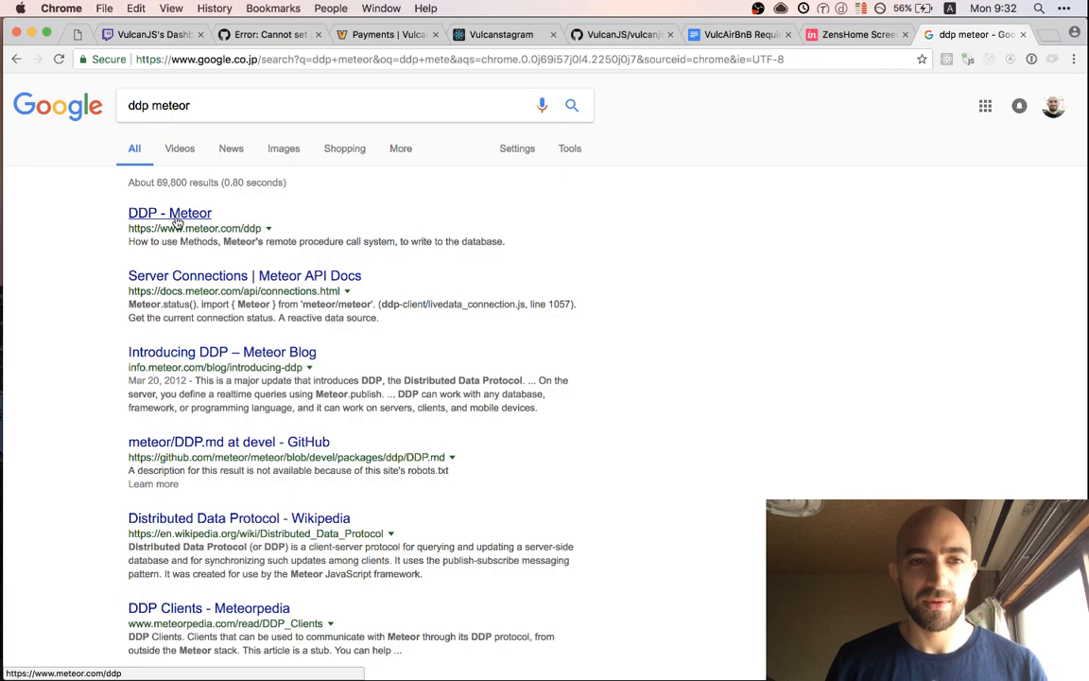
click(170, 212)
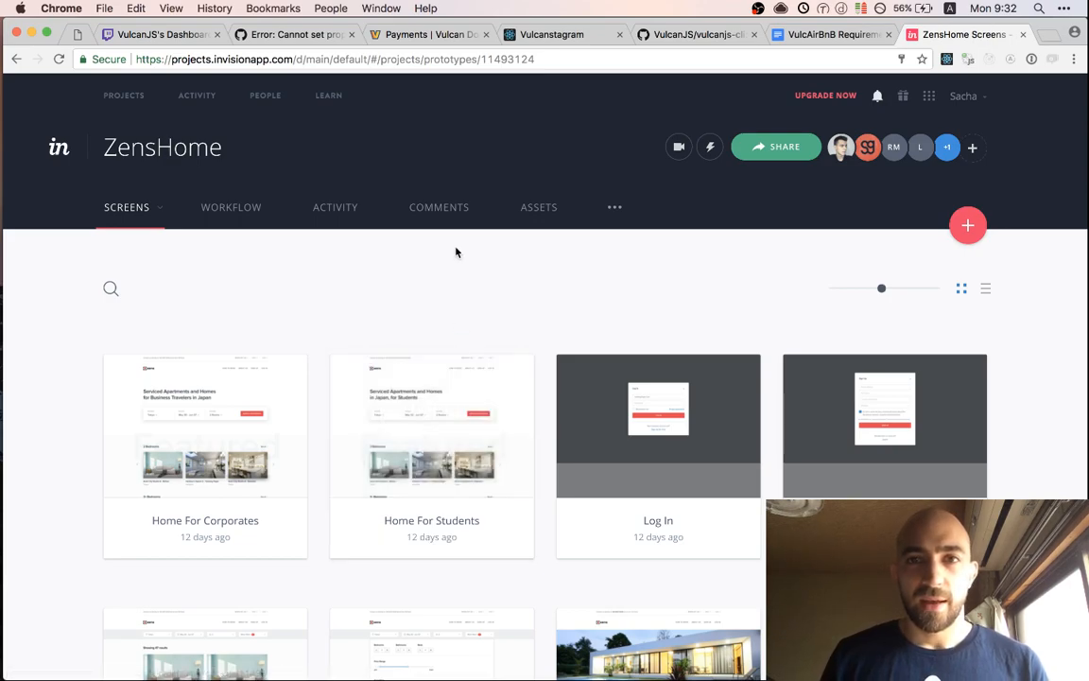
mouse_move(304, 216)
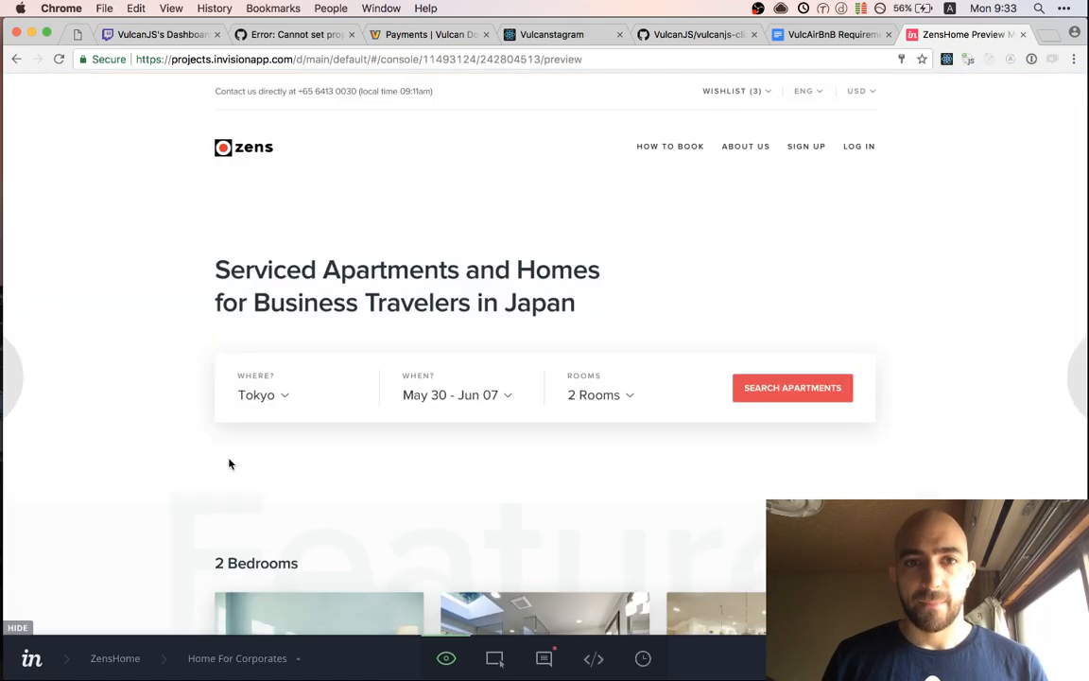
Scroll the Home For Corporates screen to review its apartment listings and destinations
scroll(down, 3)
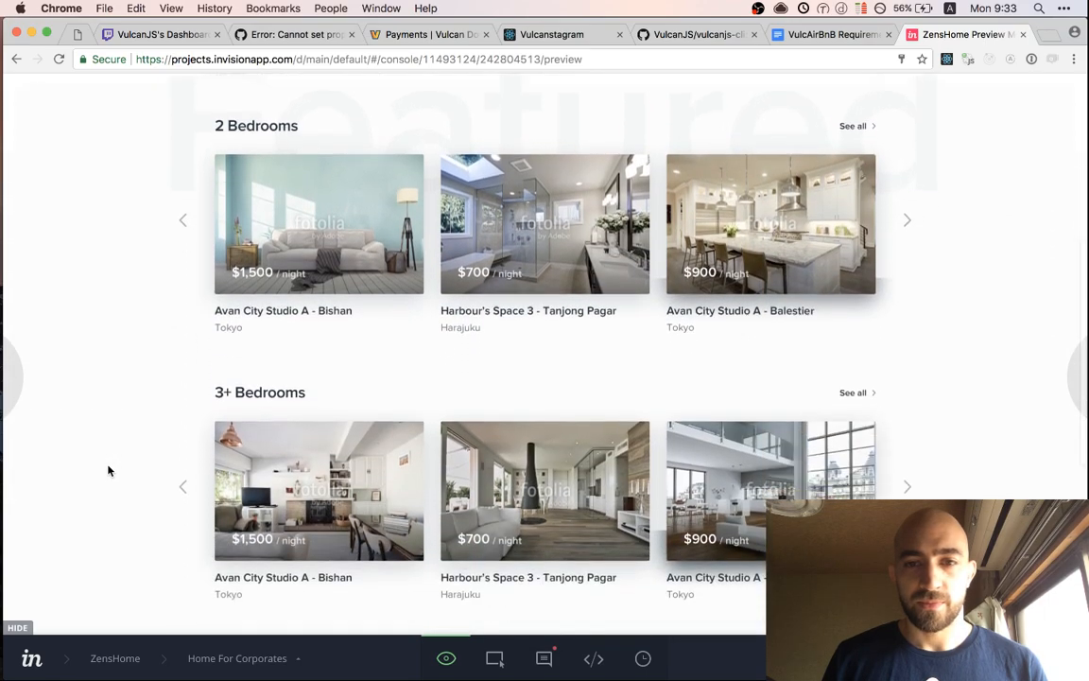
scroll(down, 3)
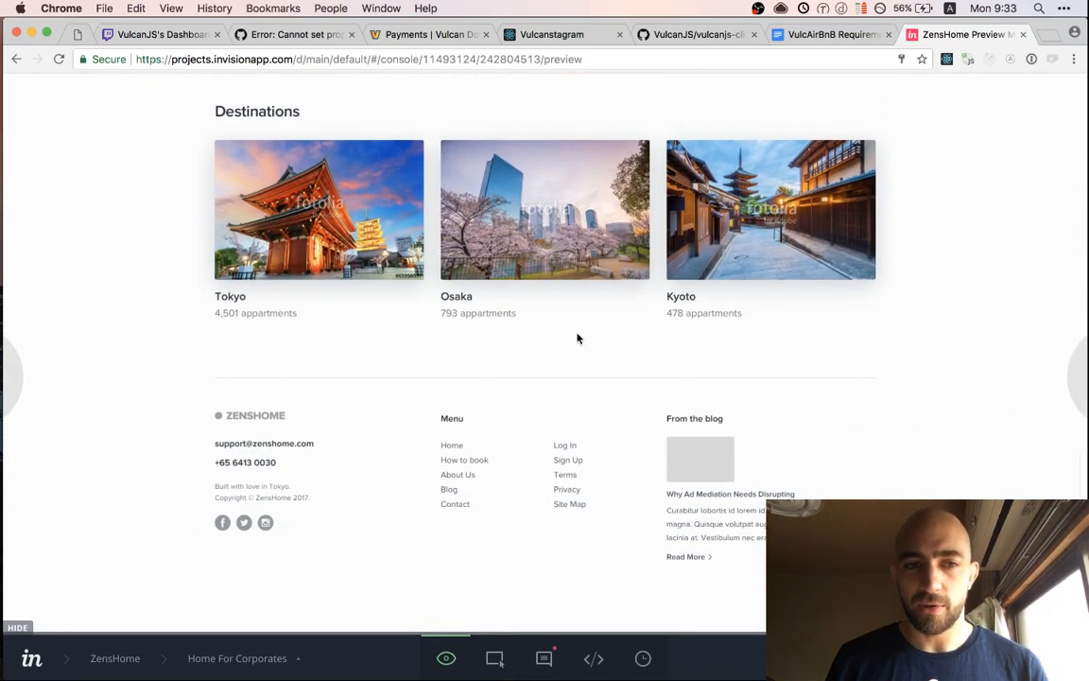
scroll(up, 3)
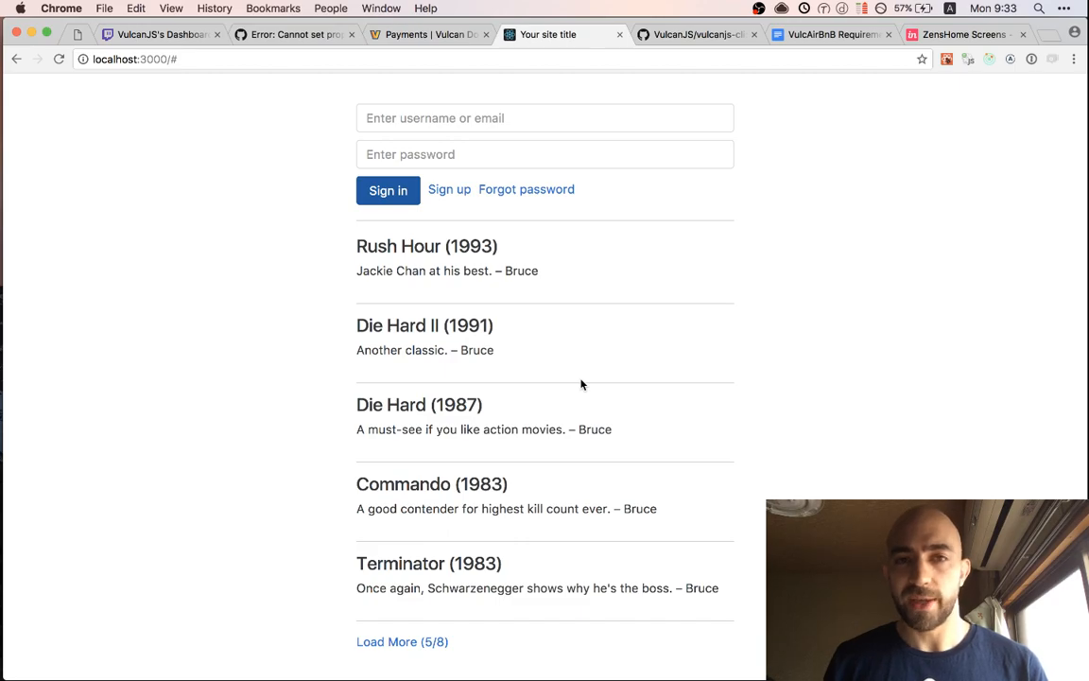
Return to the vulcanjs-cli GitHub README and scroll to the Create section
click(698, 34)
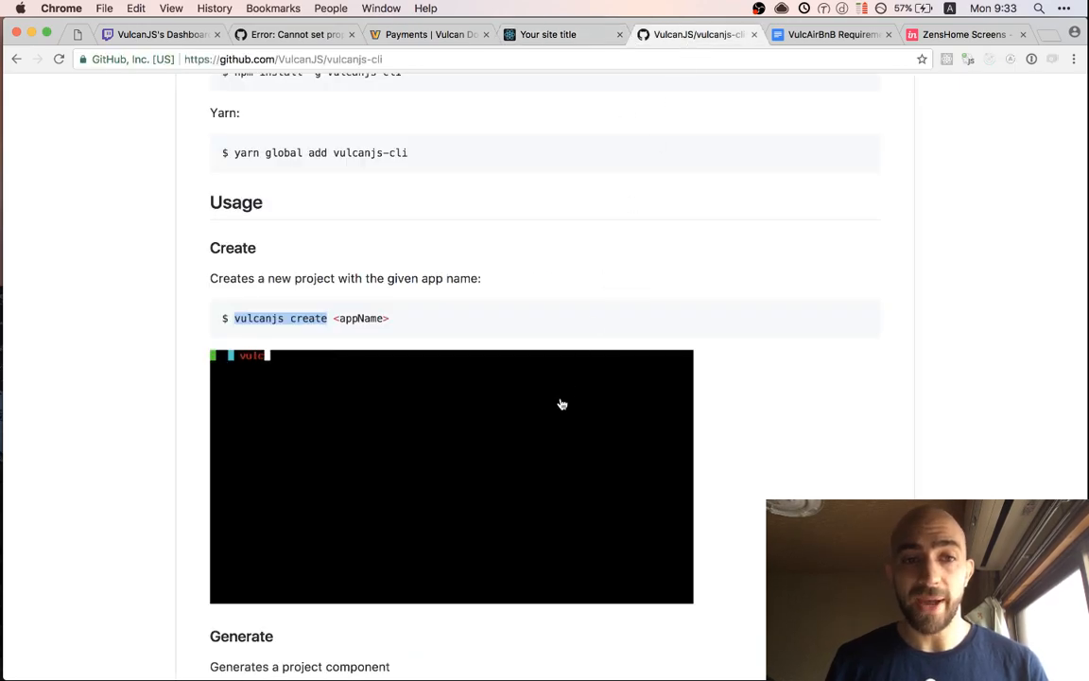
scroll(down, 3)
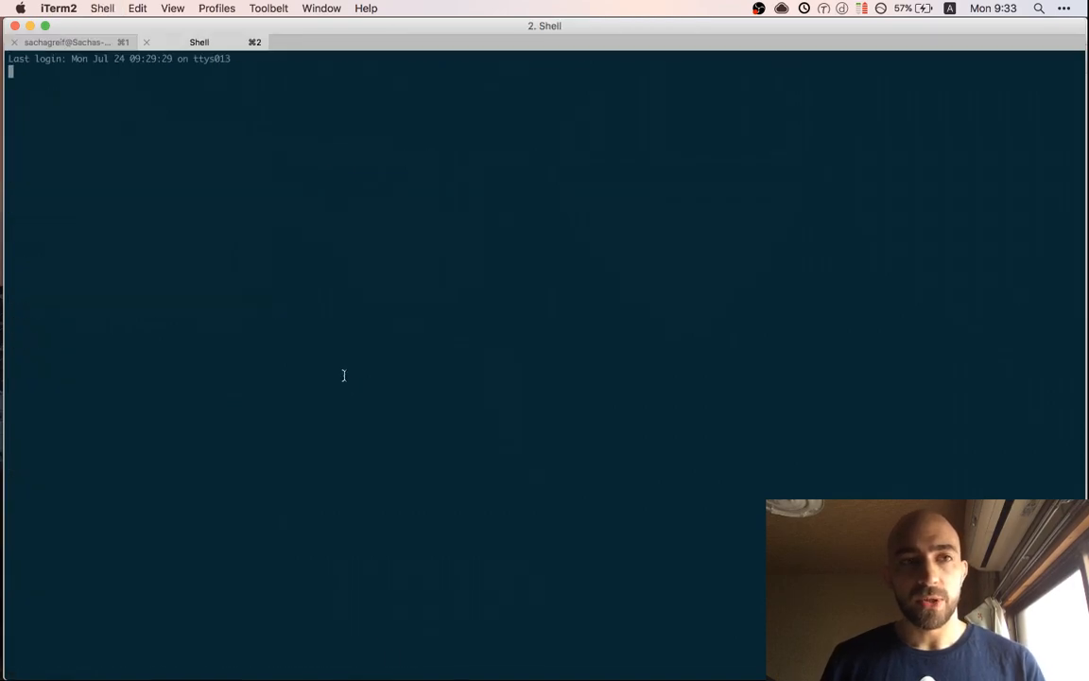
In the new shell run `cd Dev/zensroom` and begin `vulcanjs g package zensroom`
text(cd Dev/zensroom/)
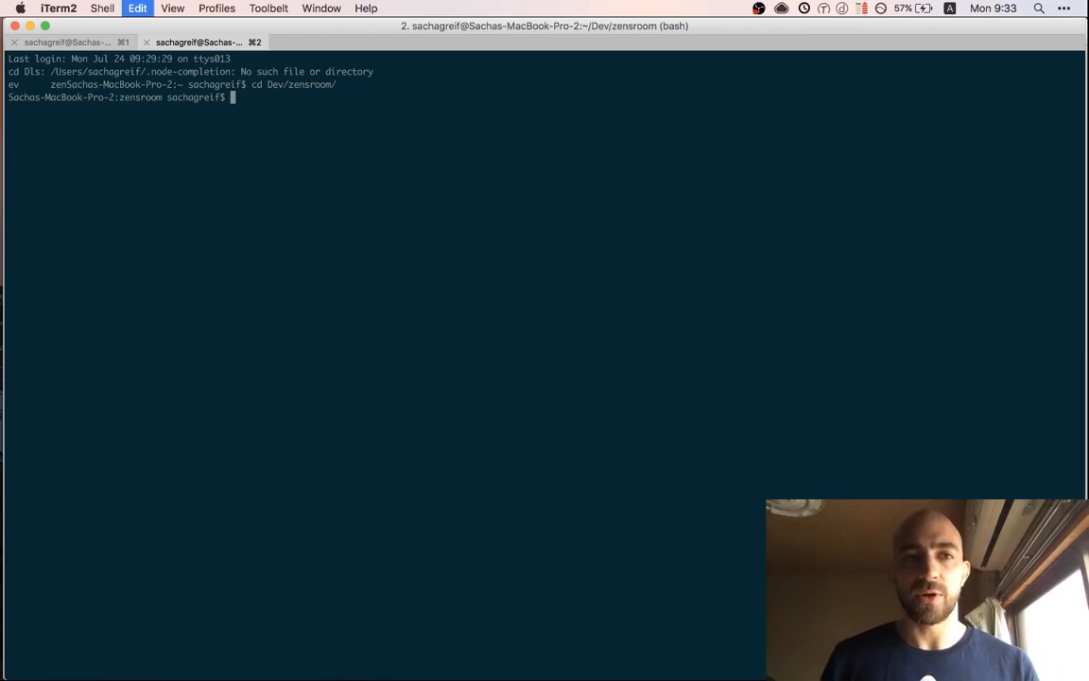
text(vulcanjs g package zen)
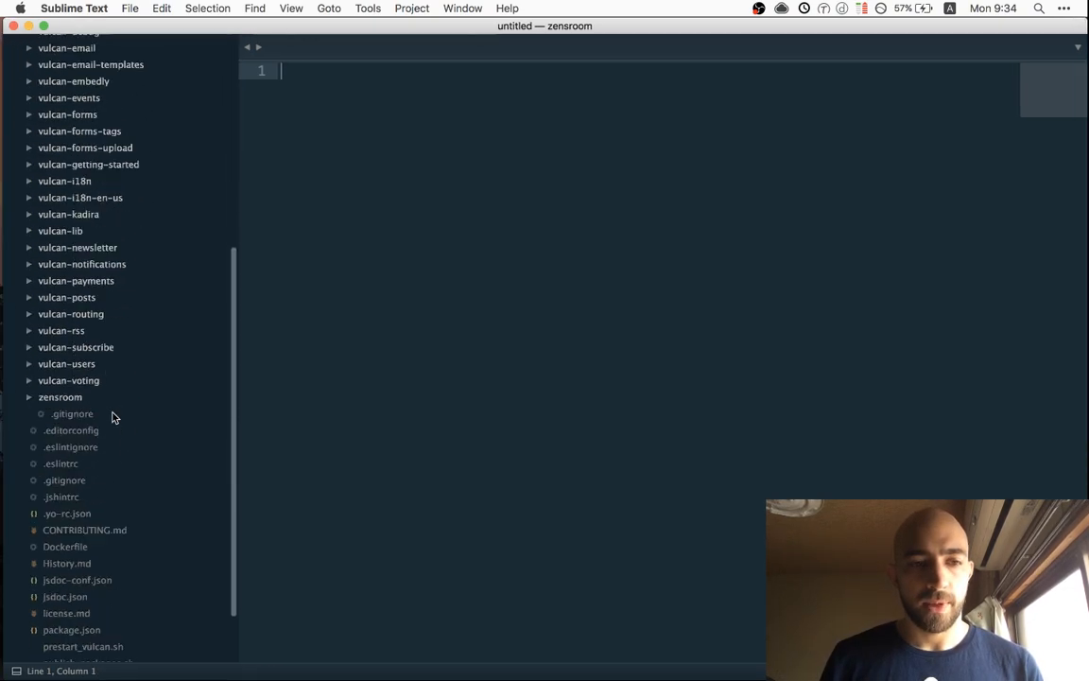
Expand the zensroom lib folder and view the models routes.js and index.js files, ending on routes.js
click(60, 397)
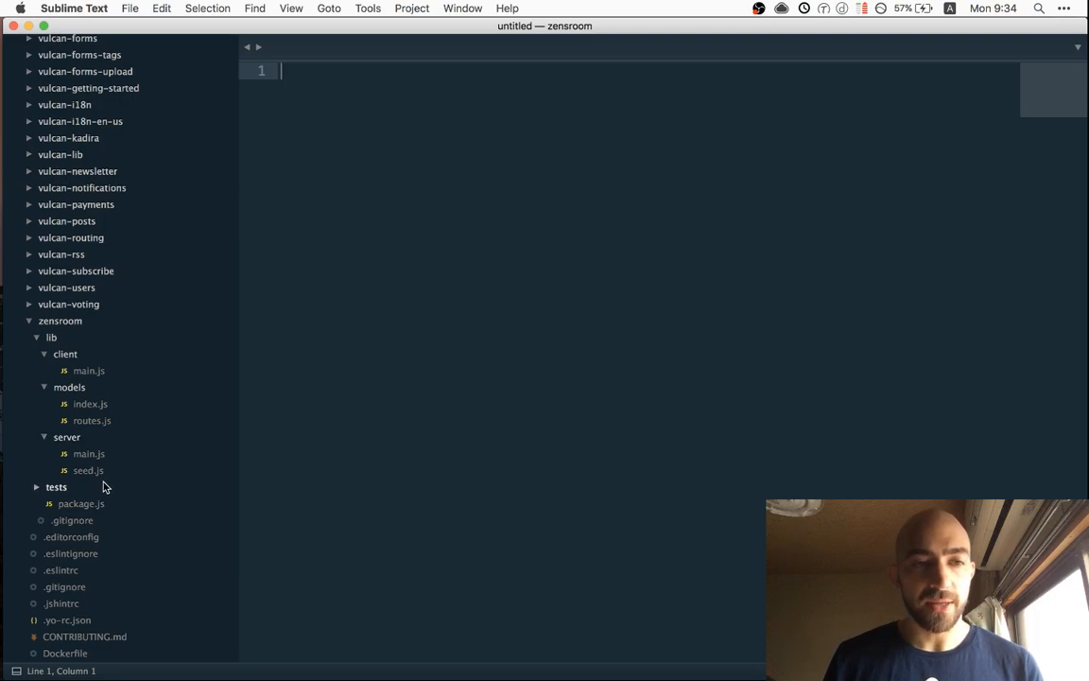
click(91, 420)
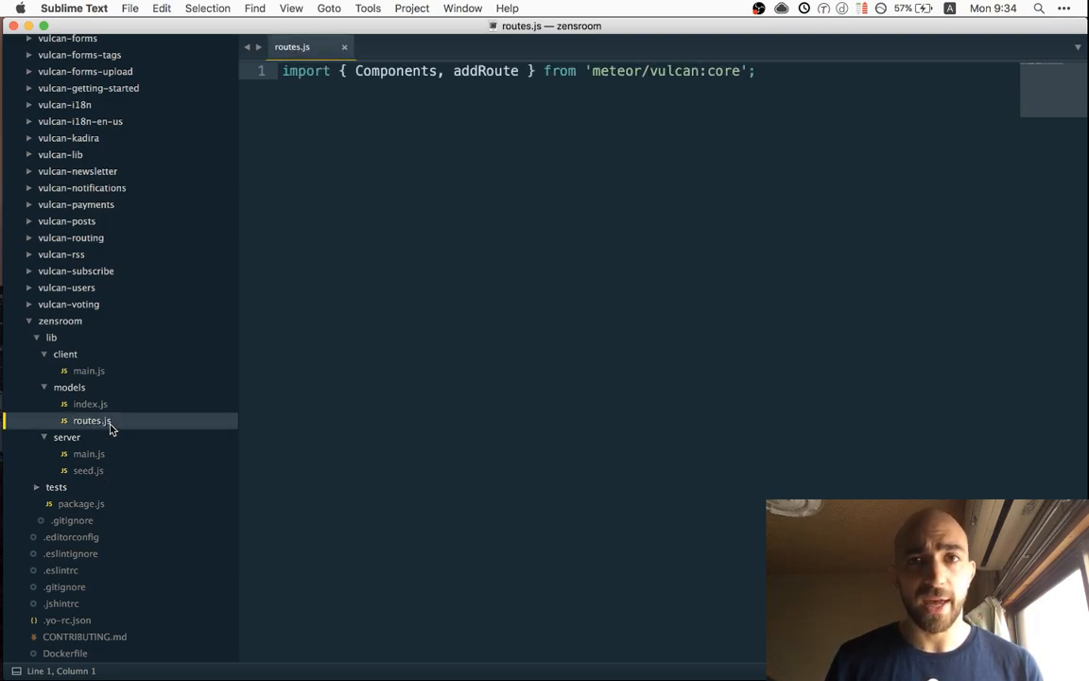
click(91, 404)
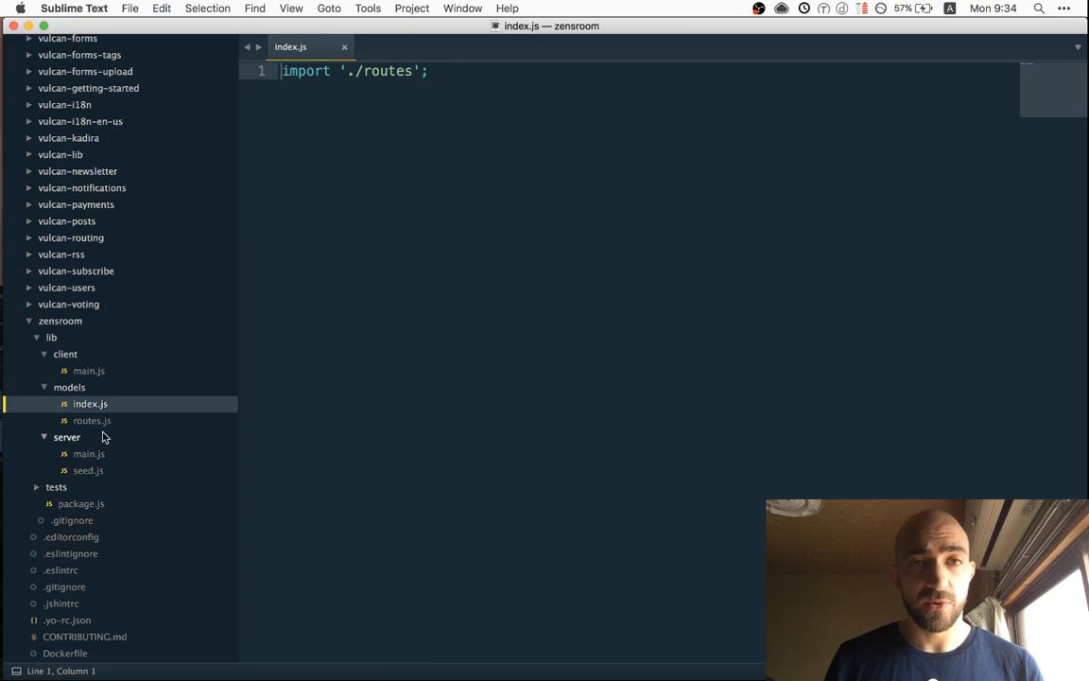
click(91, 420)
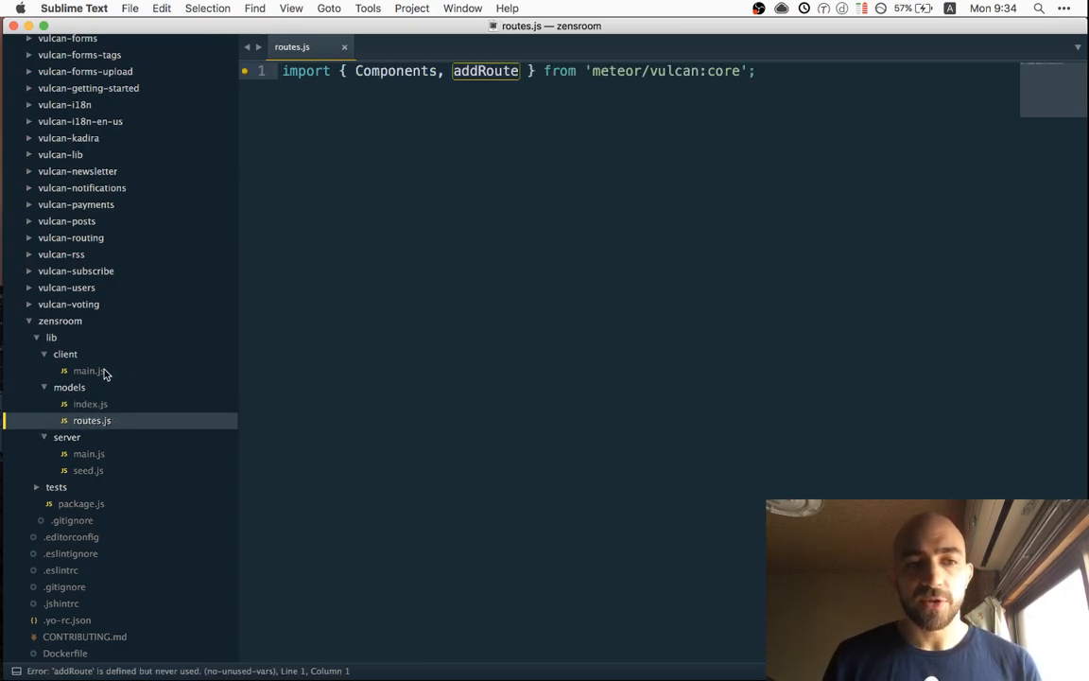
mouse_move(121, 420)
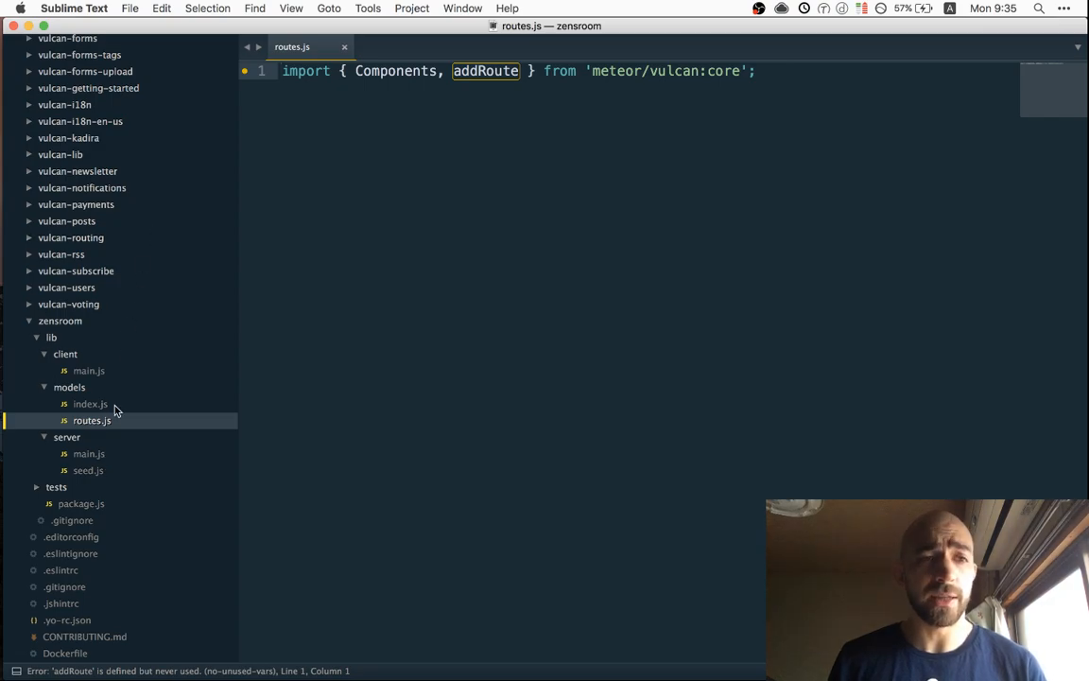
mouse_move(123, 433)
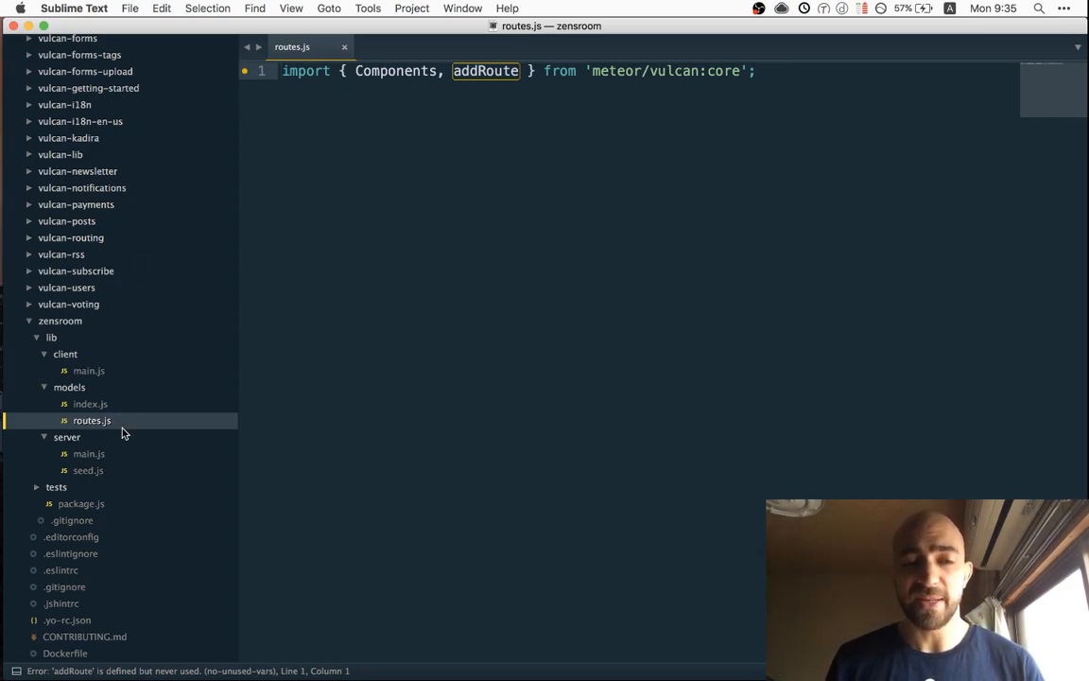
mouse_move(117, 310)
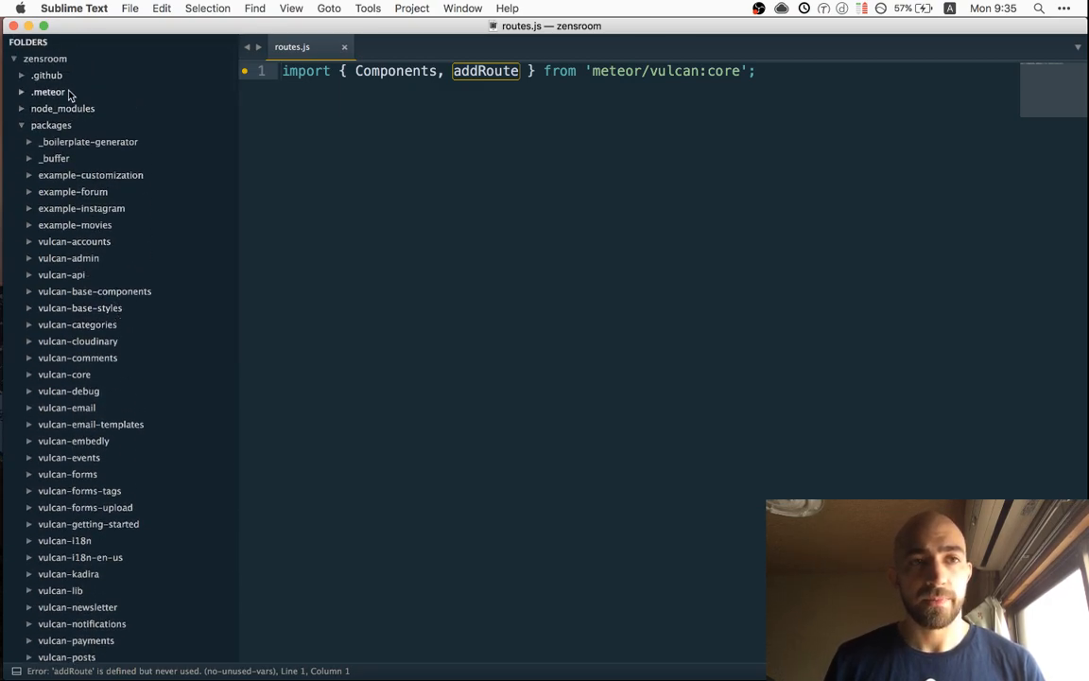
Add zensroom to the .meteor packages list and save, then open zensroom/package.js
click(49, 91)
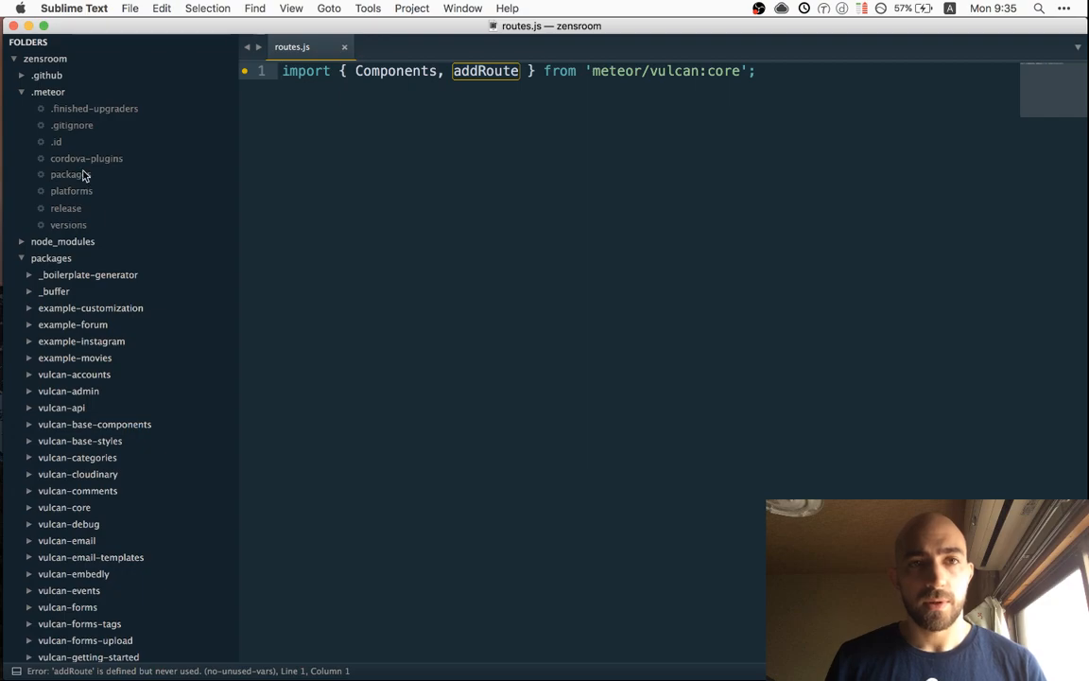
click(70, 174)
text(z)
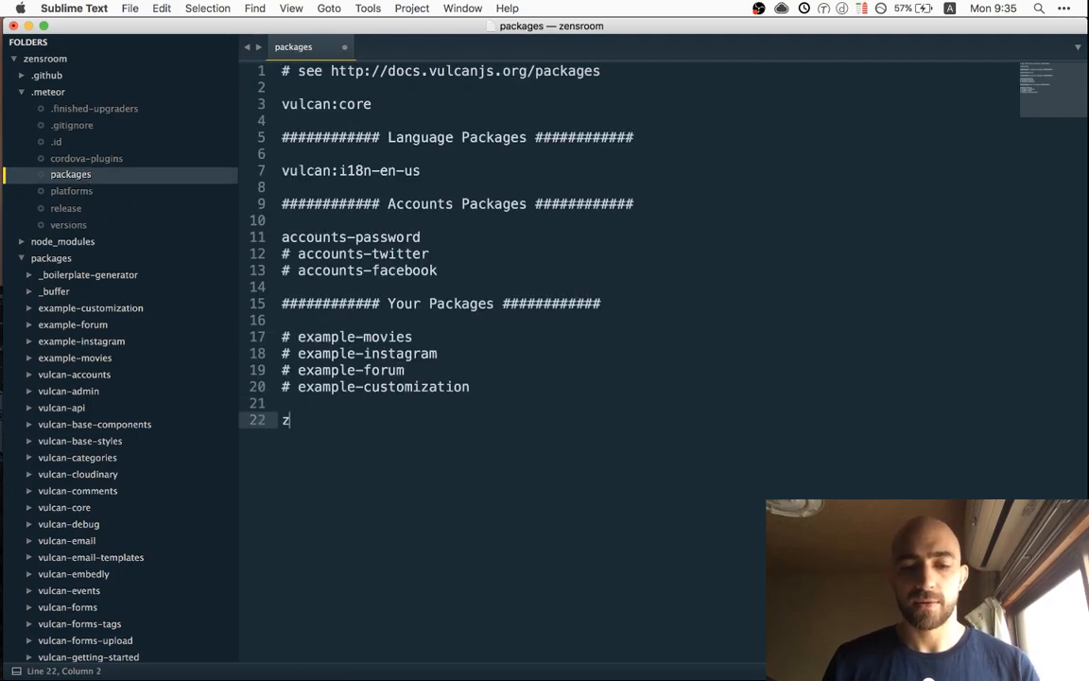
text(ensroom)
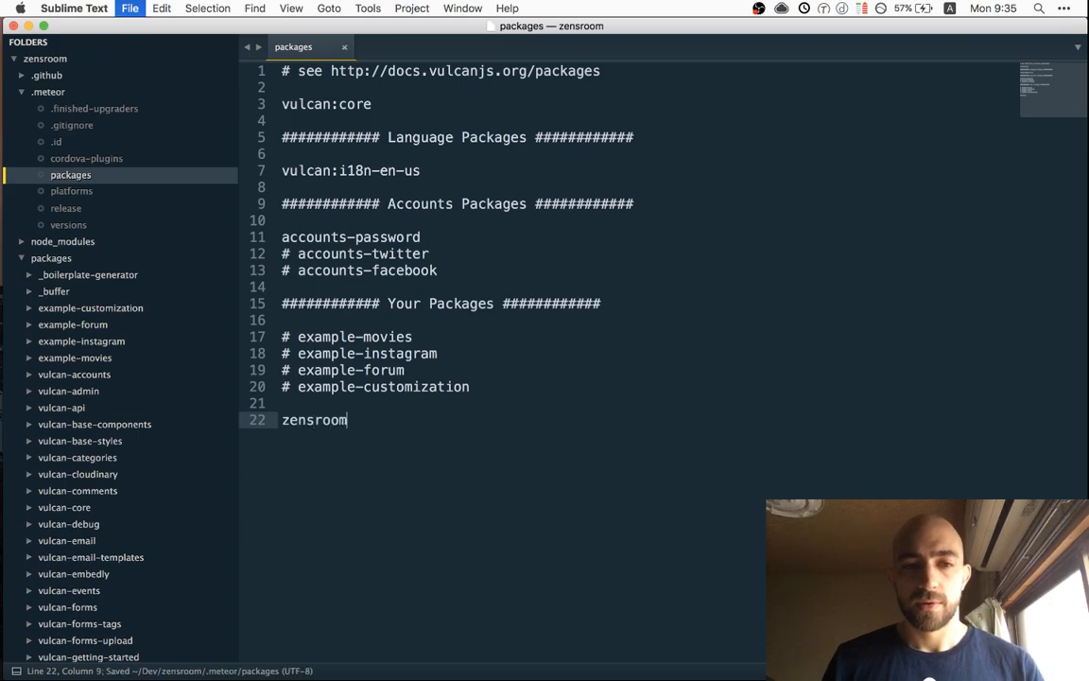
scroll(down, 3)
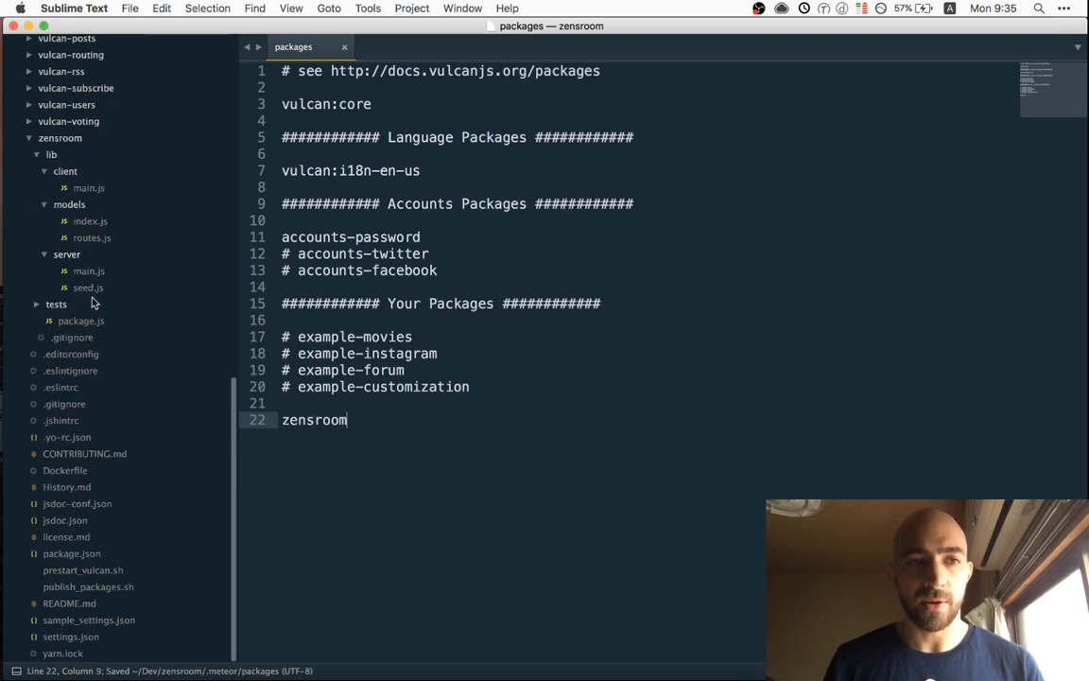
click(79, 321)
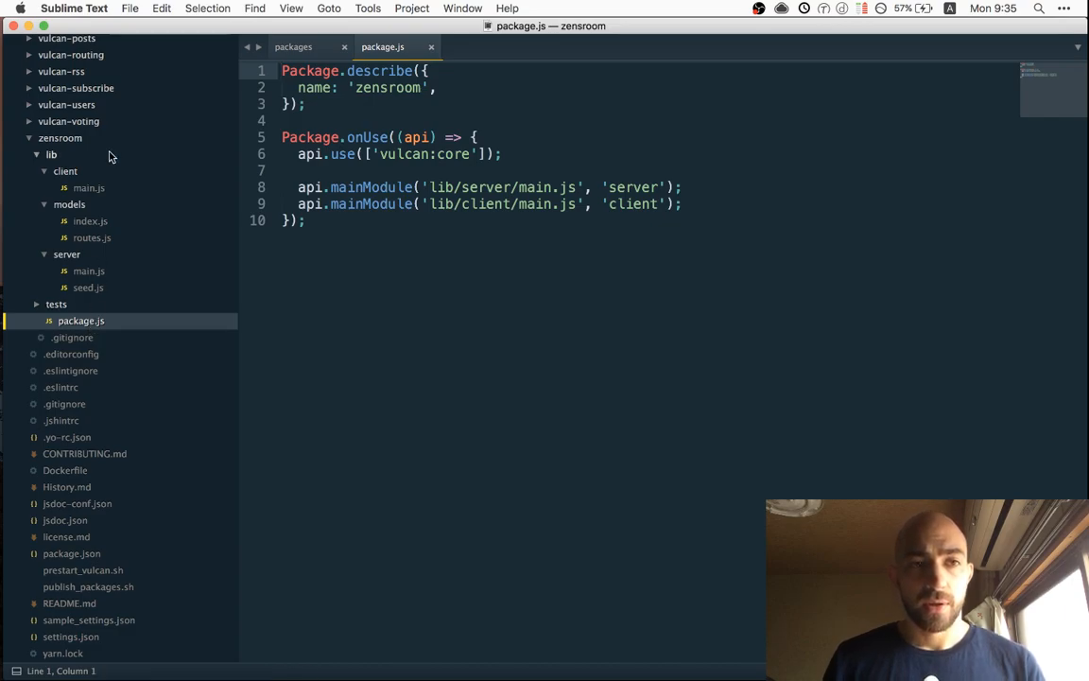
right_click(64, 170)
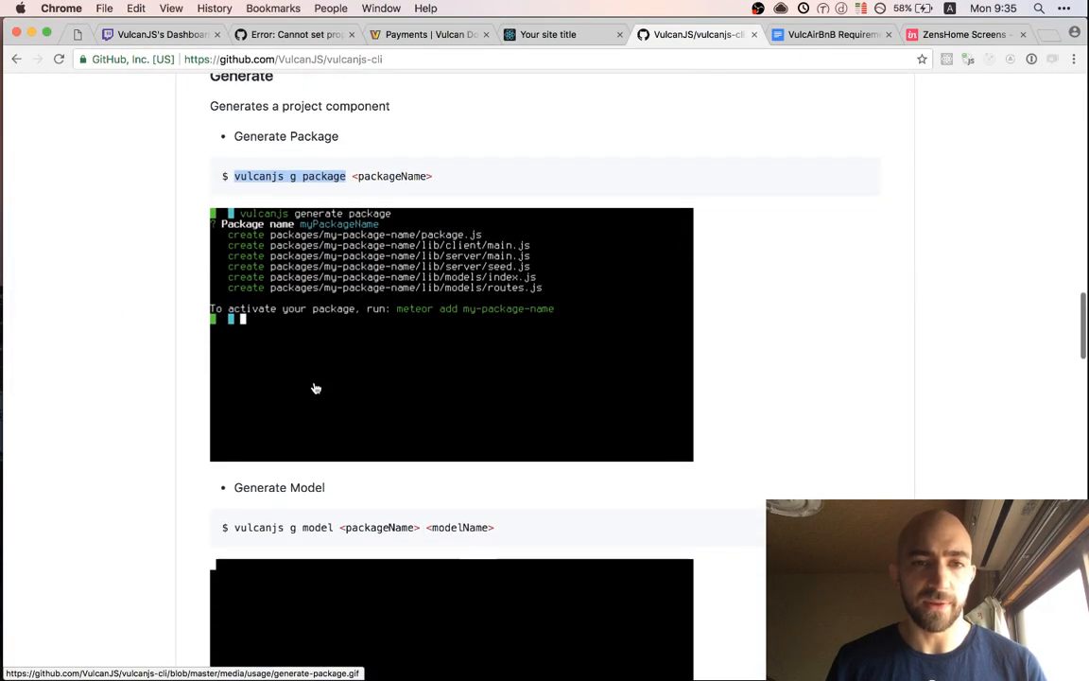
Scroll the vulcanjs-cli README down to the Generate Model section
scroll(down, 3)
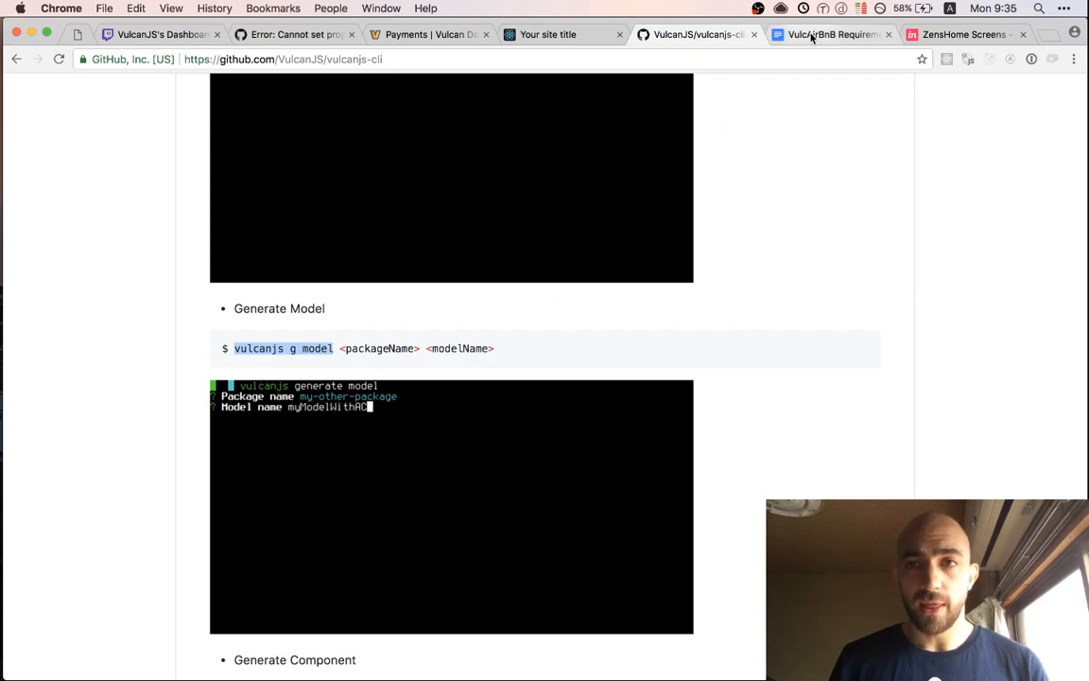
Review the Models section of the VulcAirBnB Requirements doc down to the Properties list
click(831, 34)
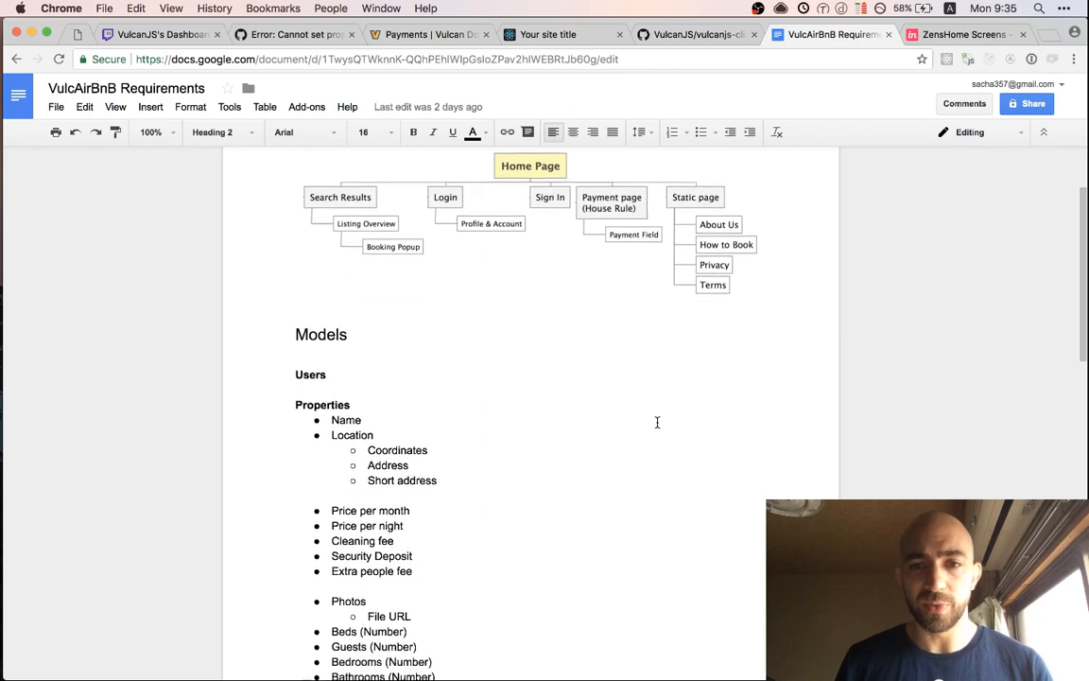
scroll(down, 3)
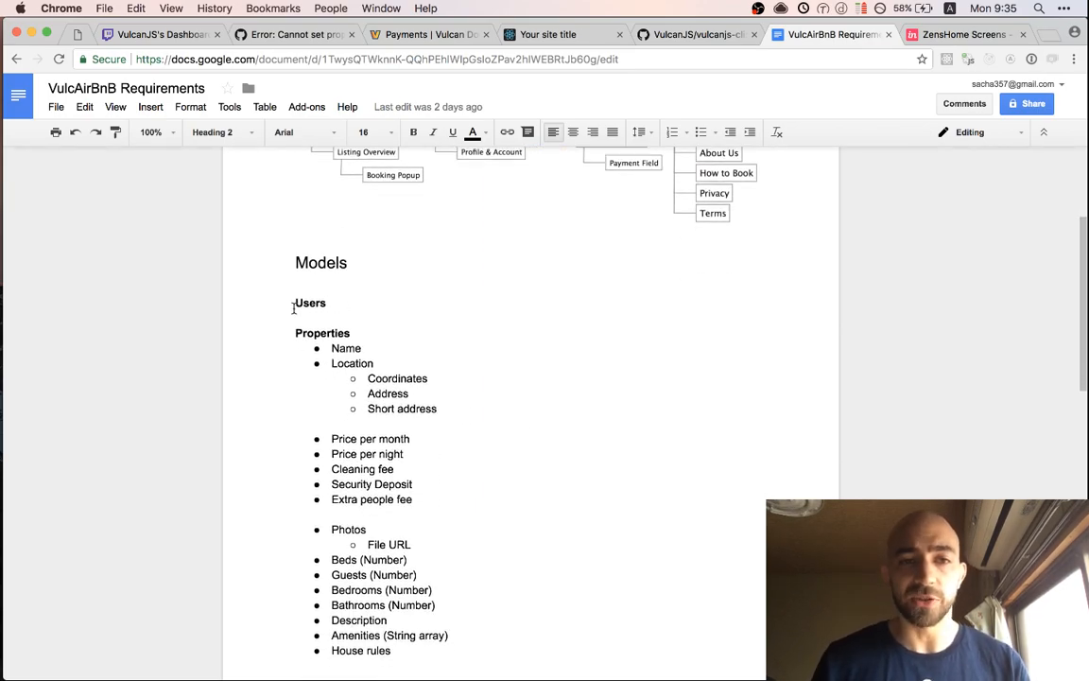
scroll(down, 3)
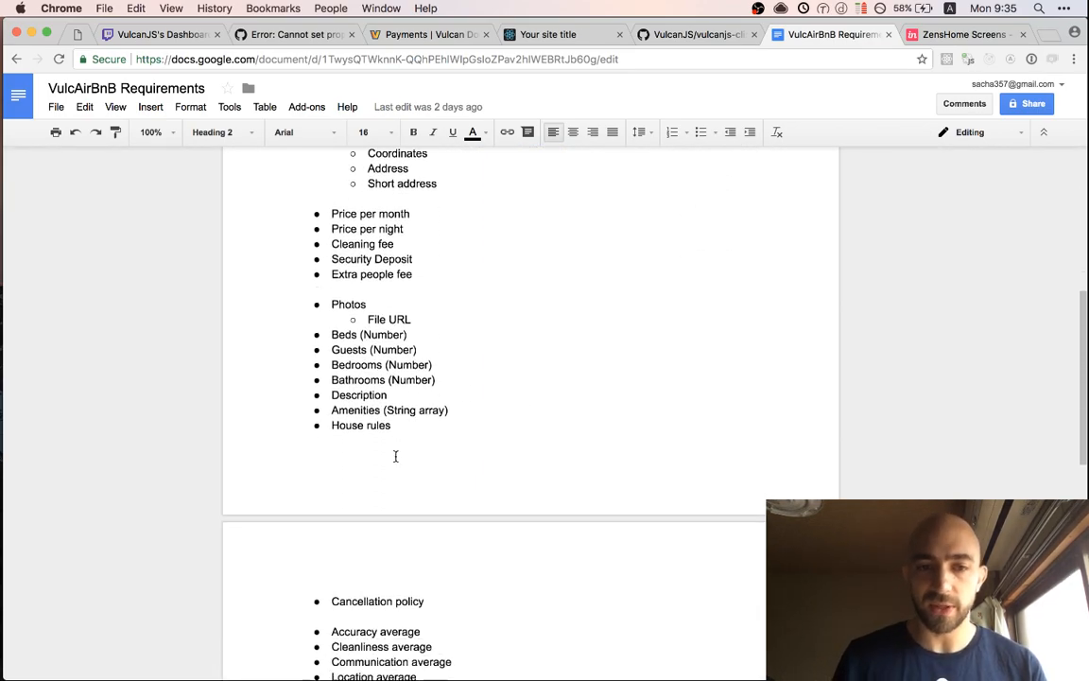
scroll(down, 3)
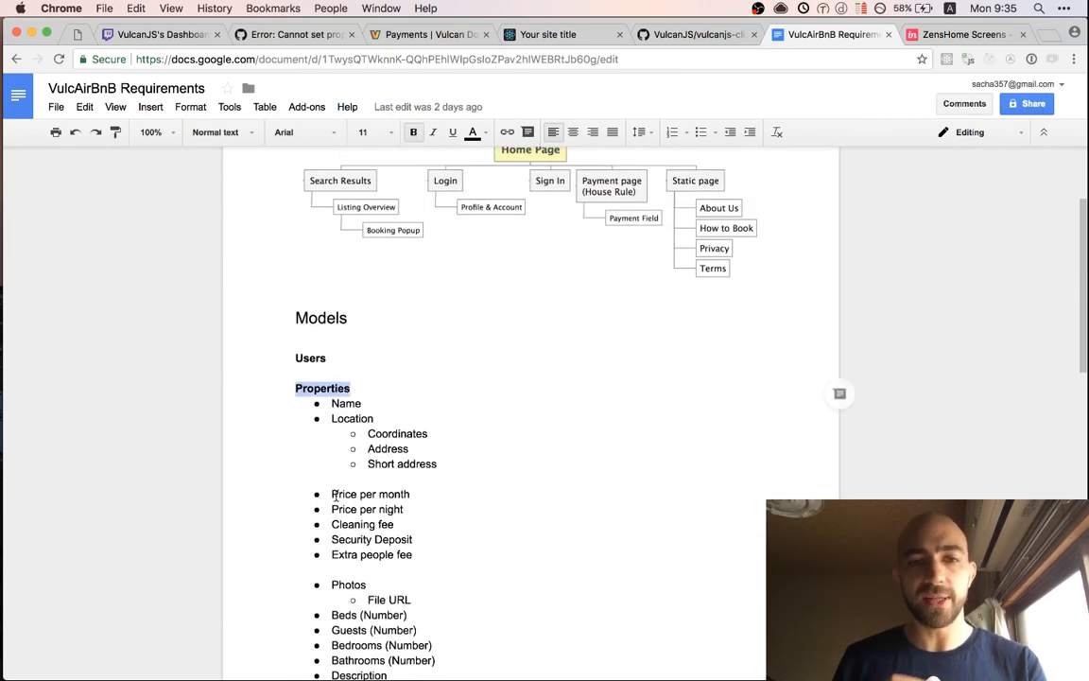
scroll(down, 3)
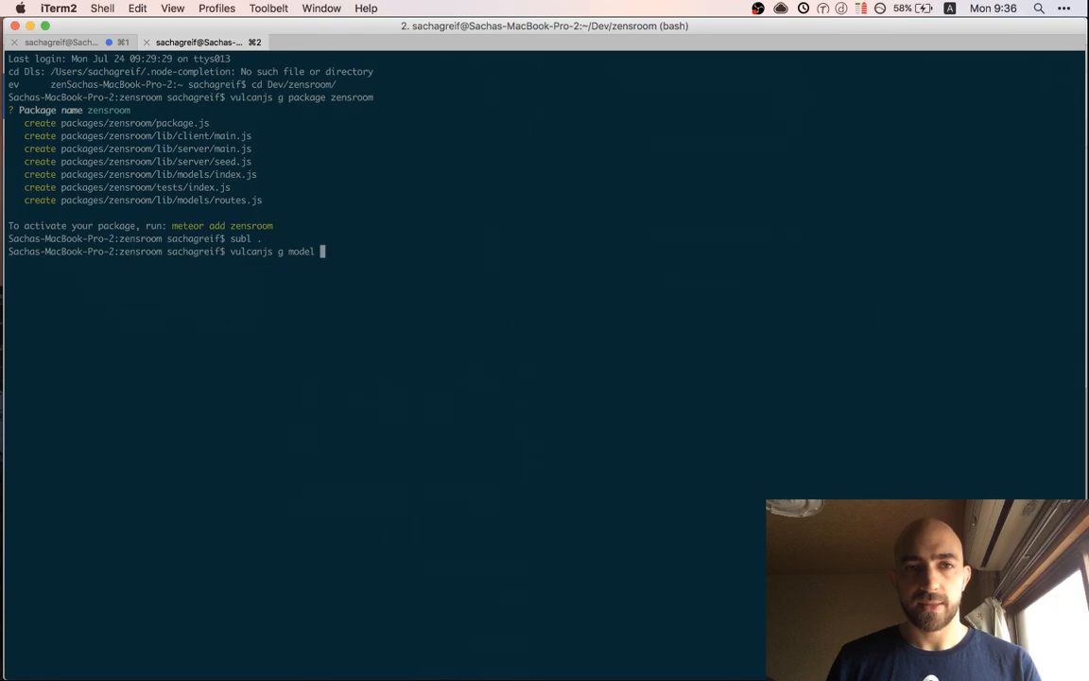
Start the vulcanjs model generator for package zensroom, model properties, and answer Yes to a custom property
text(z)
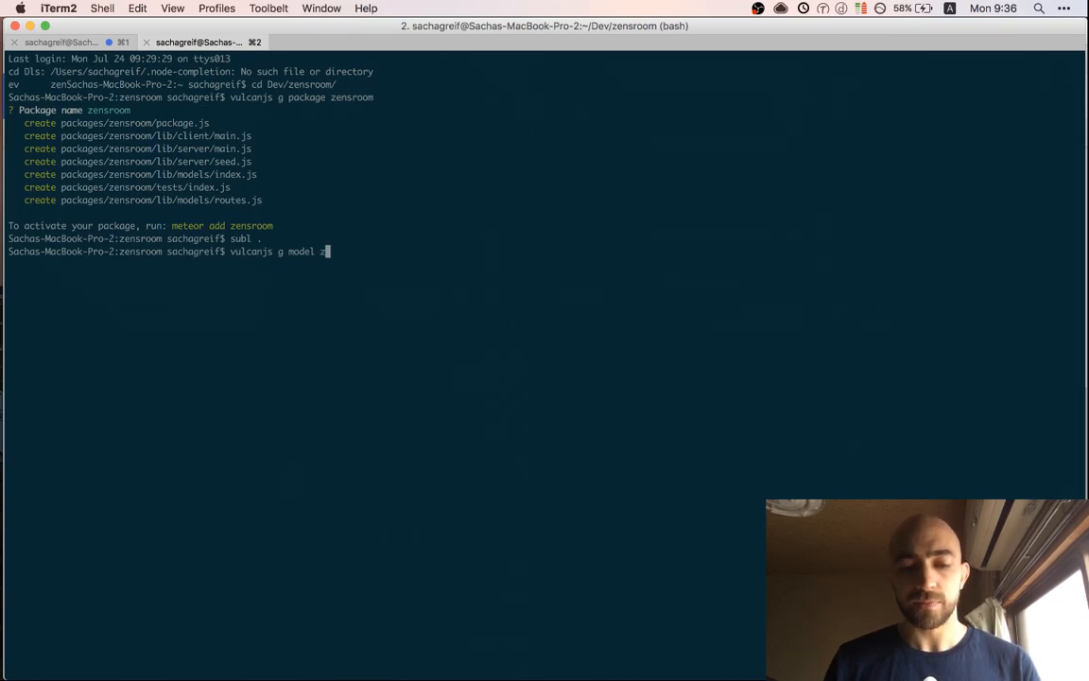
text(ensroom)
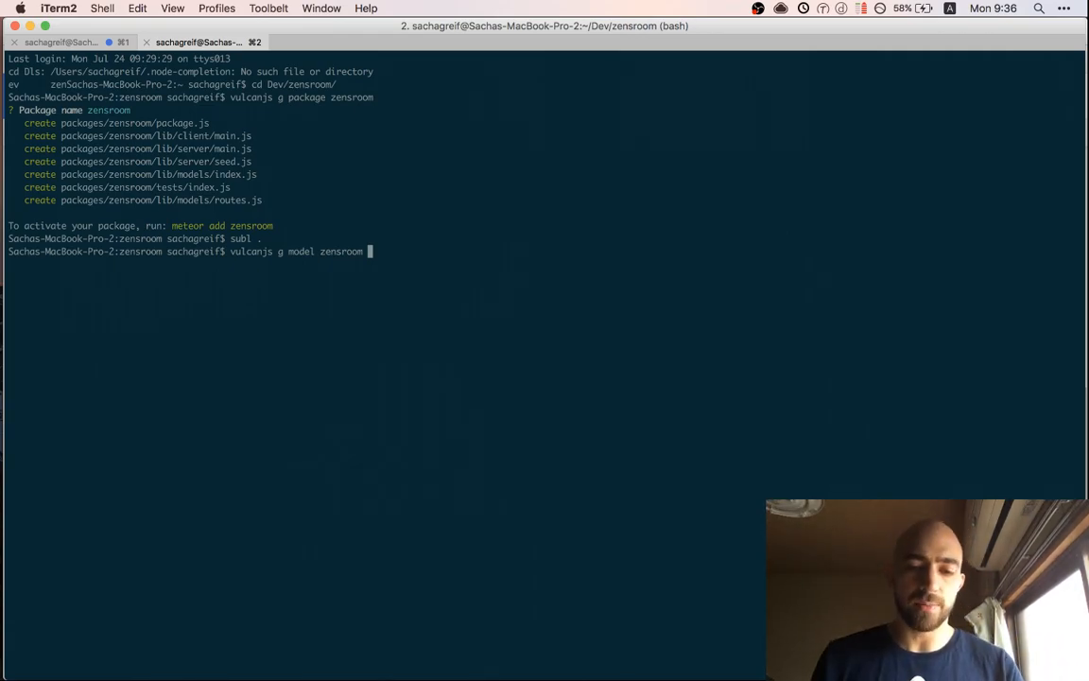
text(p)
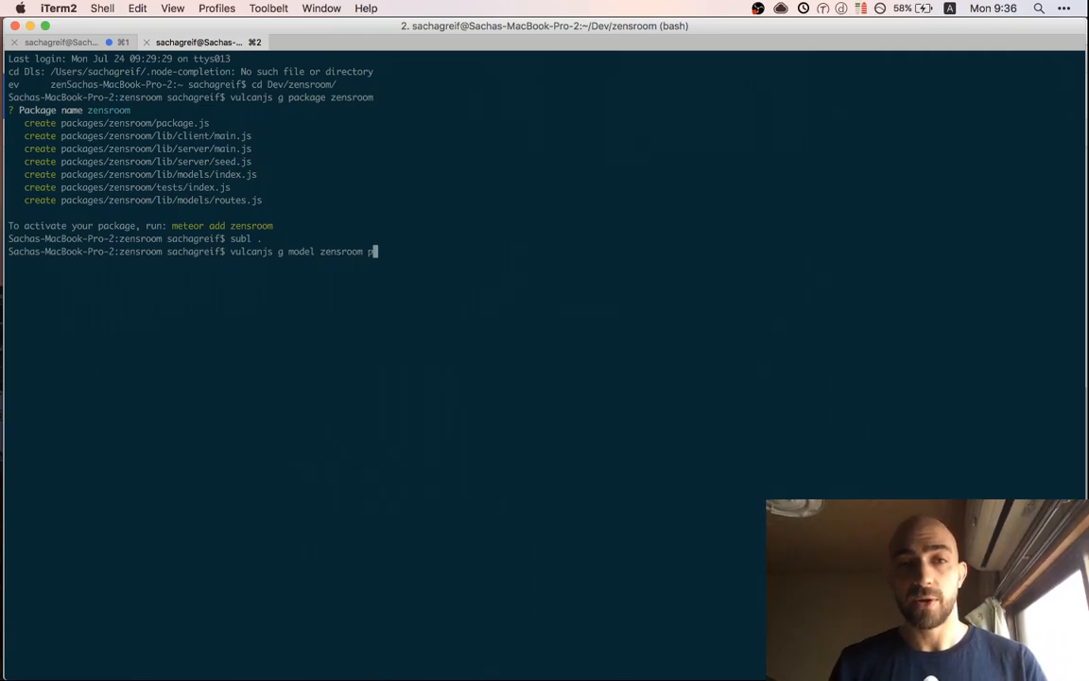
text(roperties)
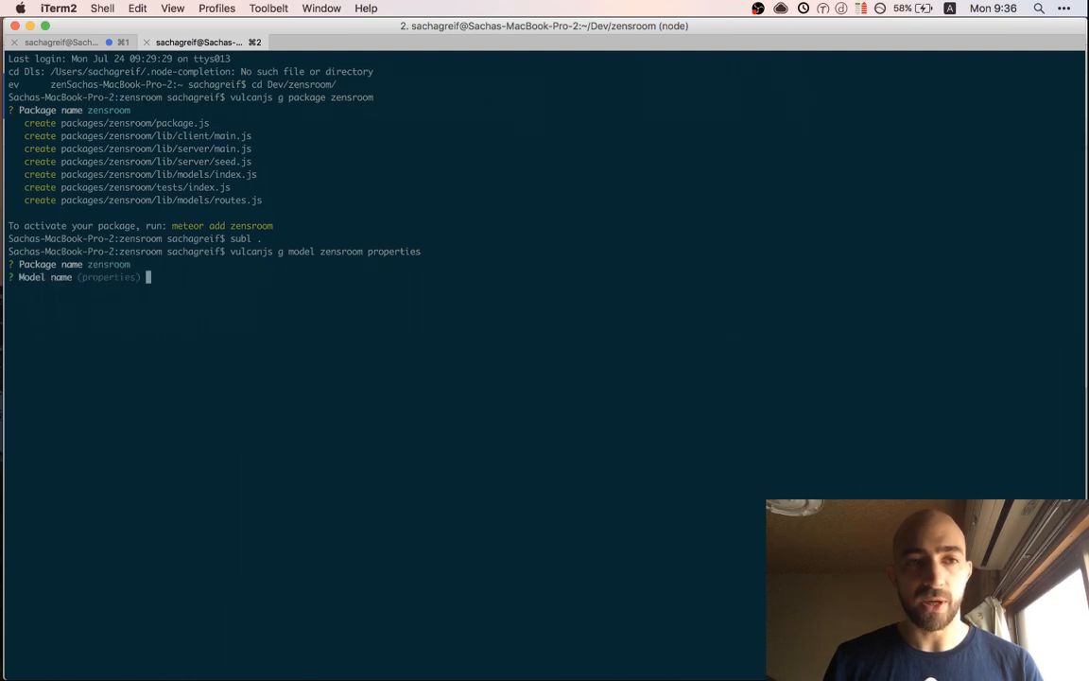
key(enter)
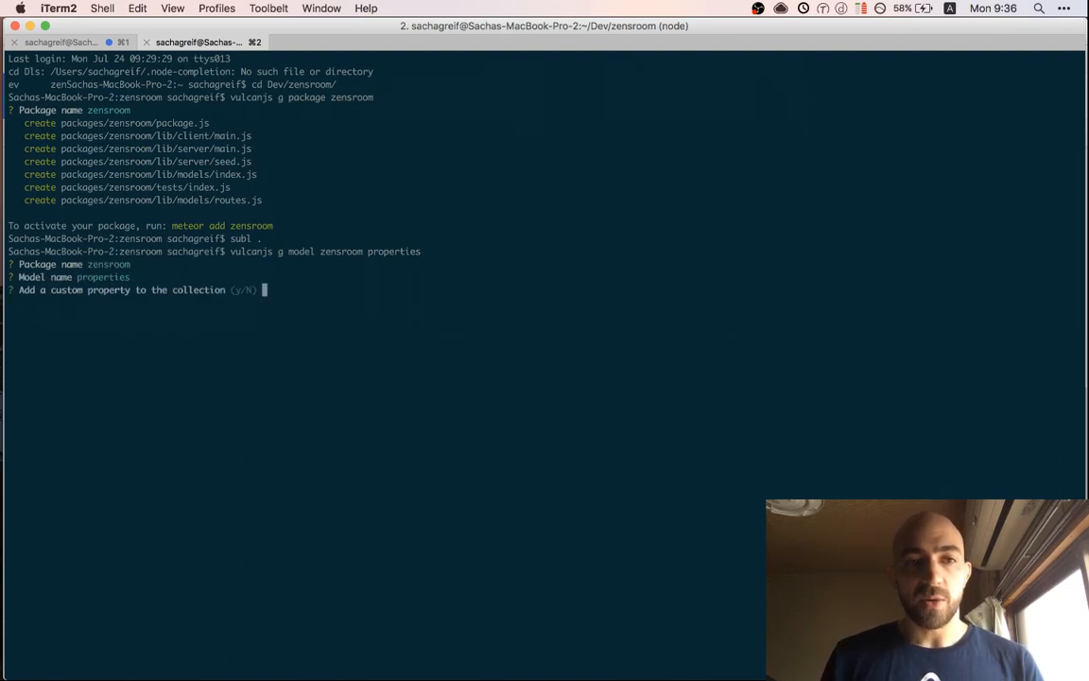
text(Yes)
text(name)
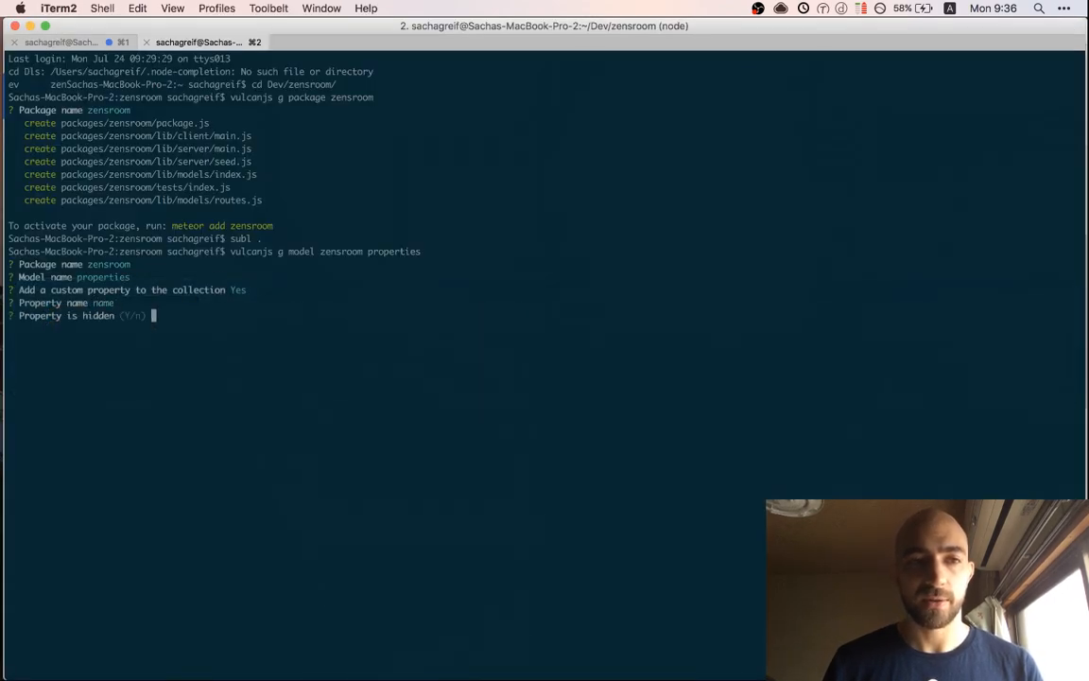
Configure property name: not hidden, label Name, type String, required, insertable and editable by members
text(No)
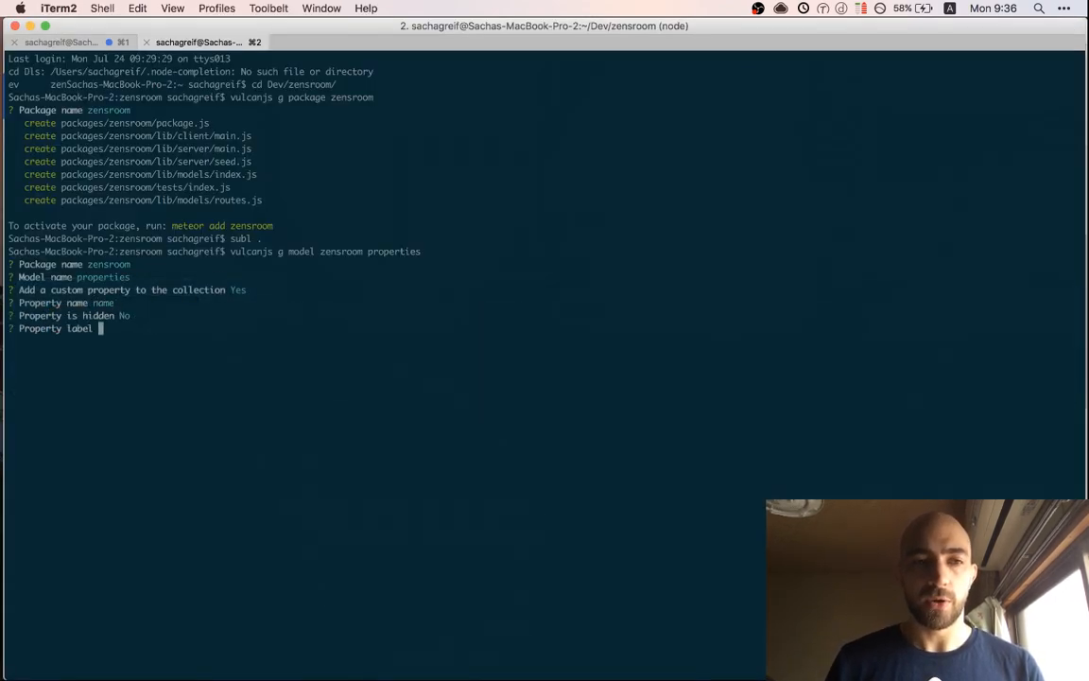
text(N)
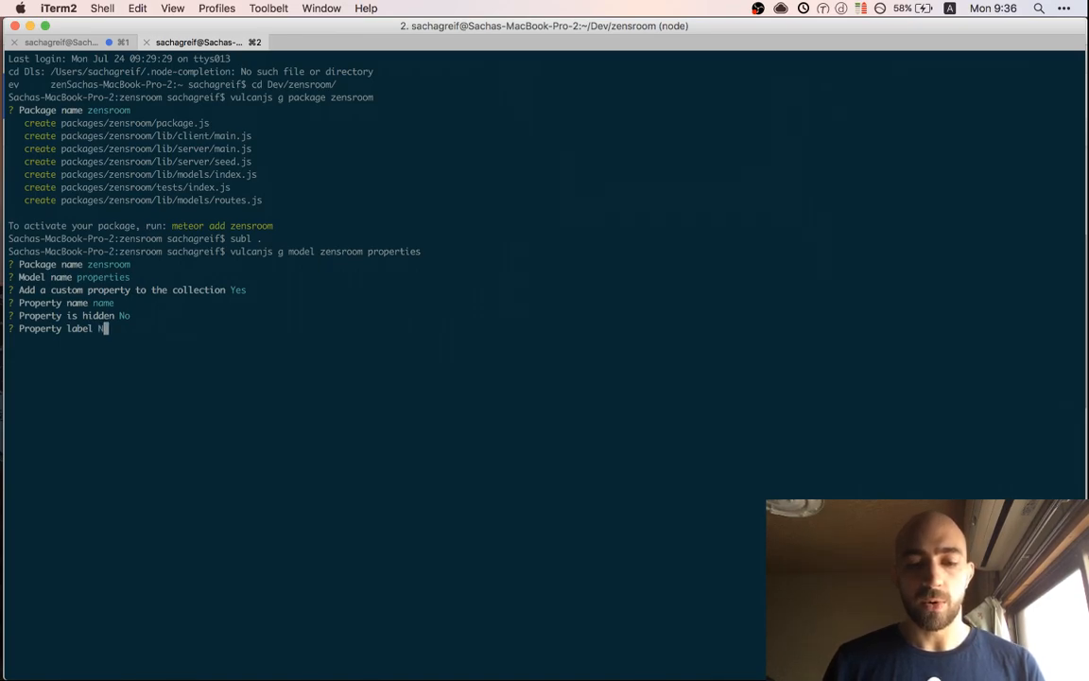
key(enter)
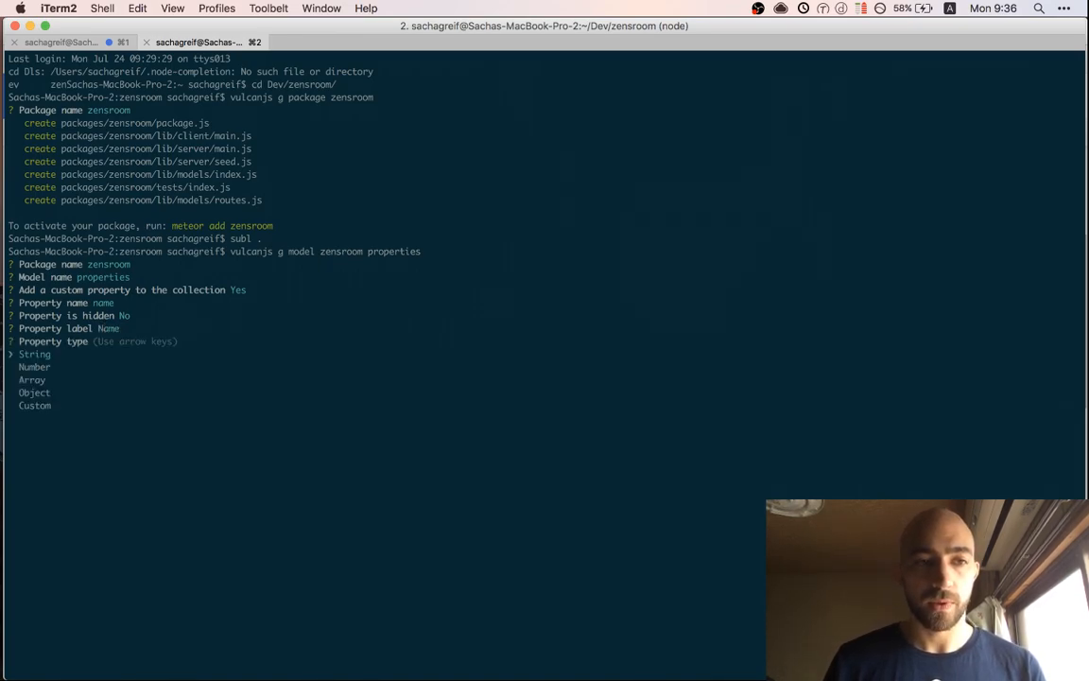
key(enter)
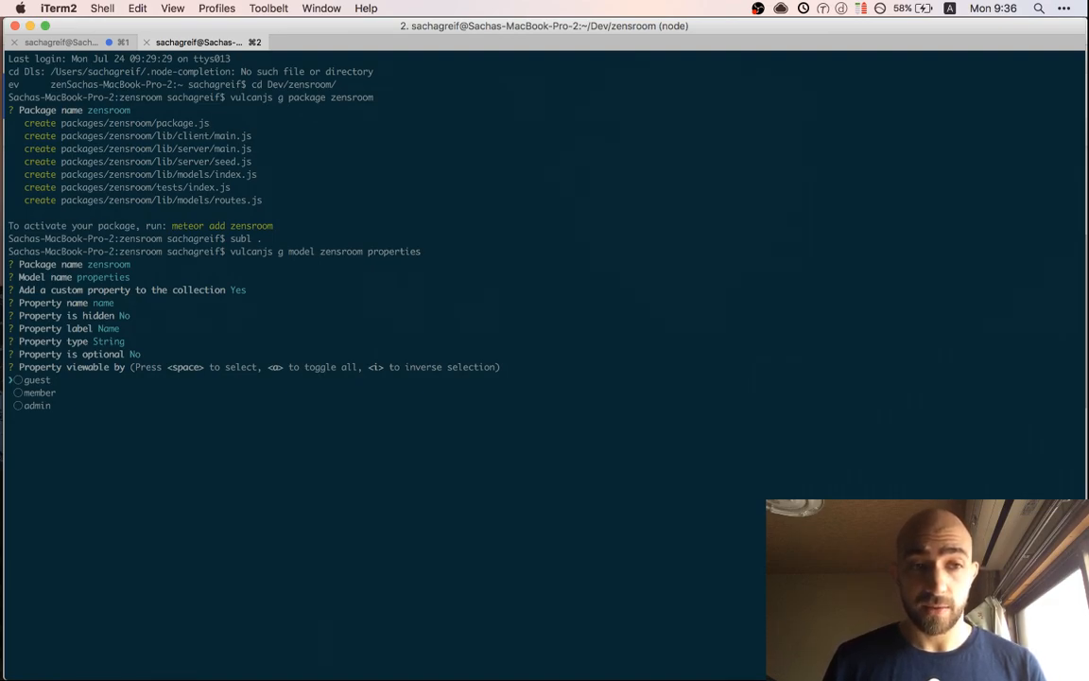
key(enter)
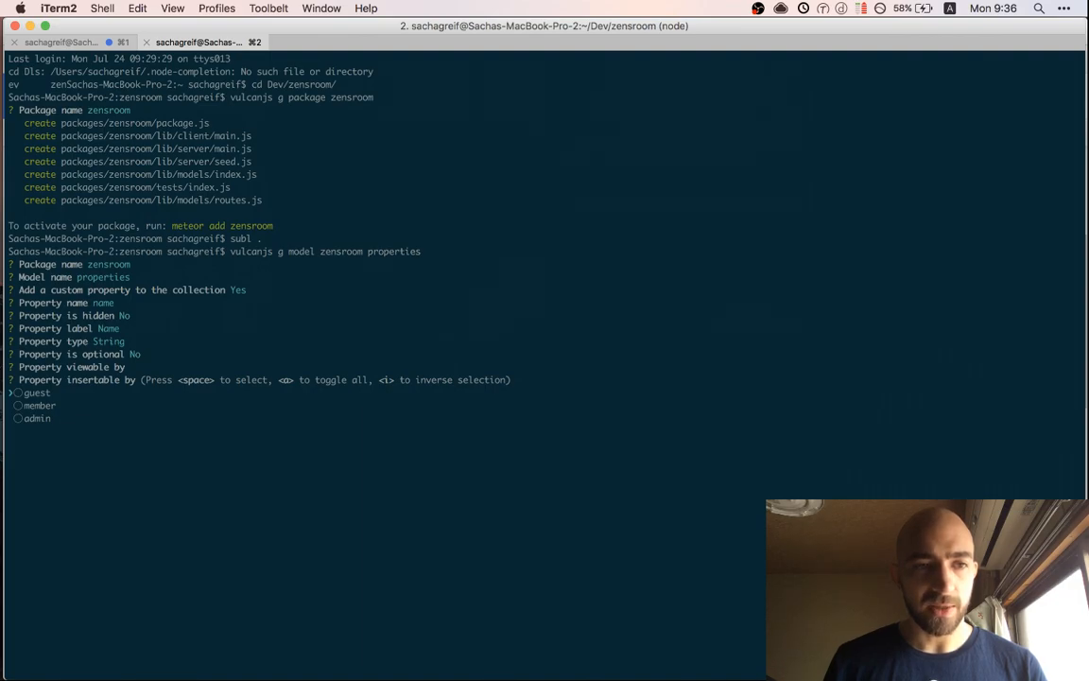
key(space)
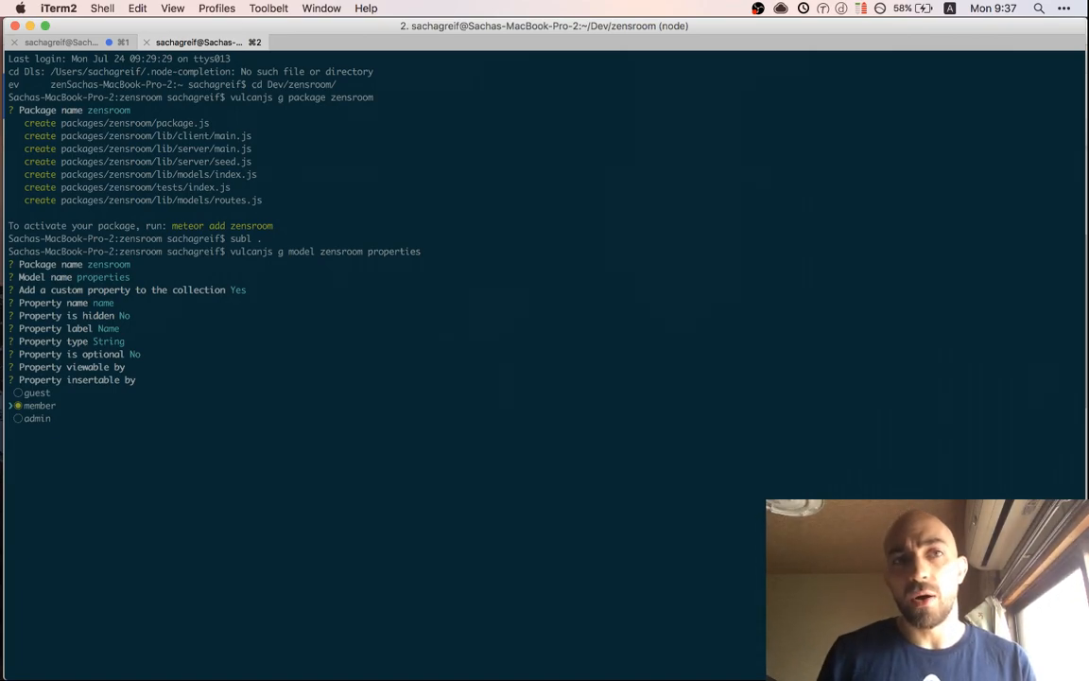
key(enter)
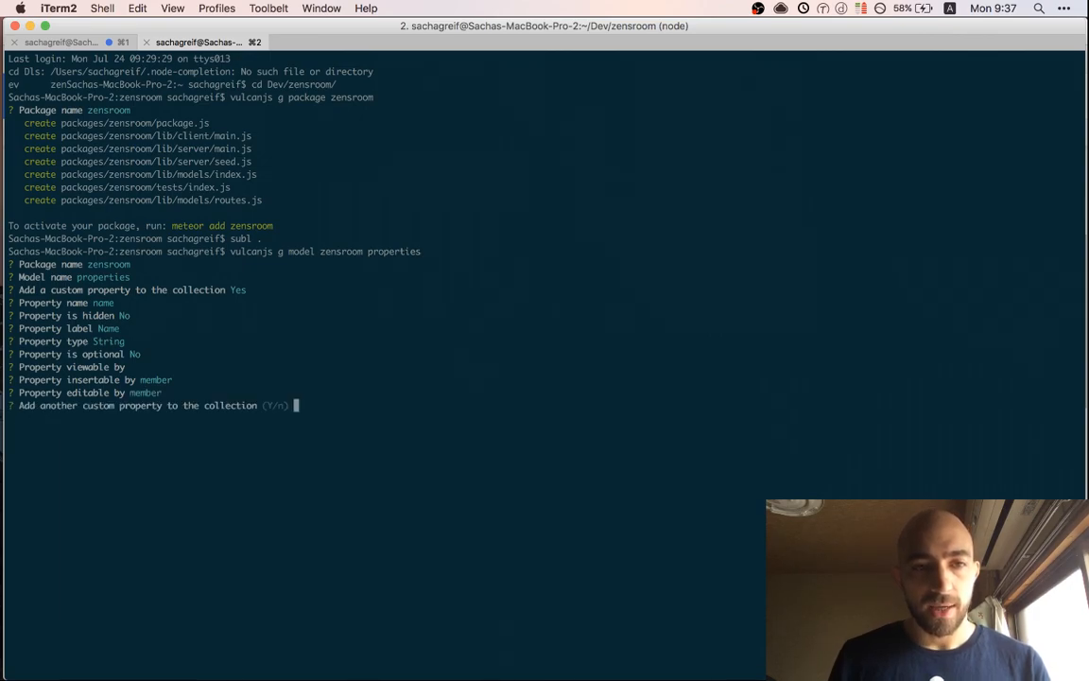
Answer Yes to another property, then review the requirements doc's property field list down to House rules
text(Yes)
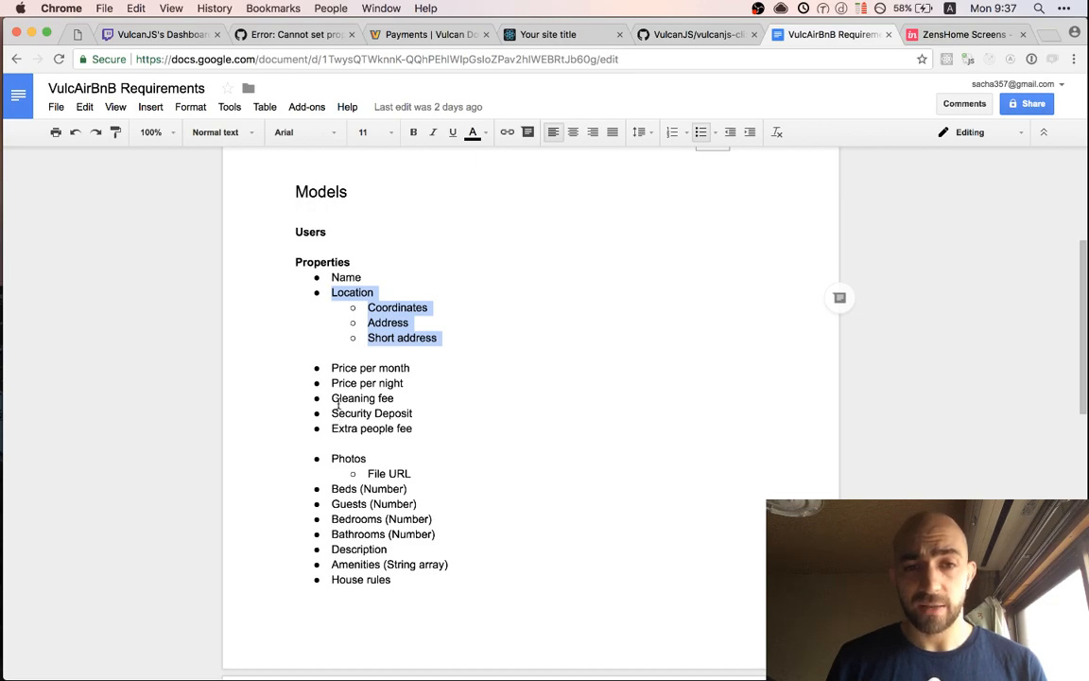
mouse_move(329, 427)
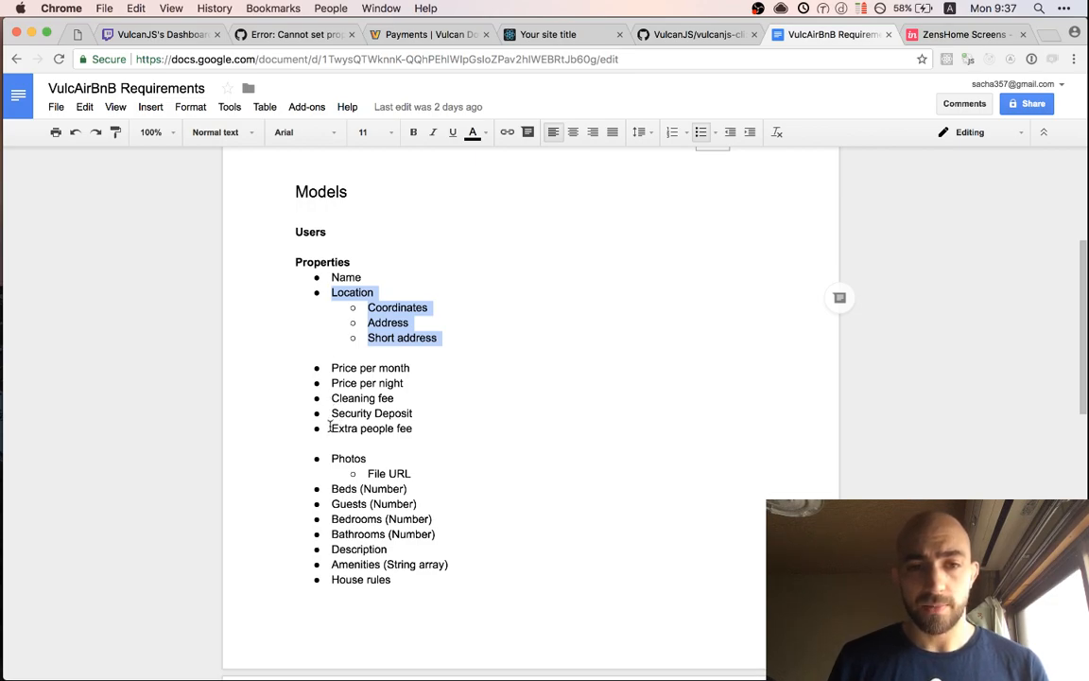
scroll(down, 3)
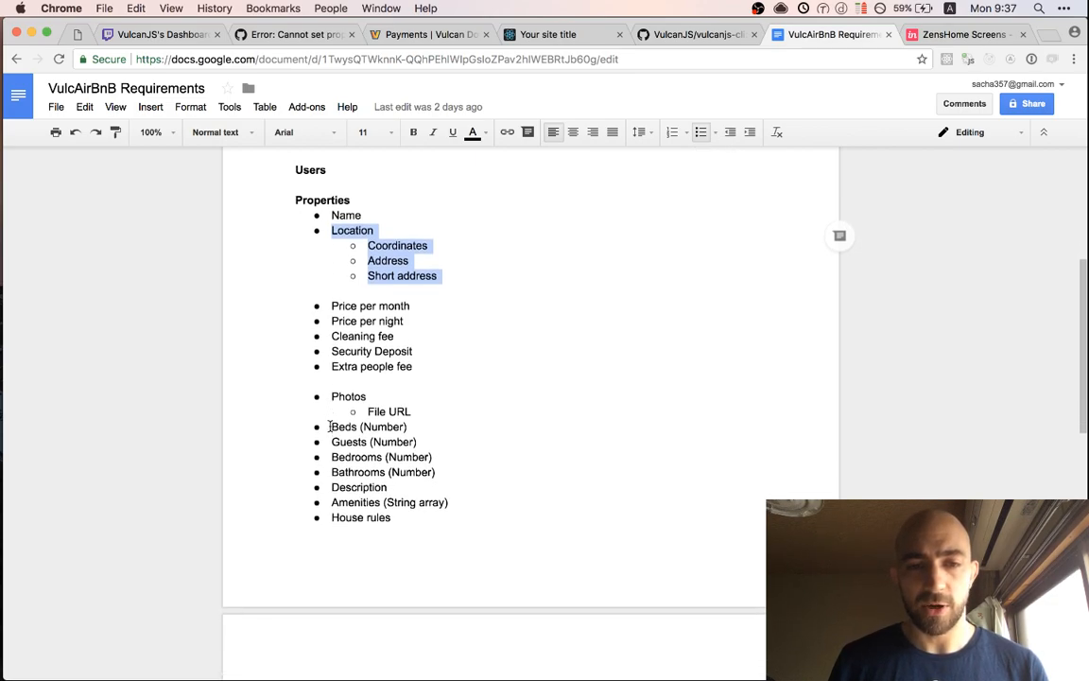
scroll(down, 3)
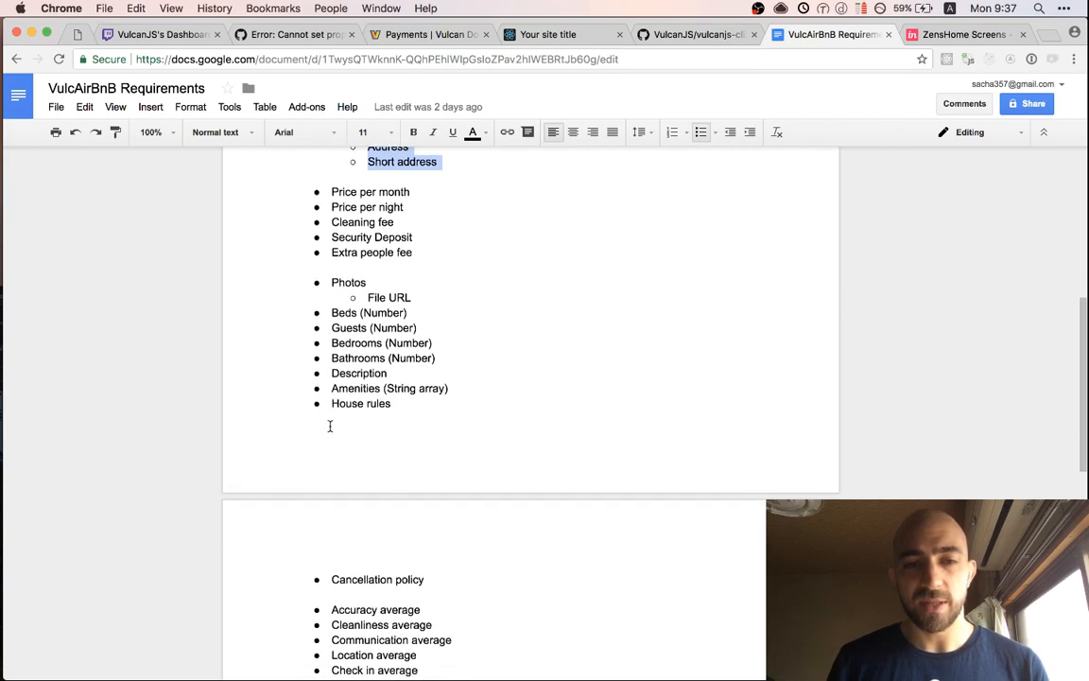
scroll(down, 3)
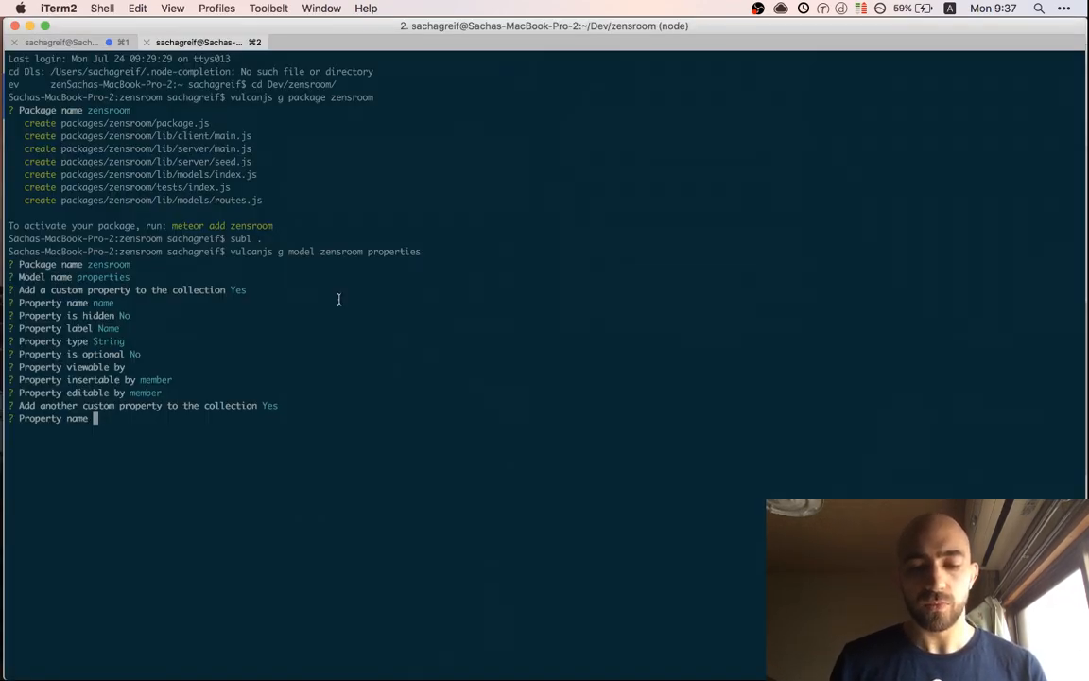
Add bedsNumber as a Number property, viewable by guest, insertable and editable by member
text(bed)
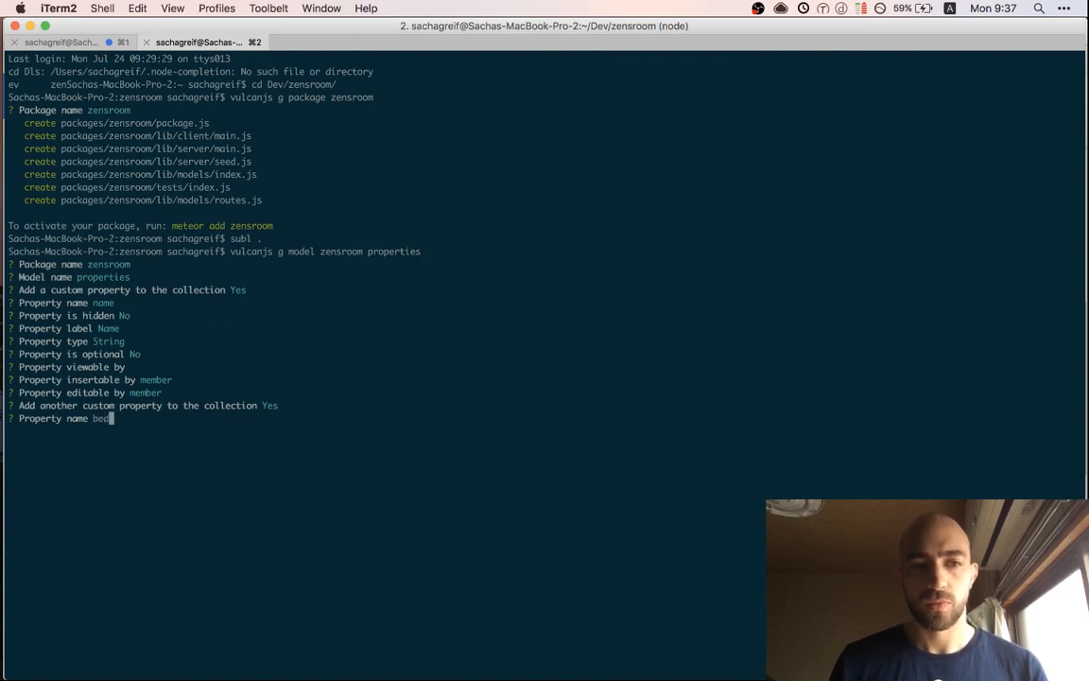
key(backspace)
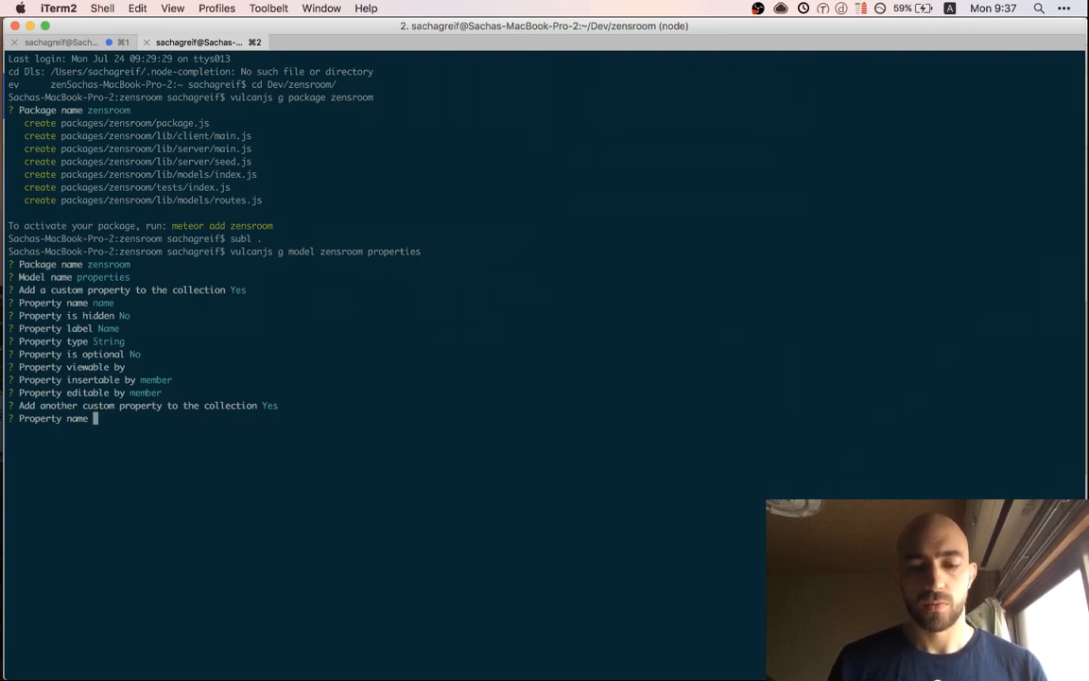
text(bedsNumber)
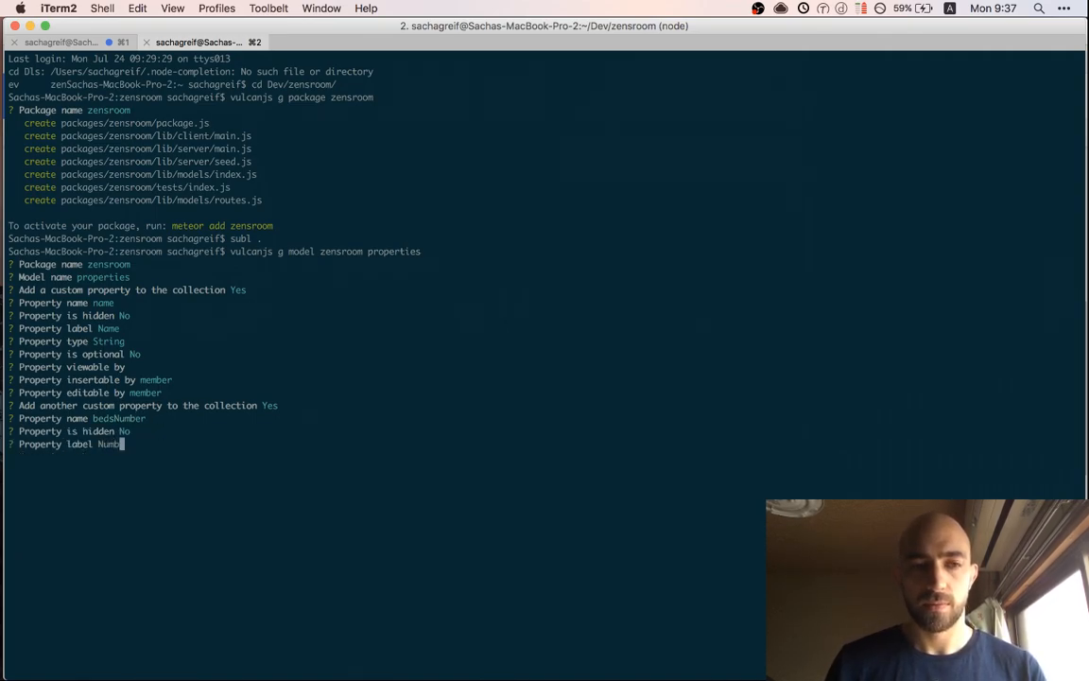
text(er of Beds)
key(enter)
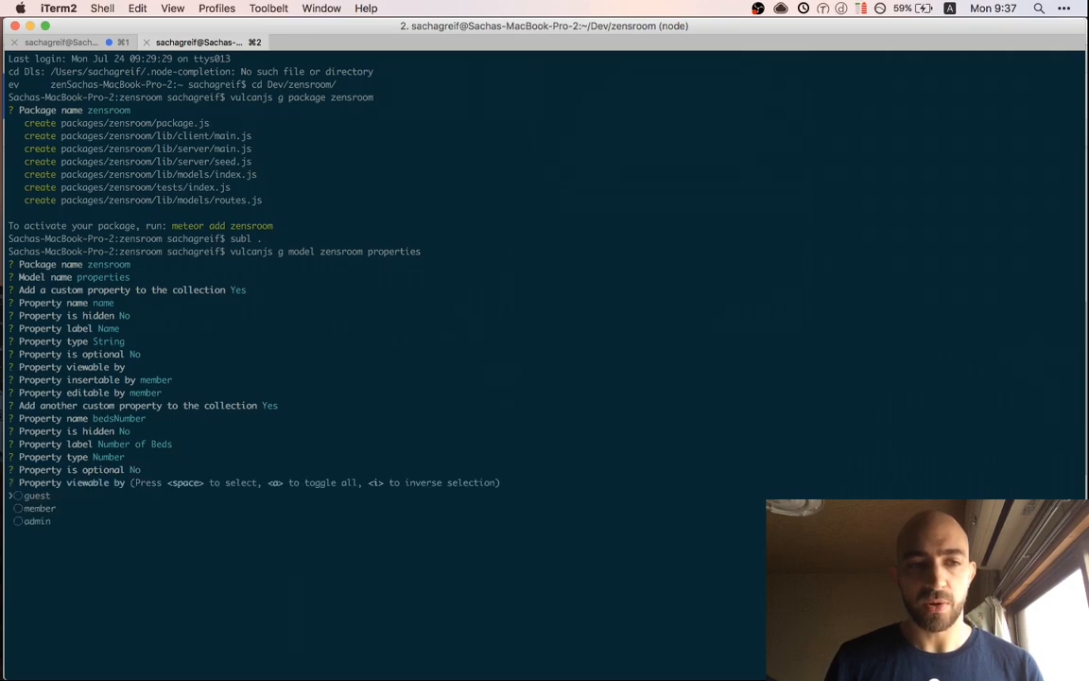
key(enter)
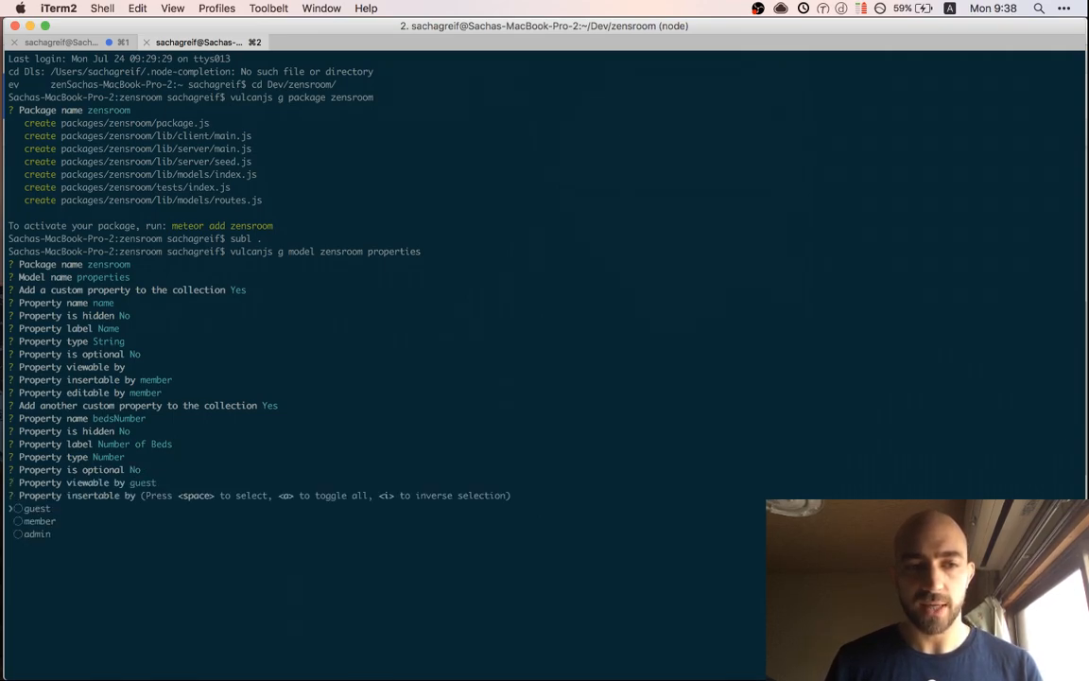
key(enter)
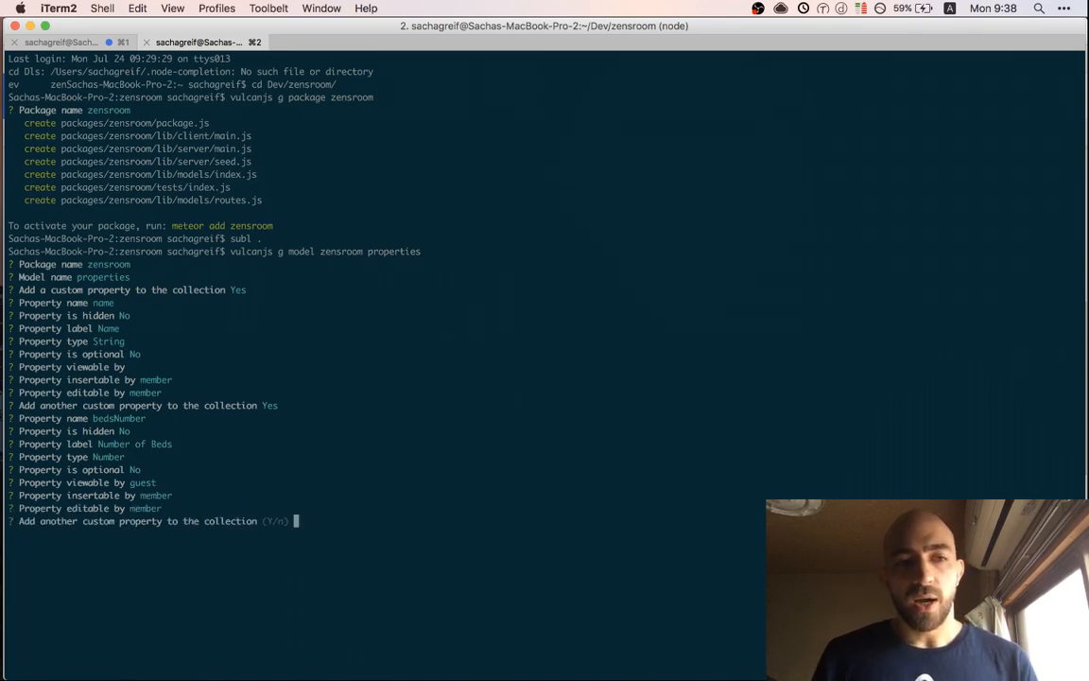
Add guestsNumber as a Number property, not hidden, required, viewable by guest, insertable and editable by member
text(Yes)
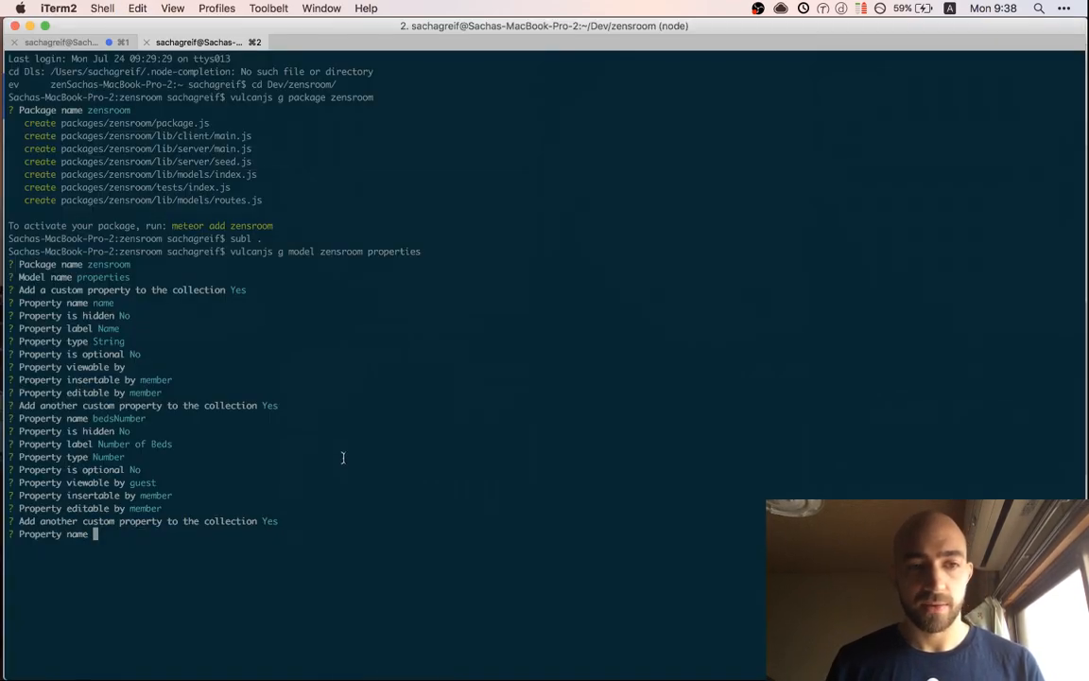
text(gue)
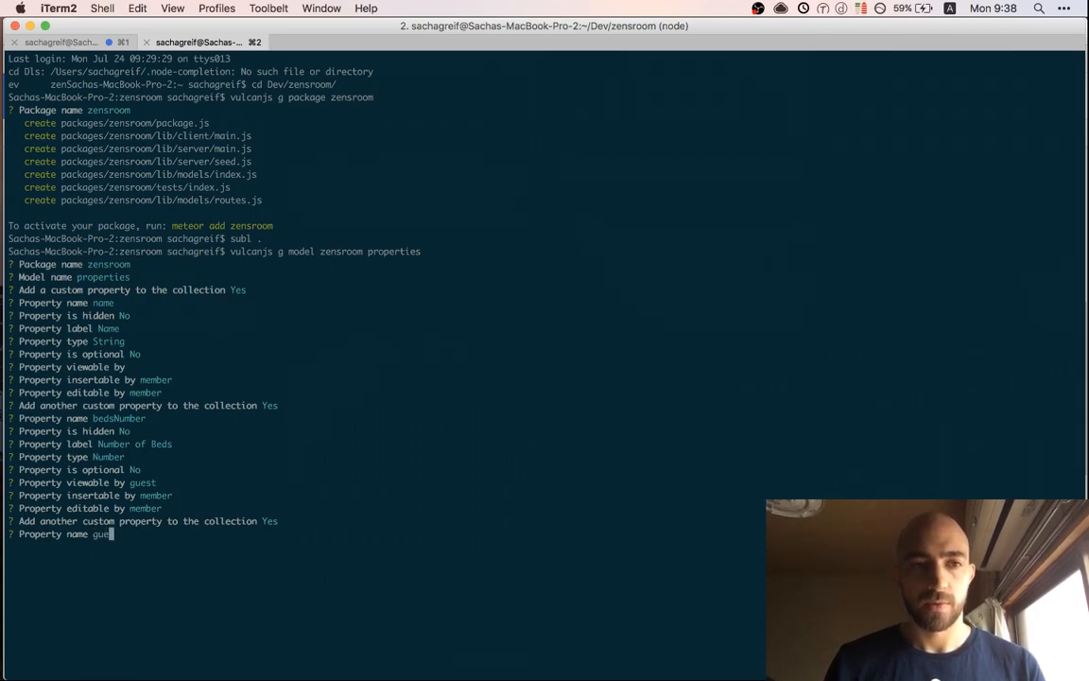
text(stsNumber)
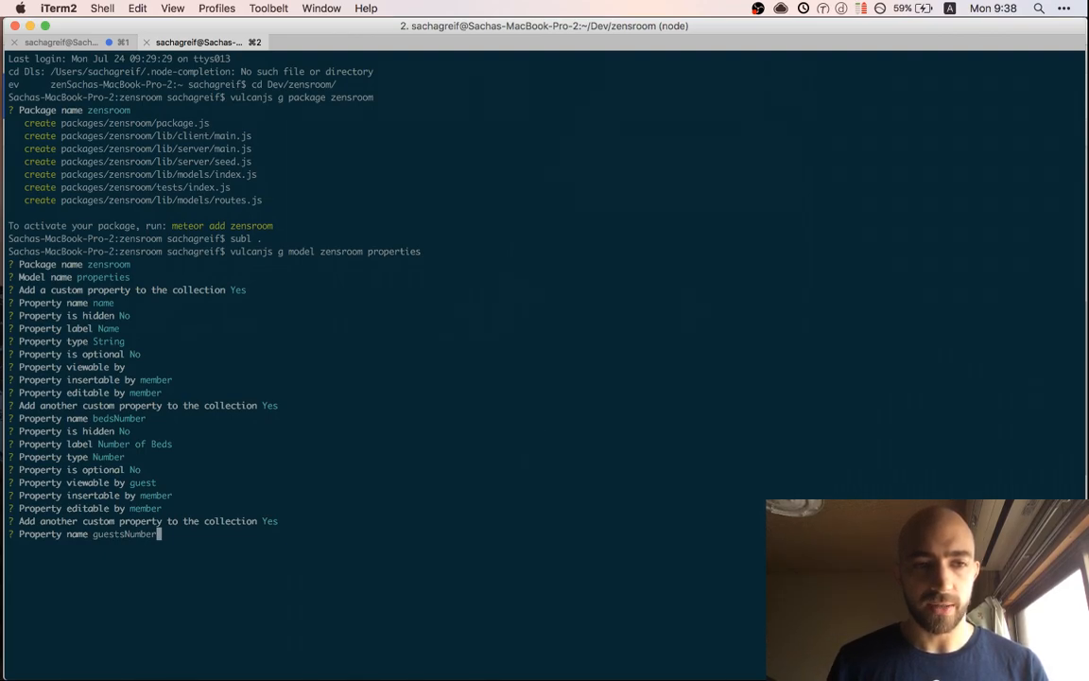
key(enter)
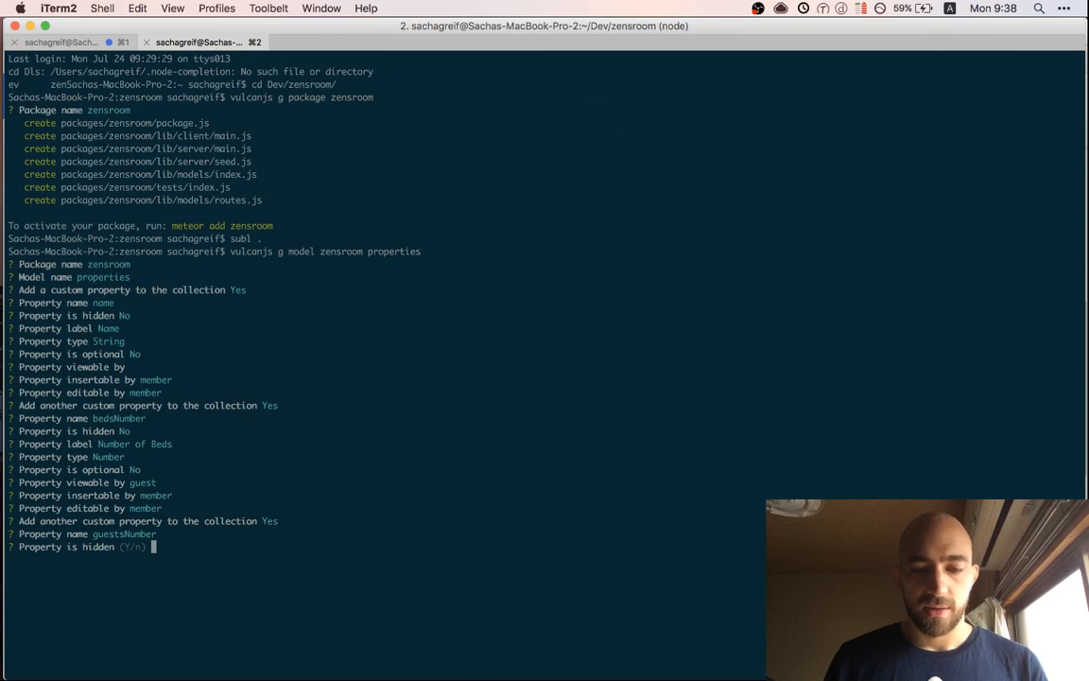
text(No)
text(Number of Guests)
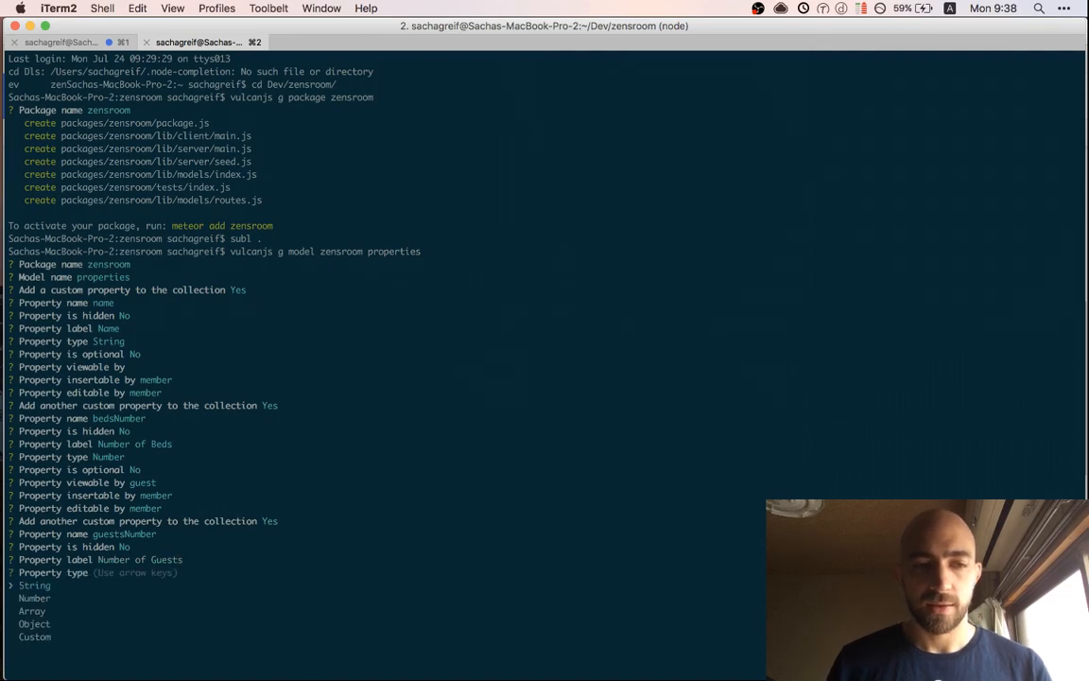
key(enter)
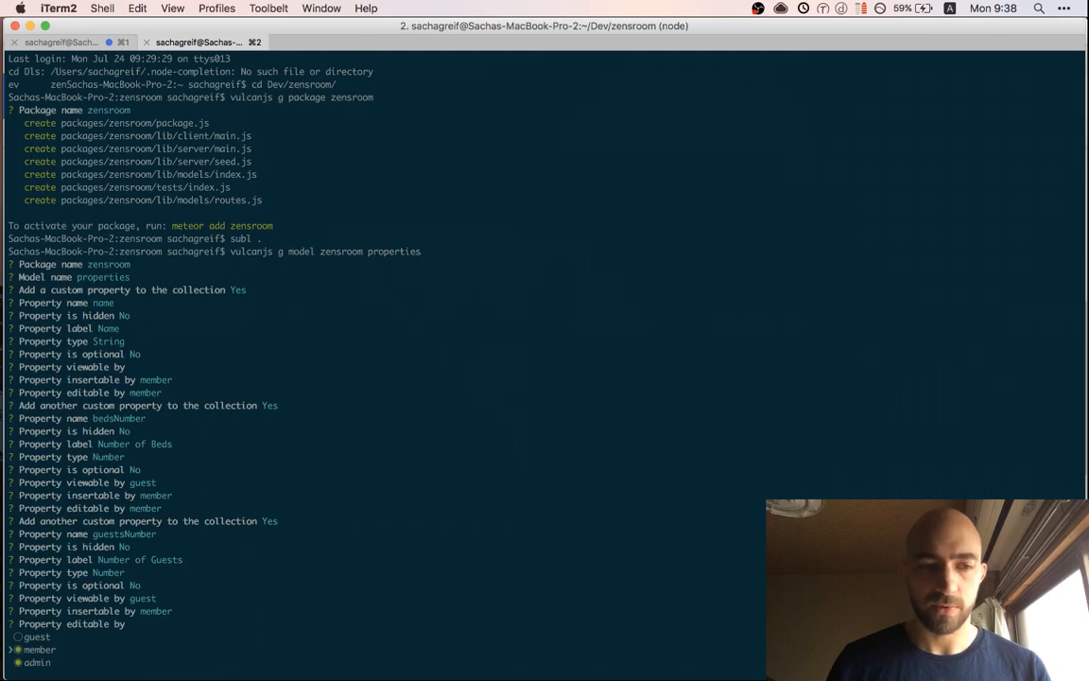
key(enter)
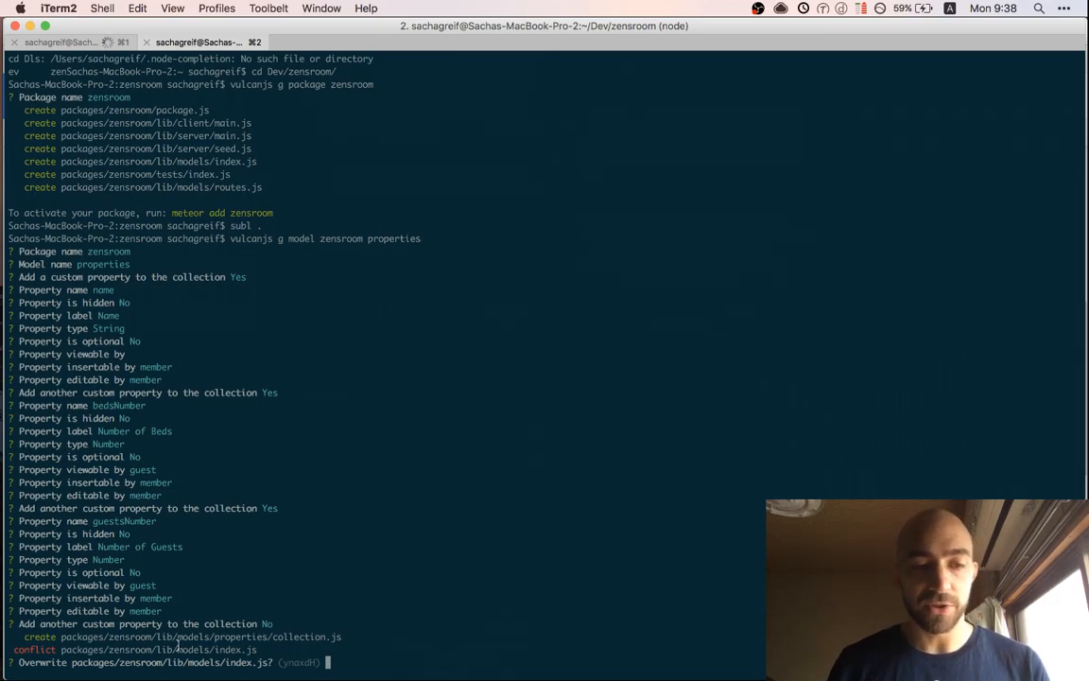
mouse_move(204, 560)
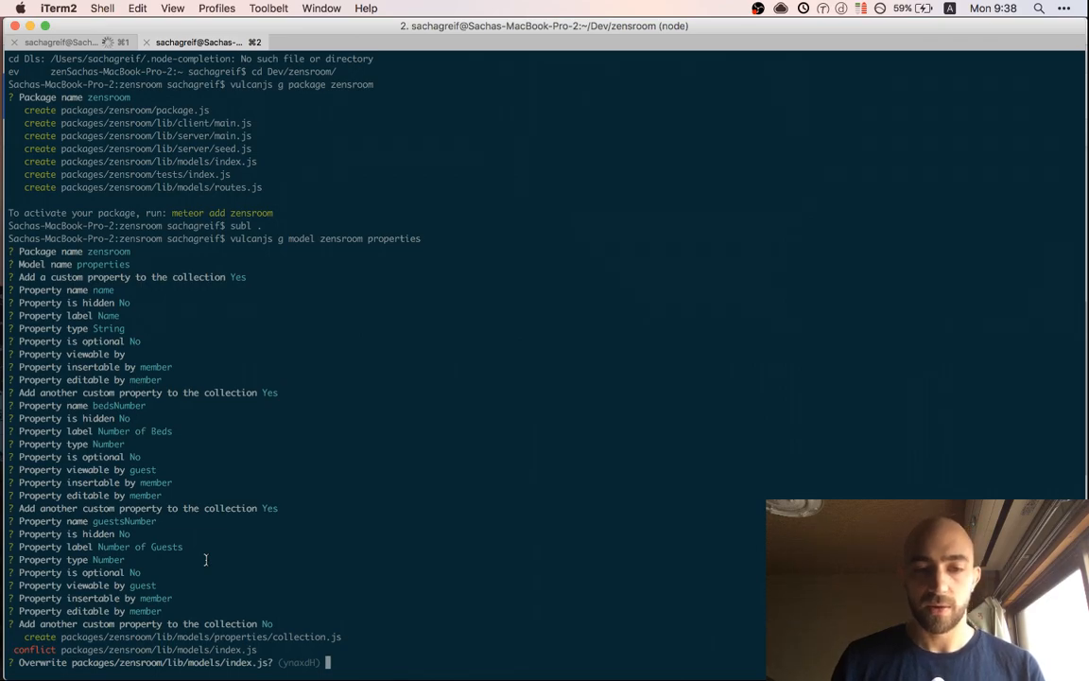
Overwrite models/index.js so the generator creates the properties collection, schema, resolvers and spec files
text(overwrite)
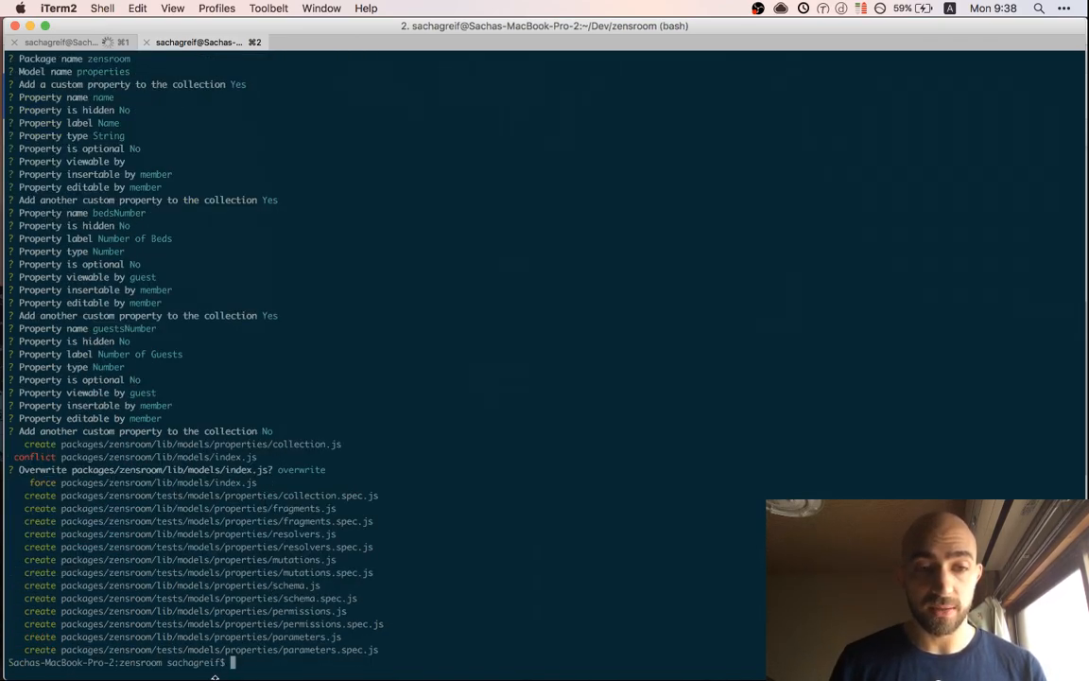
key(cmd+tab)
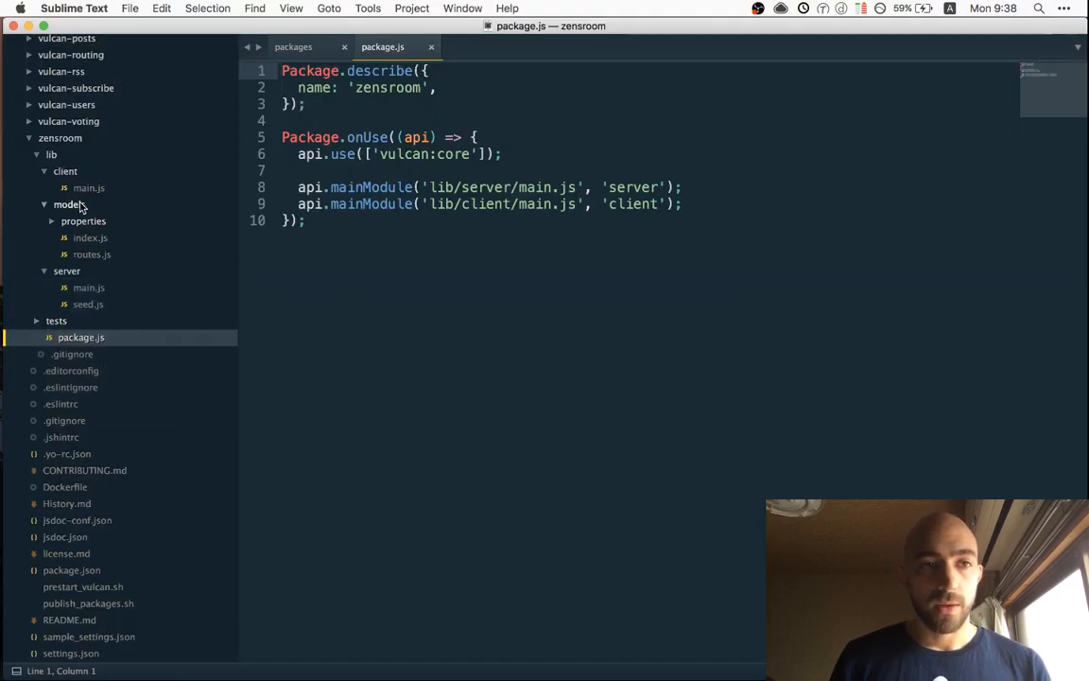
Review the generated resolvers, permissions, mutations, collection and parameters files, ending on schema.js
click(83, 219)
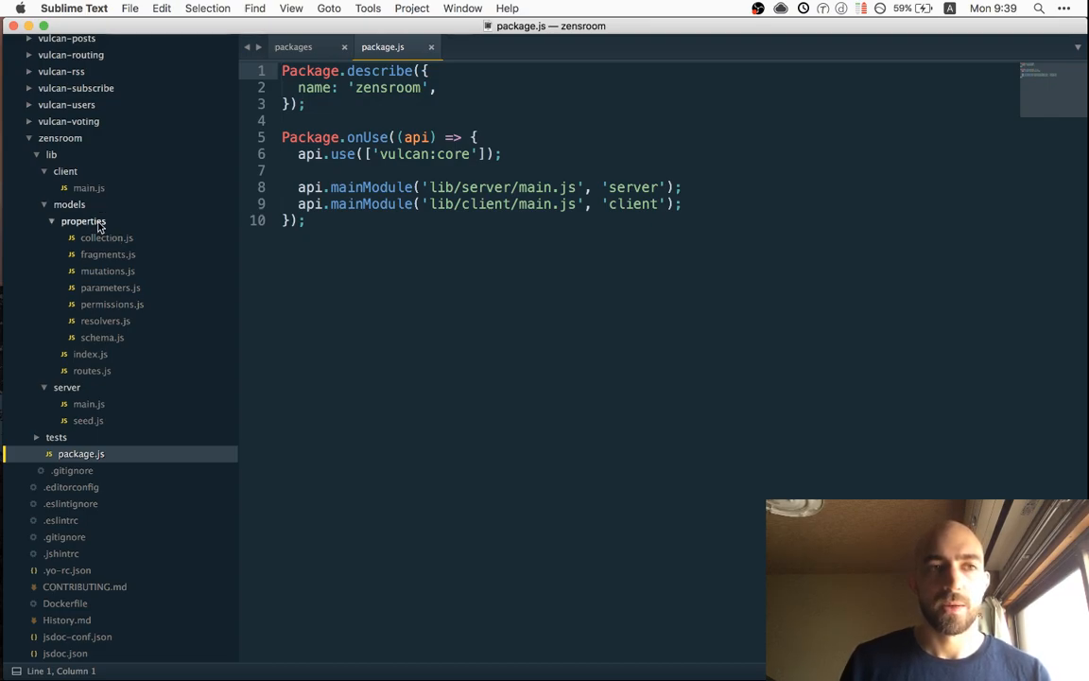
mouse_move(112, 344)
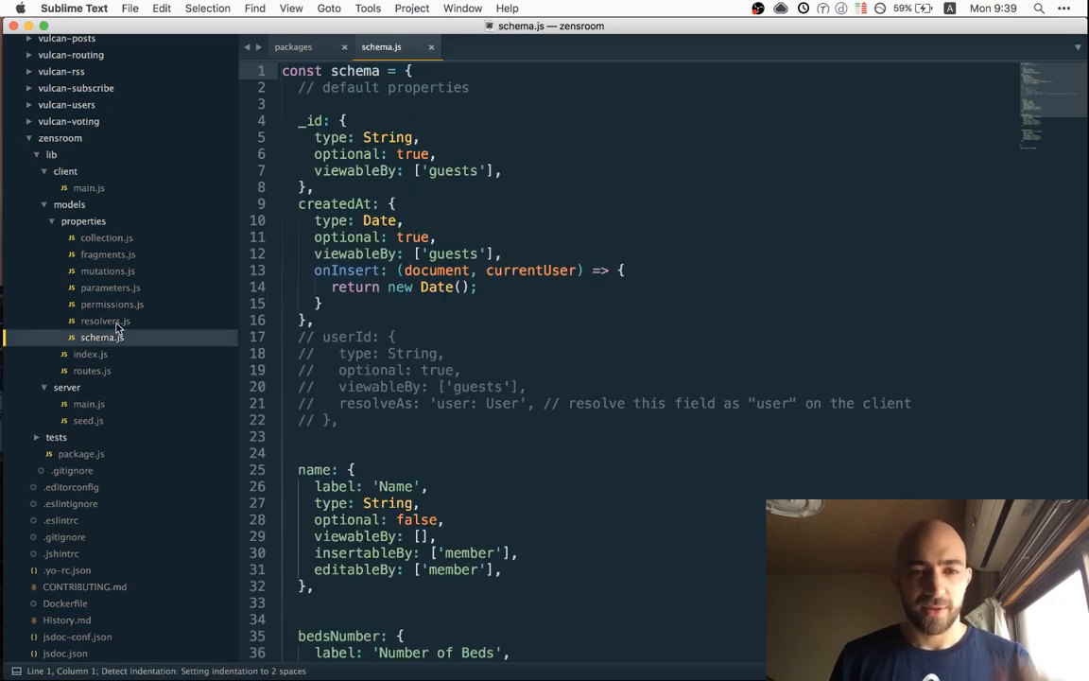
click(106, 321)
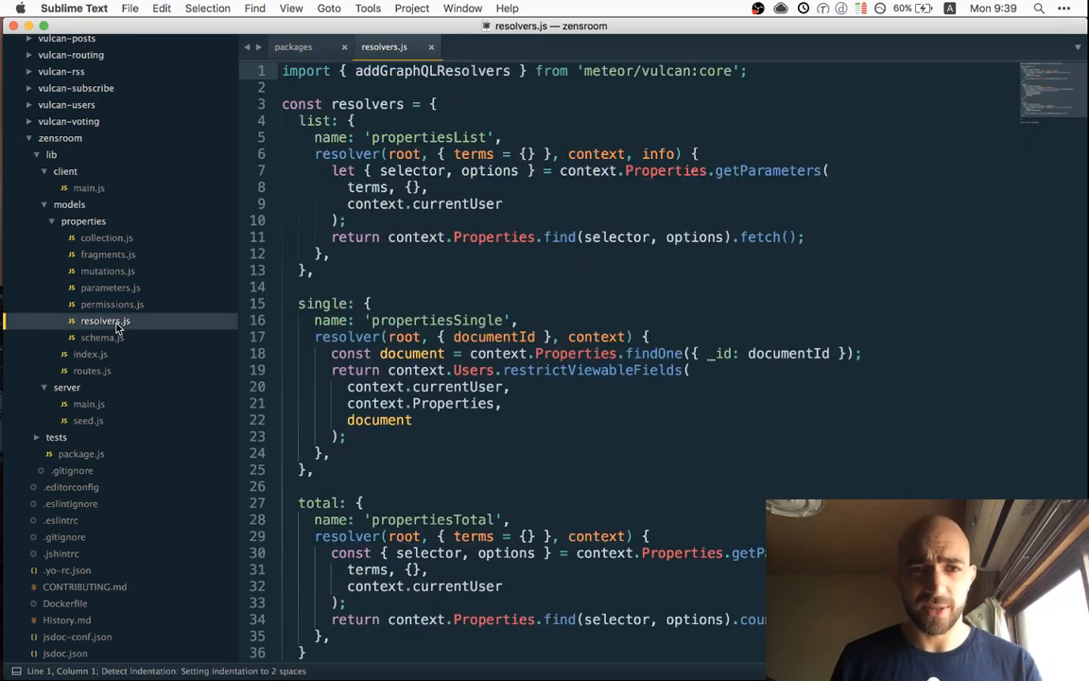
click(111, 303)
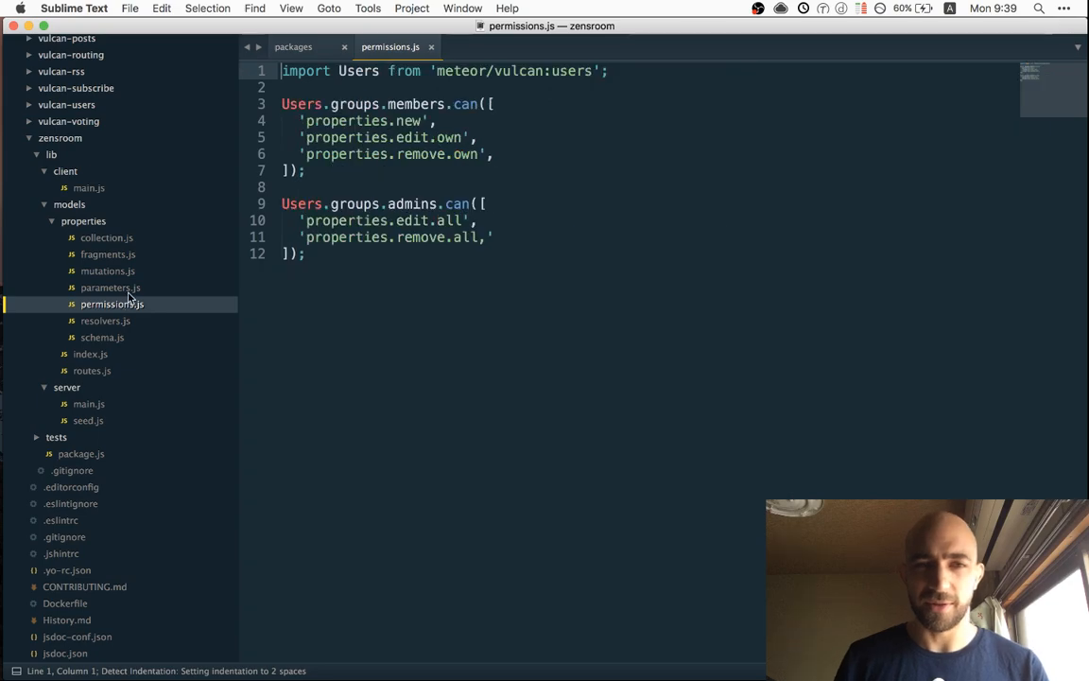
click(108, 270)
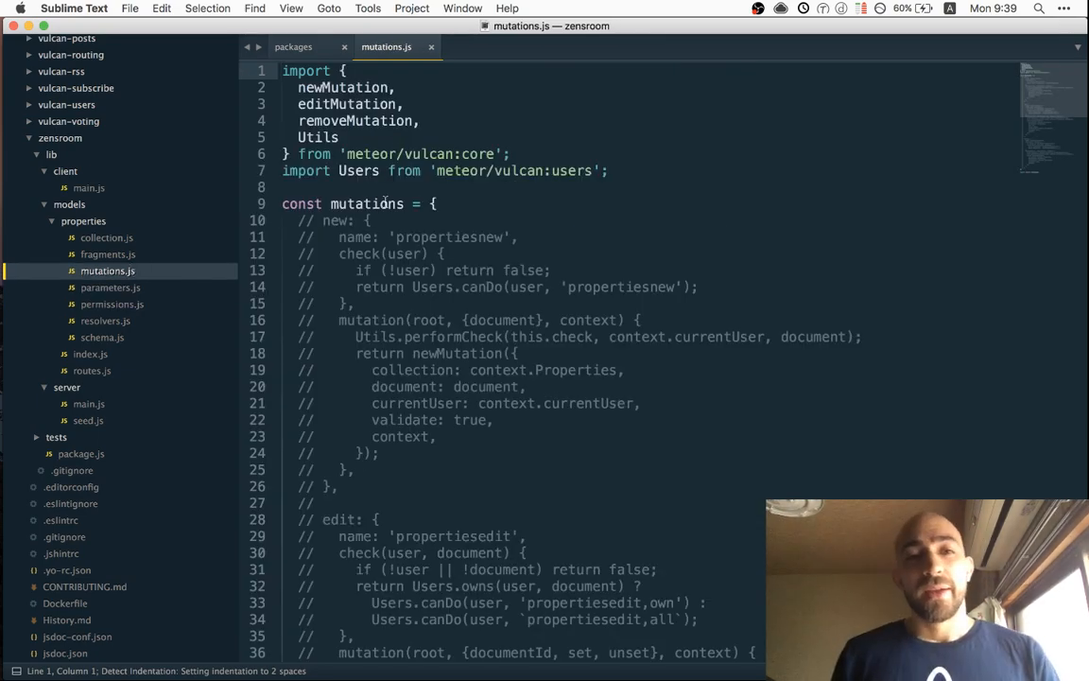
click(105, 239)
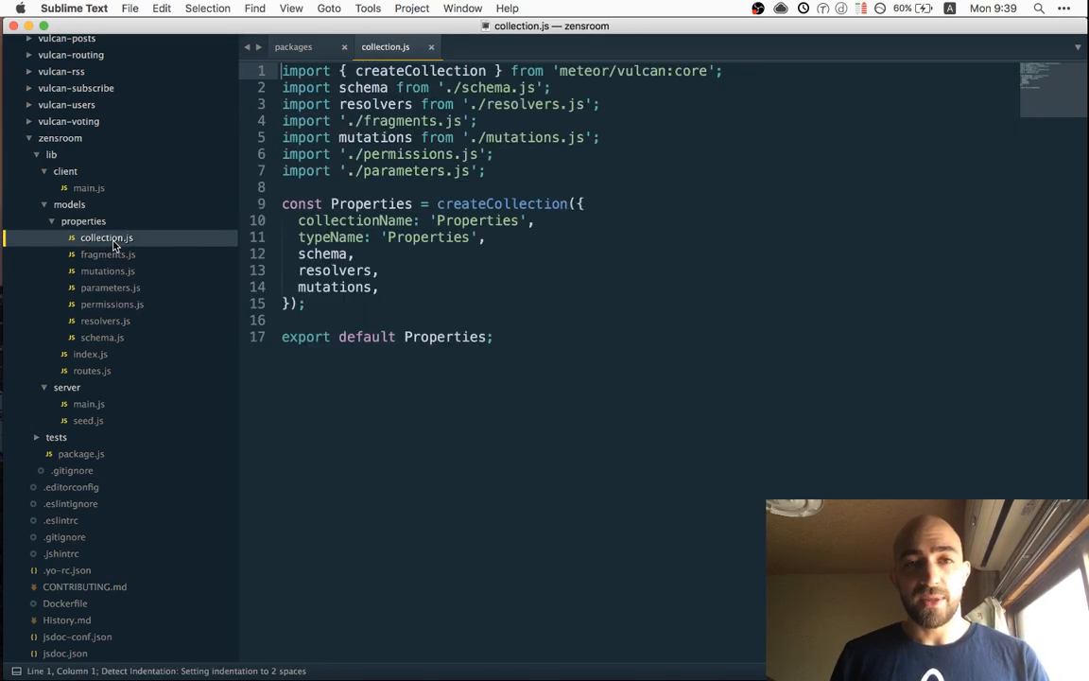
click(110, 287)
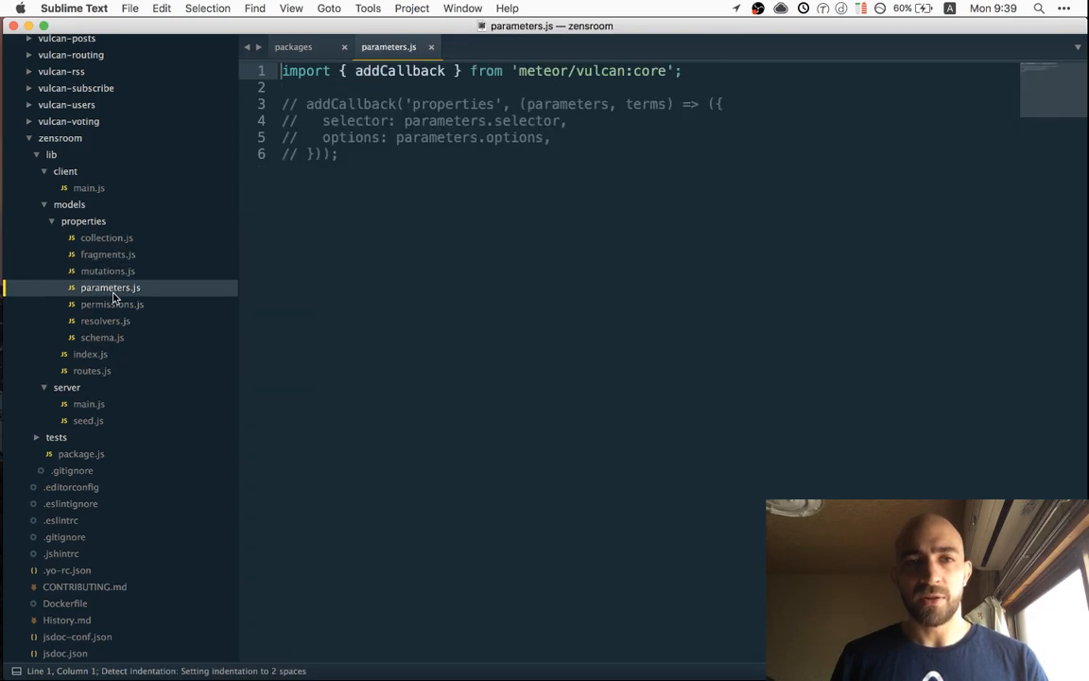
click(112, 303)
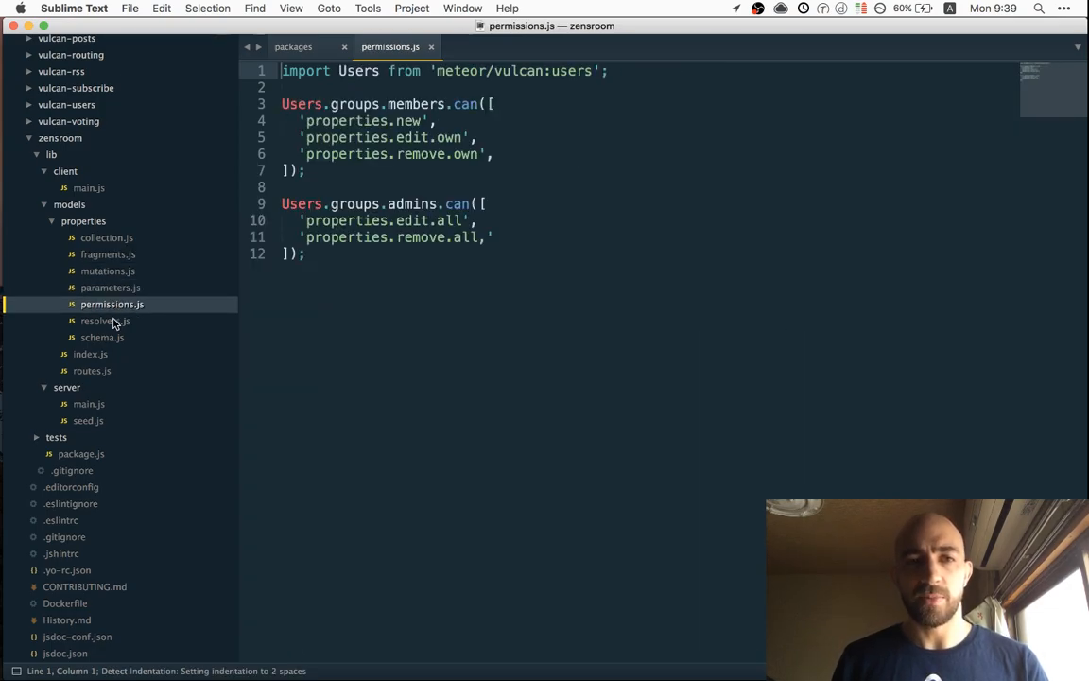
click(102, 337)
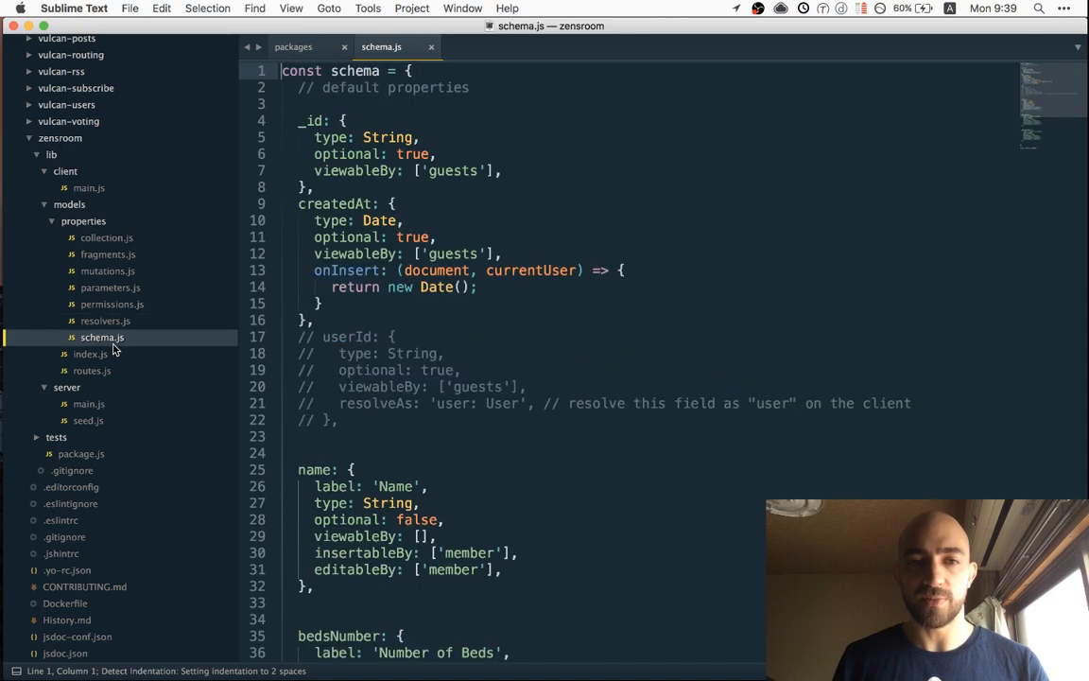
mouse_move(200, 346)
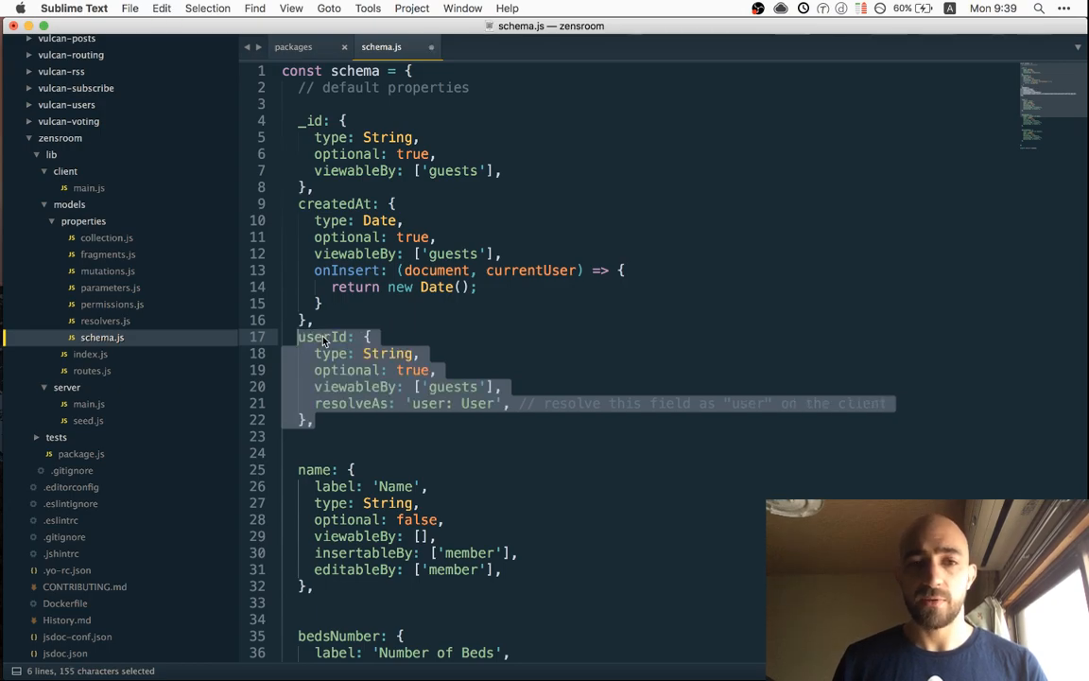
Scroll the properties schema to the commented userId field and uncomment it
scroll(down, 3)
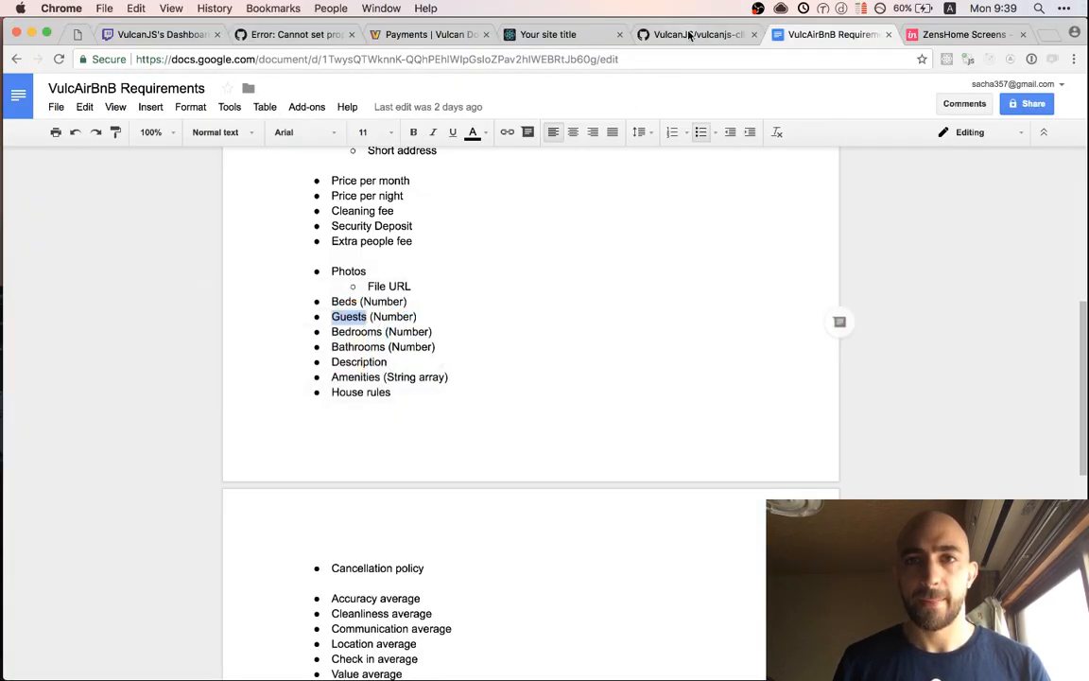
Check the vulcanjs-cli README's Generate Component section and start naming a component
click(695, 34)
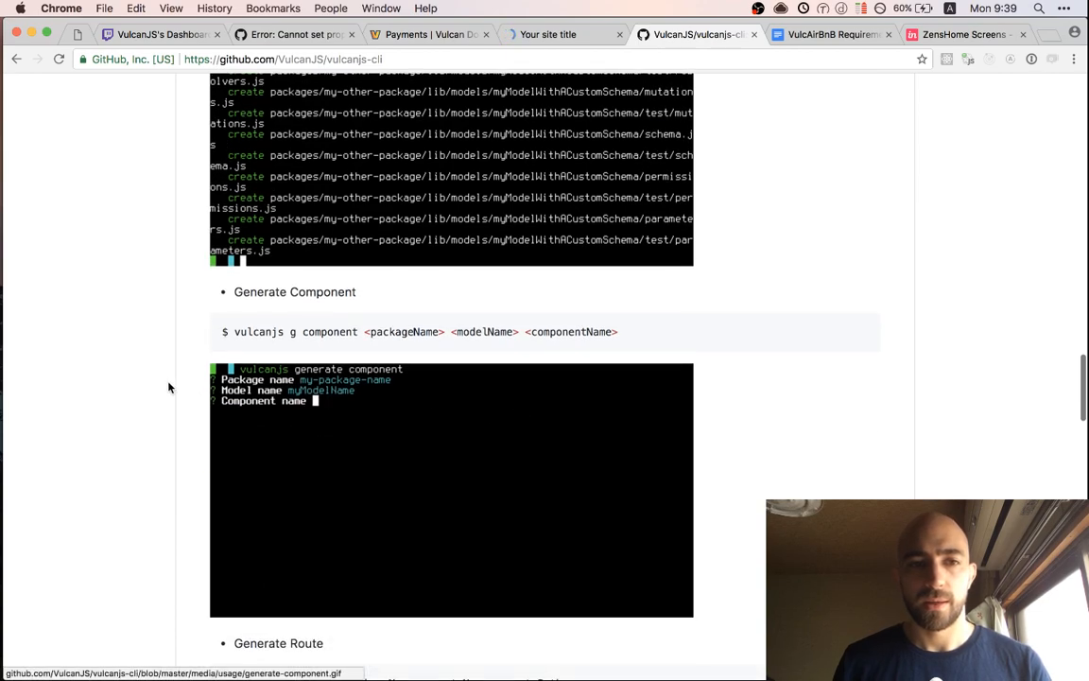
text(myFirst)
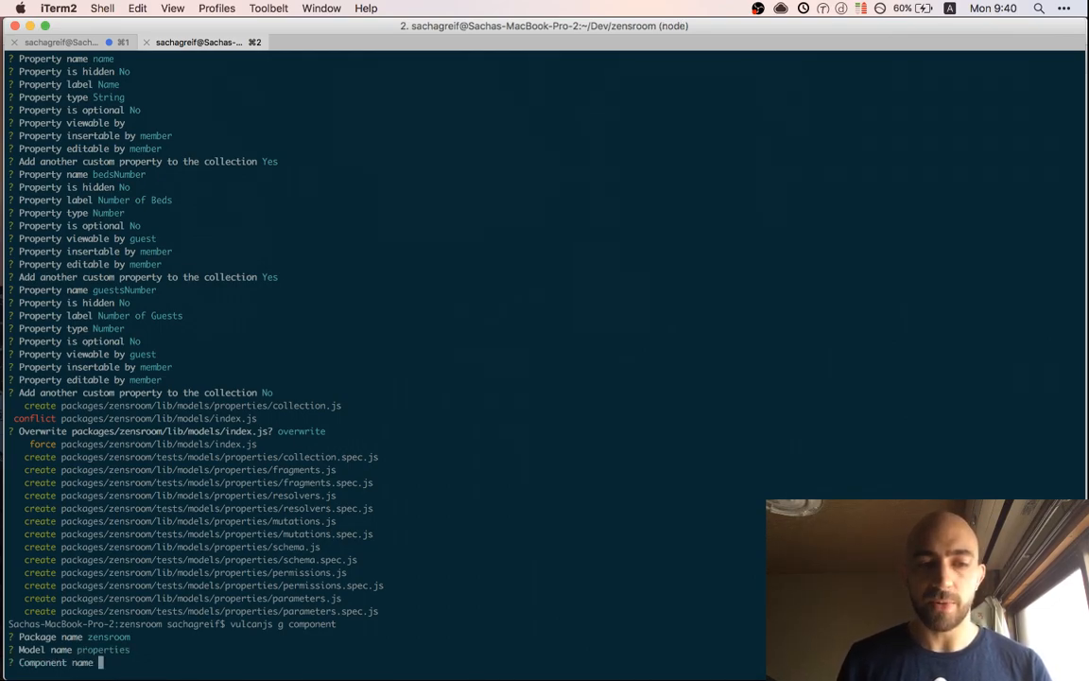
Name the component PropertiesList, make it a Pure Function and register it (Yes)
text(P)
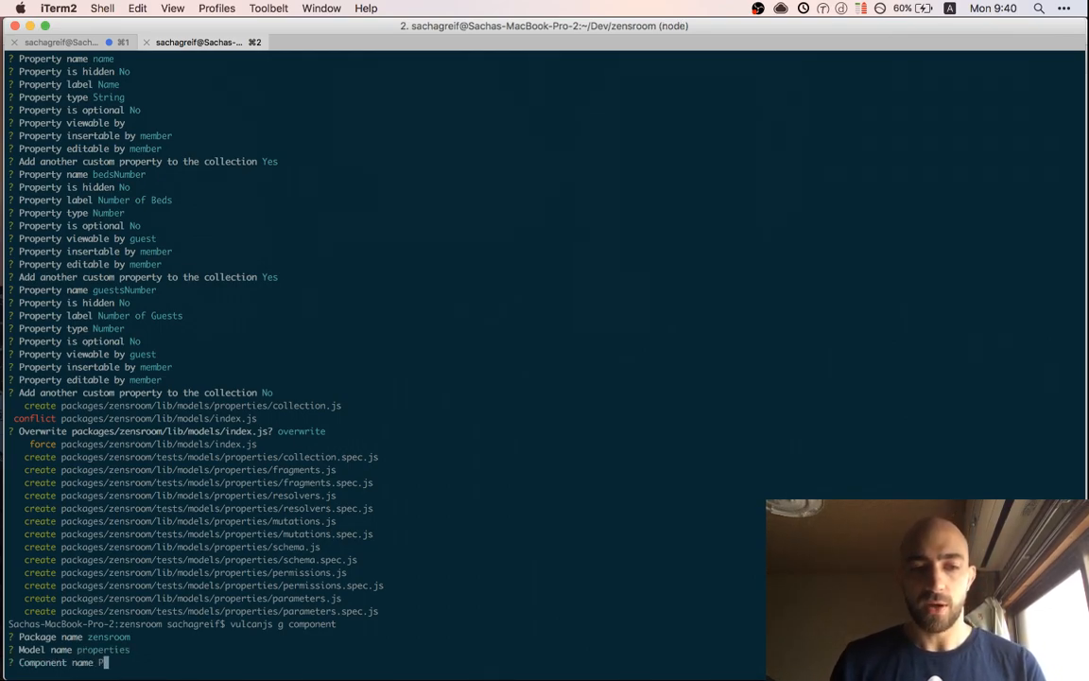
text(ropertiesLi)
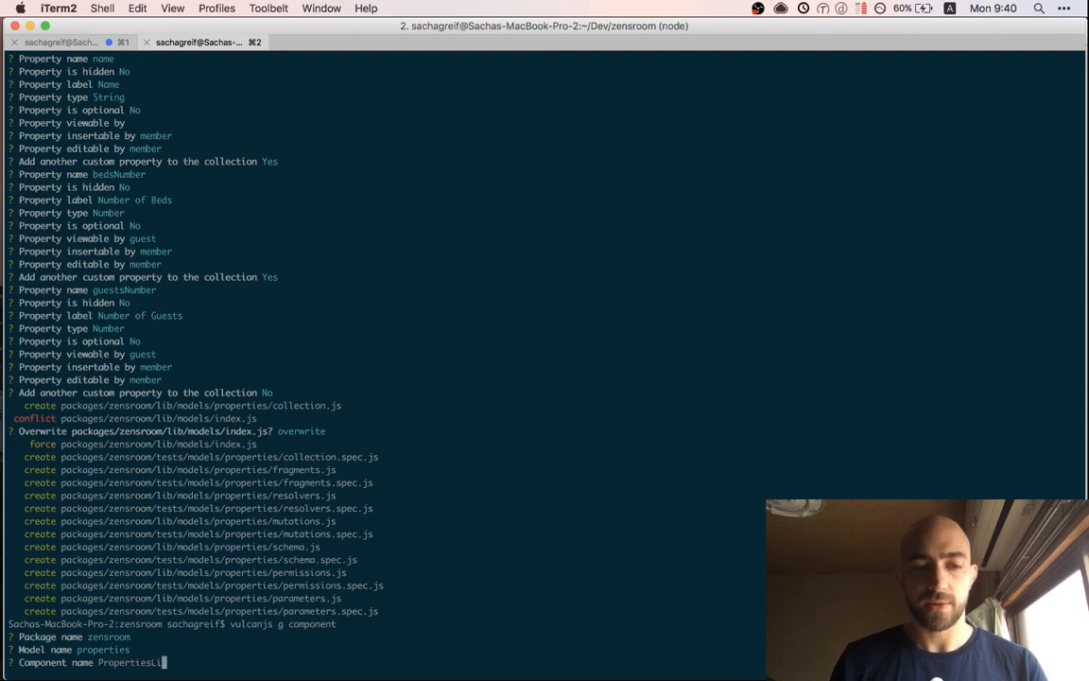
key(enter)
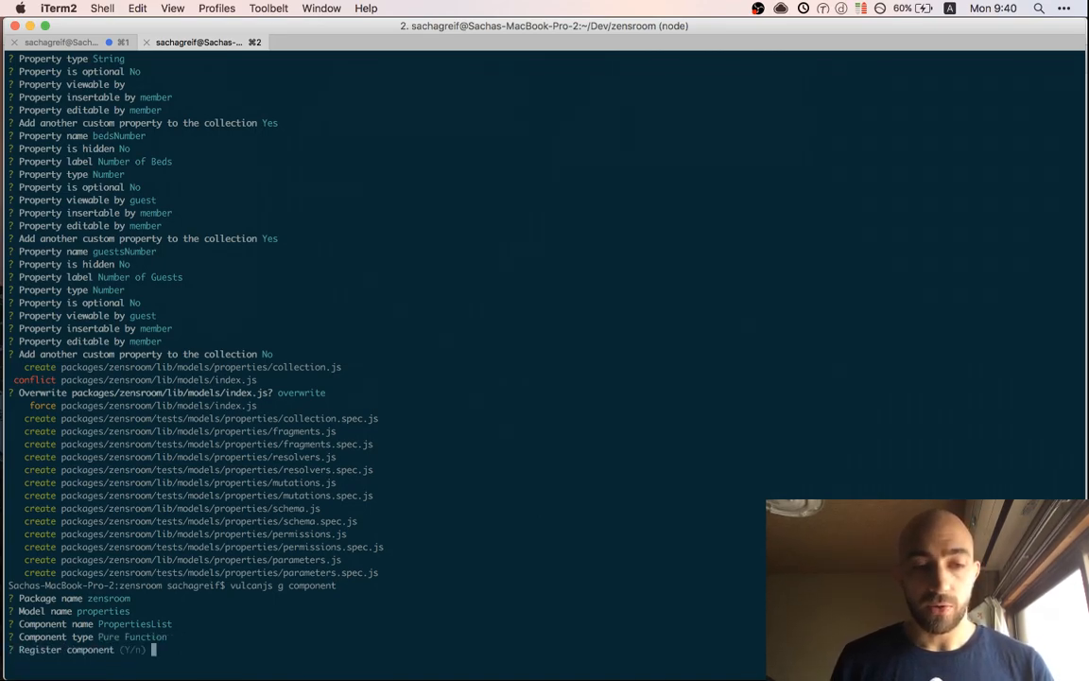
text(Y)
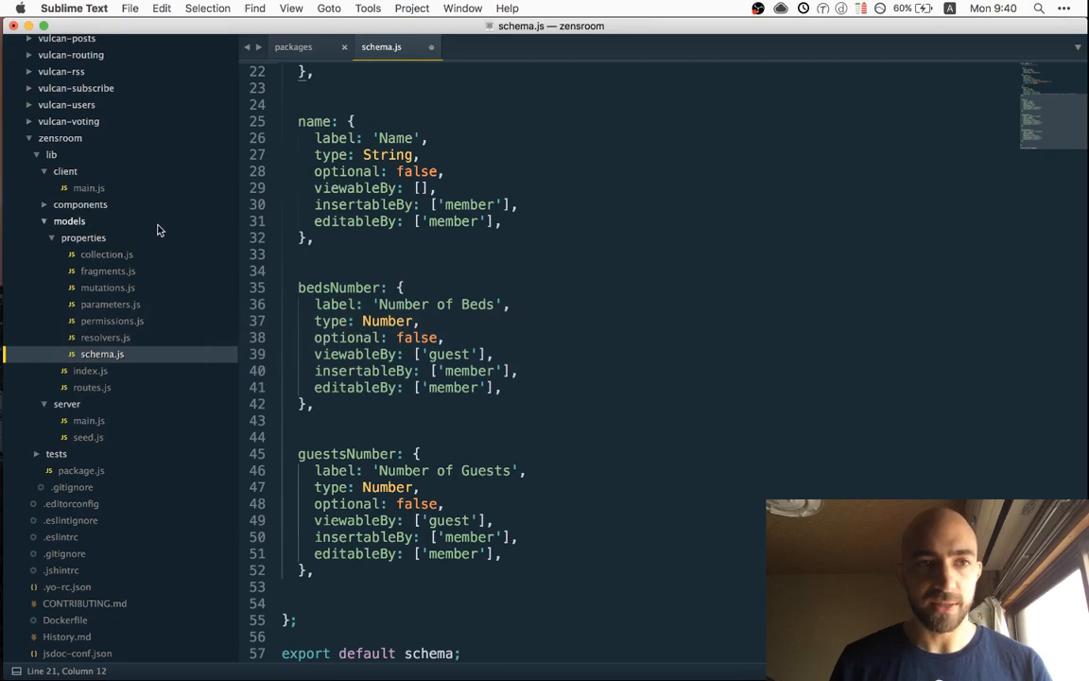
Open components/properties/PropertiesList.jsx in a tab and look over the generated stub
click(117, 238)
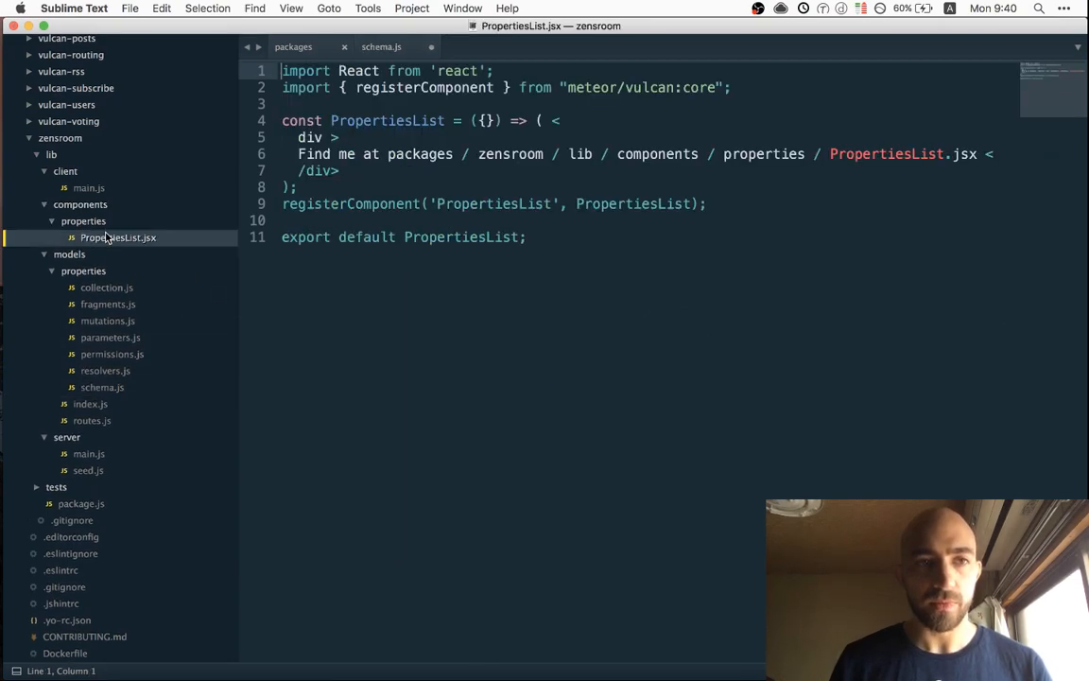
double_click(118, 238)
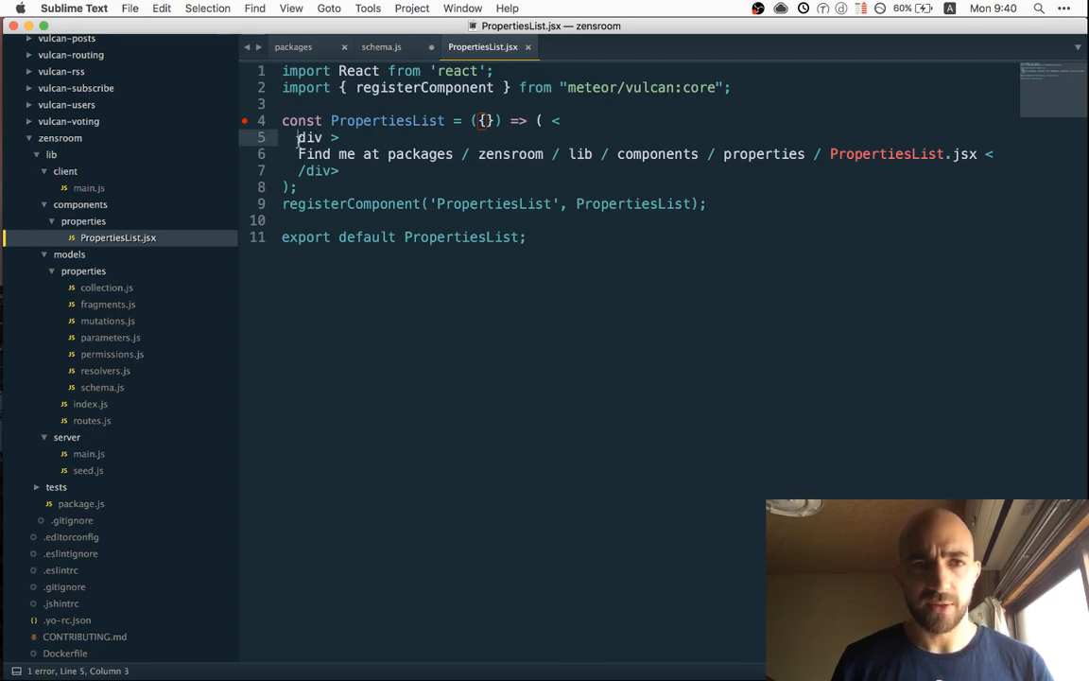
double_click(552, 121)
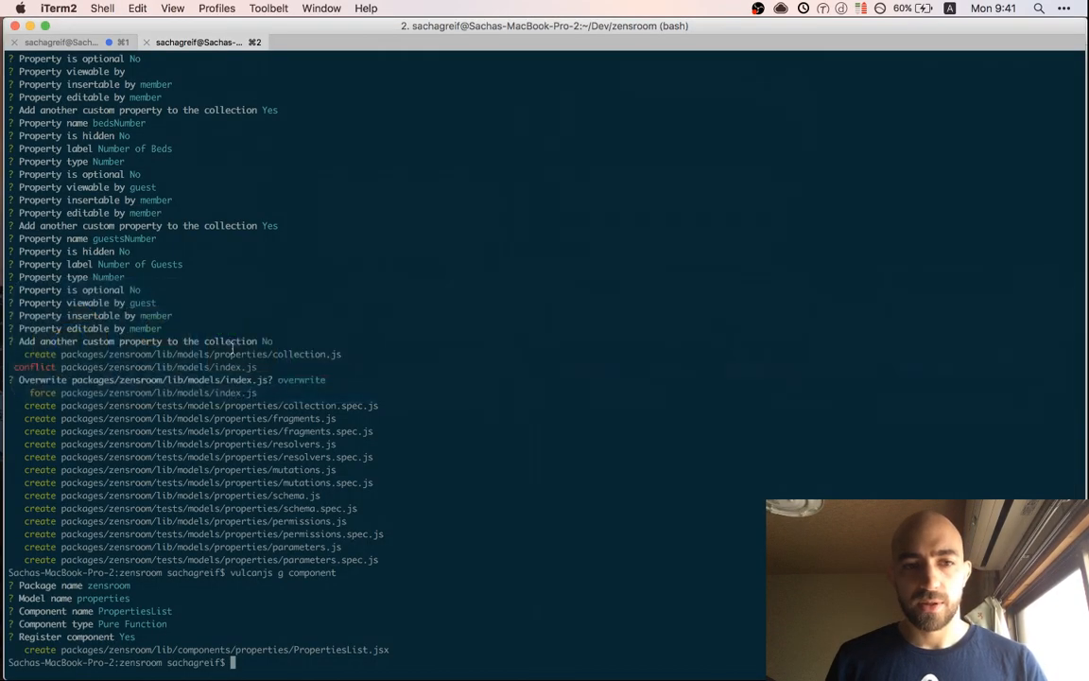
Run vulcanjs g route with name home, path / and component PropertiesList
text(vulcanjs g route)
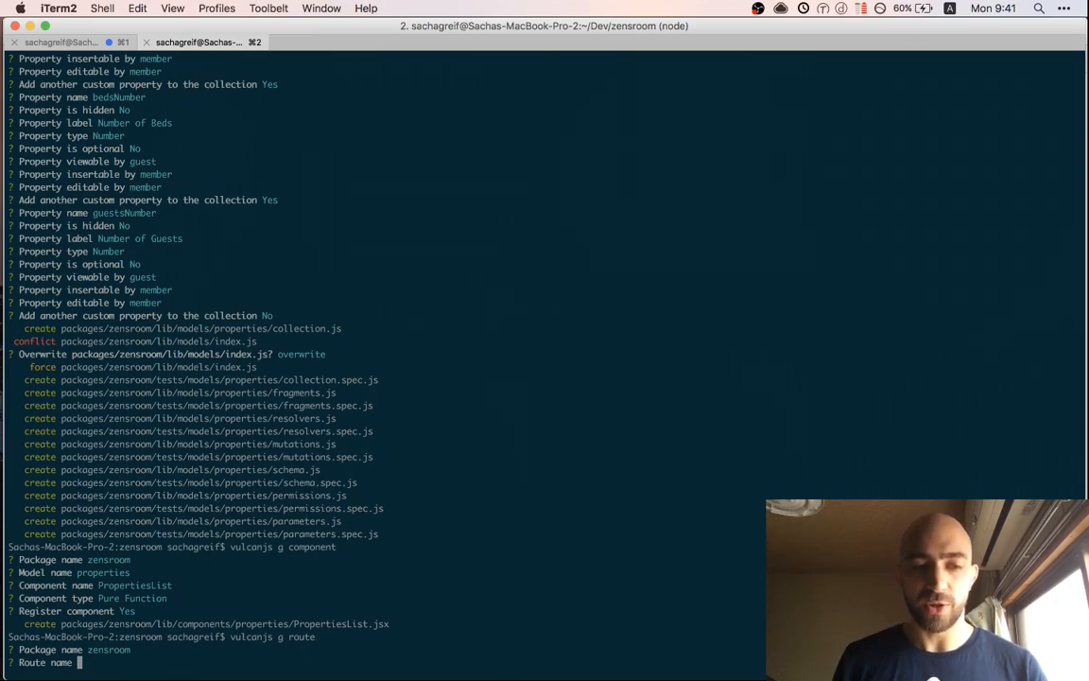
text(hom)
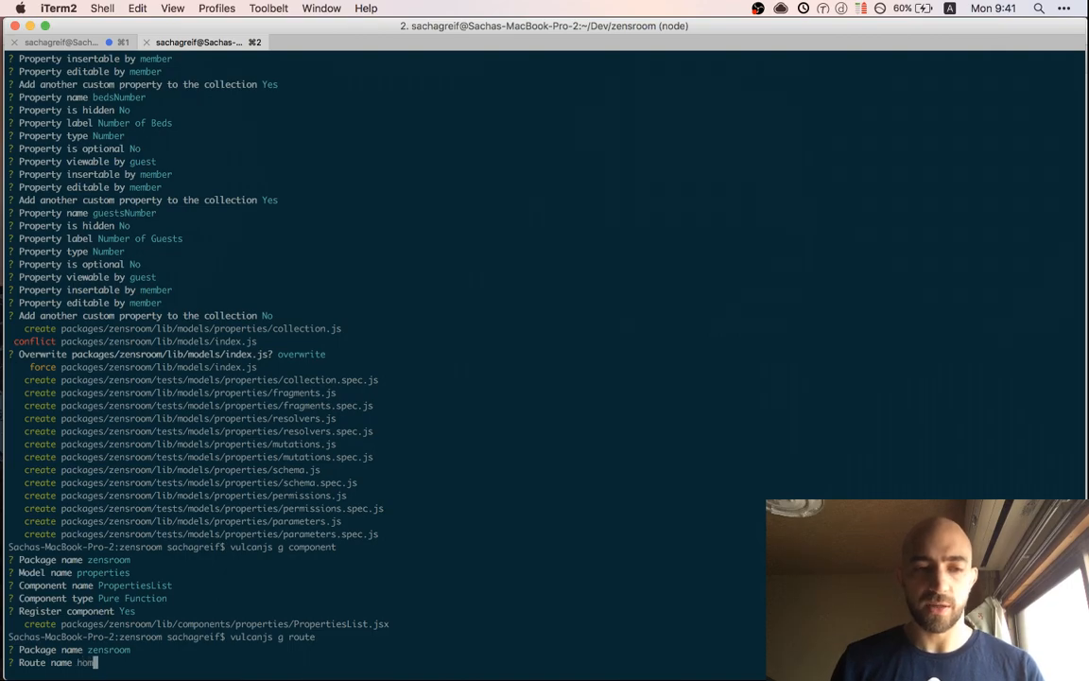
key(enter)
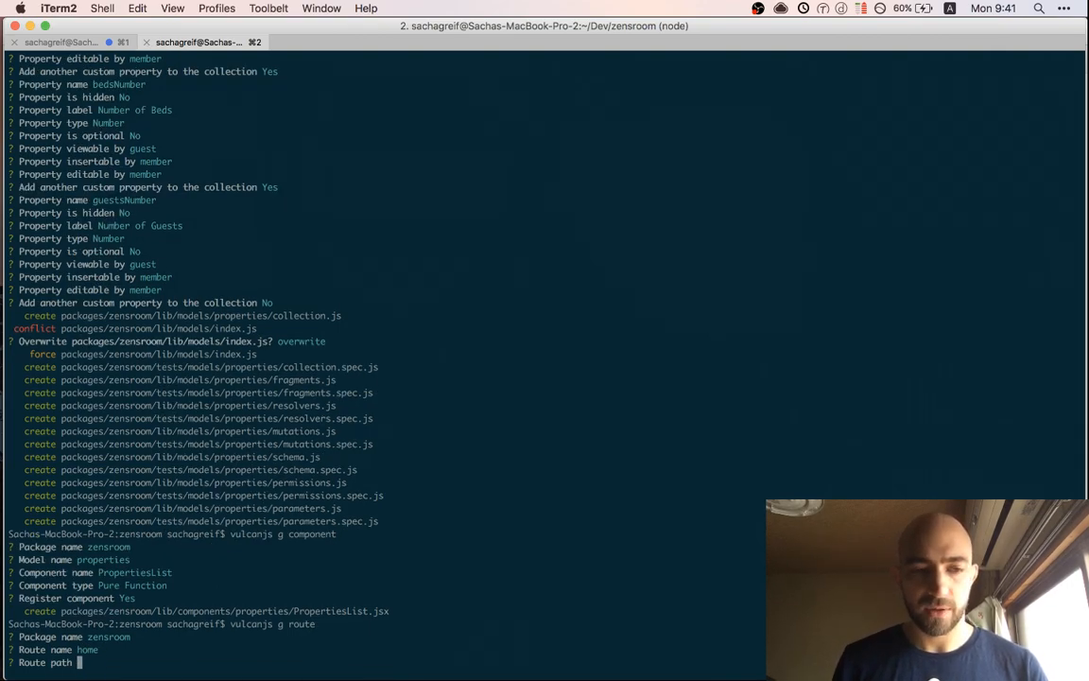
text(/)
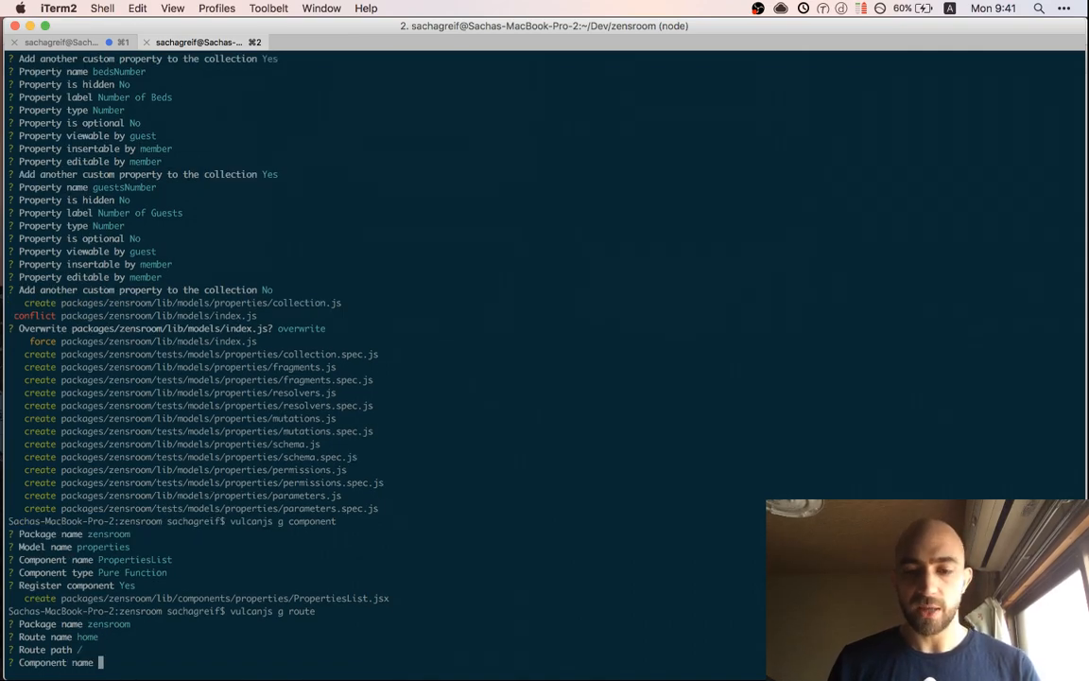
text(Propertie)
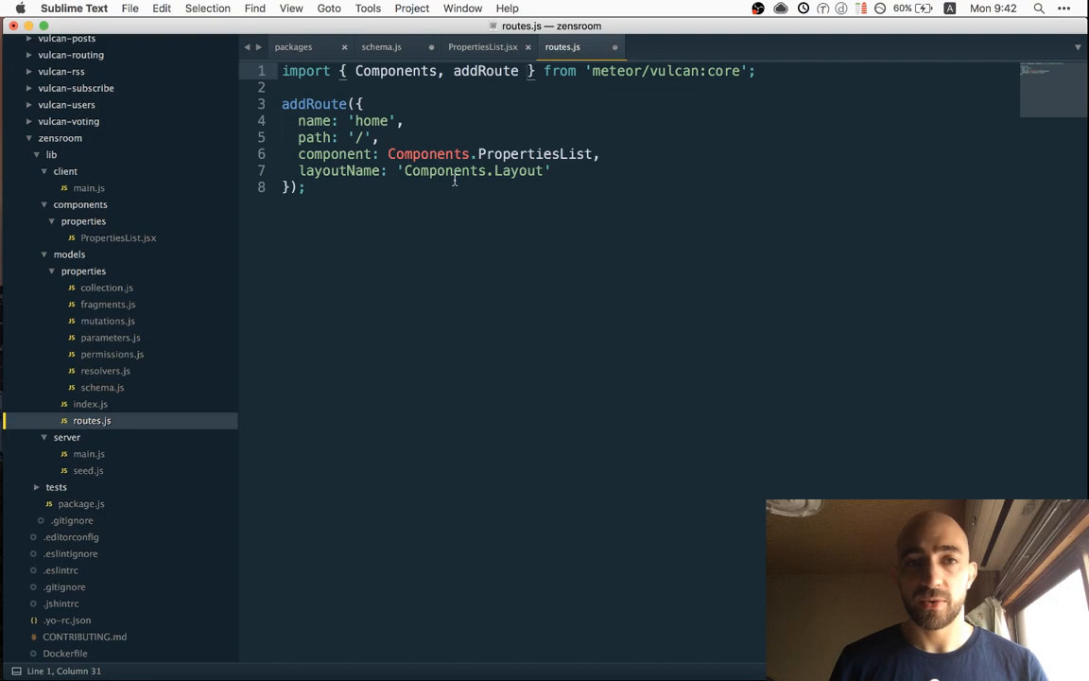
mouse_move(453, 180)
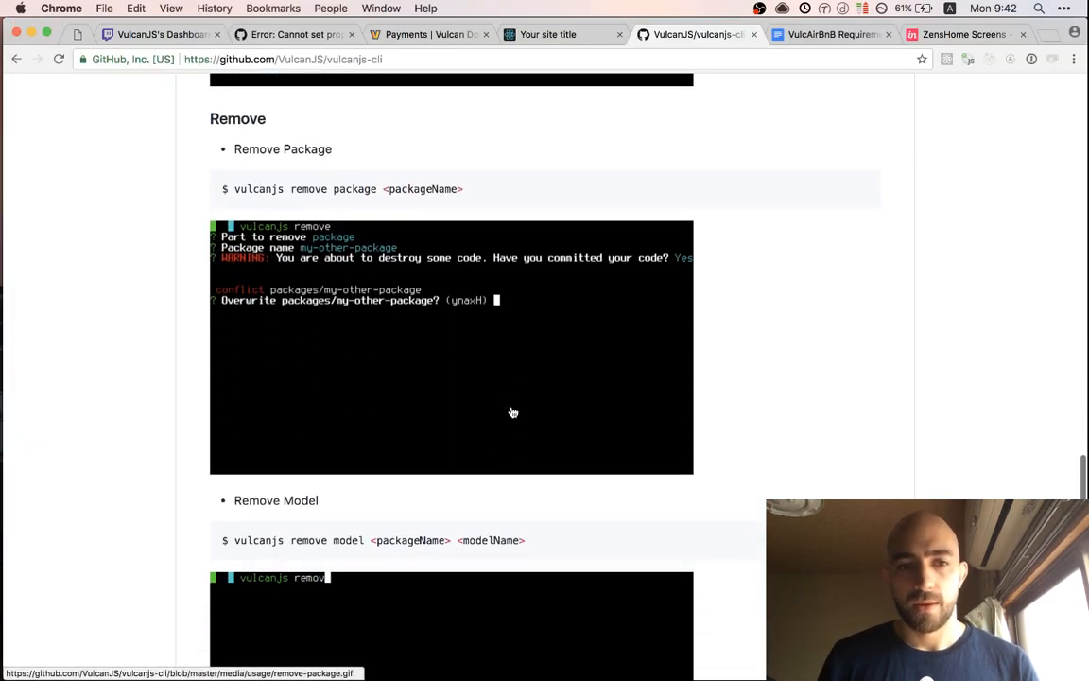
Read the vulcanjs-cli README down to the Remove and List Routes sections, then return to PropertiesList.jsx
scroll(down, 3)
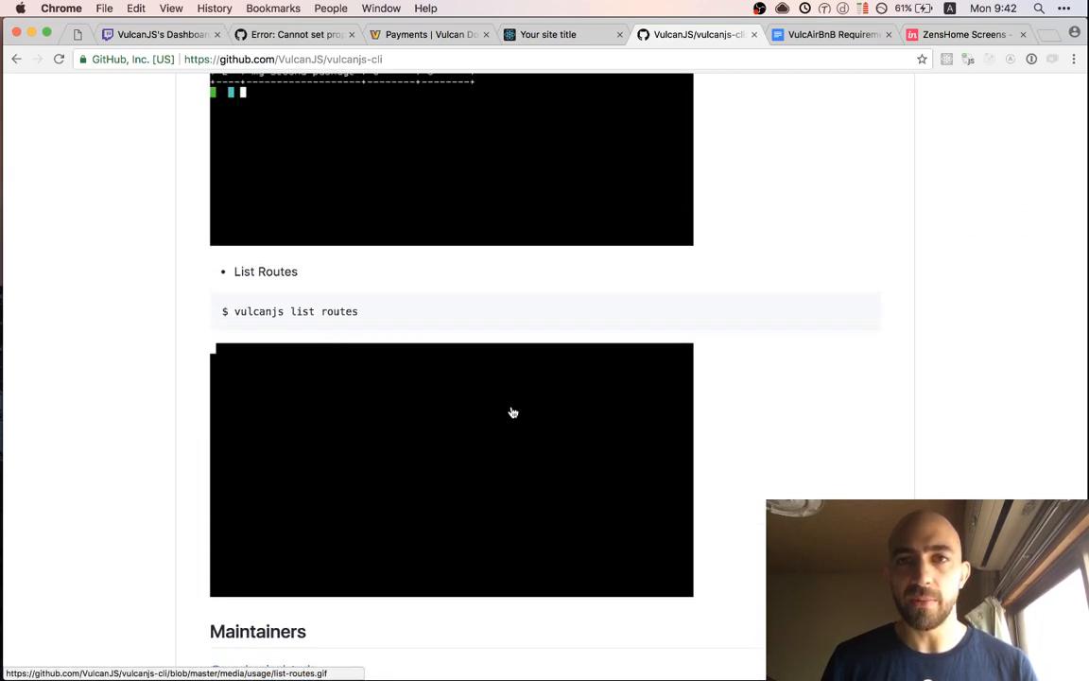
click(548, 34)
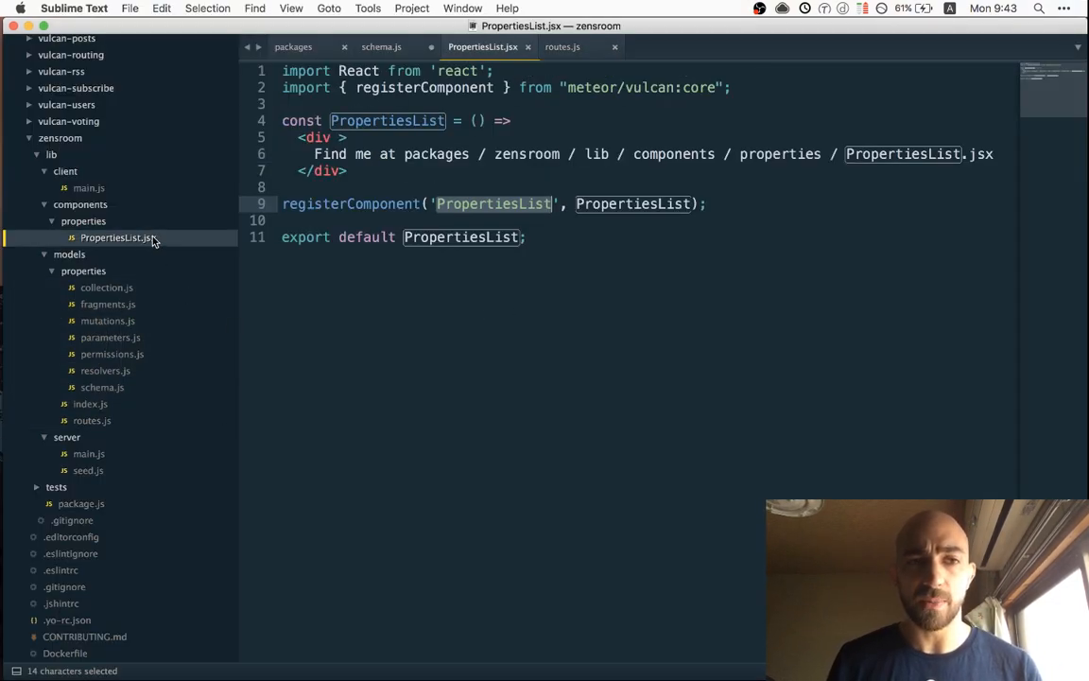
mouse_move(142, 347)
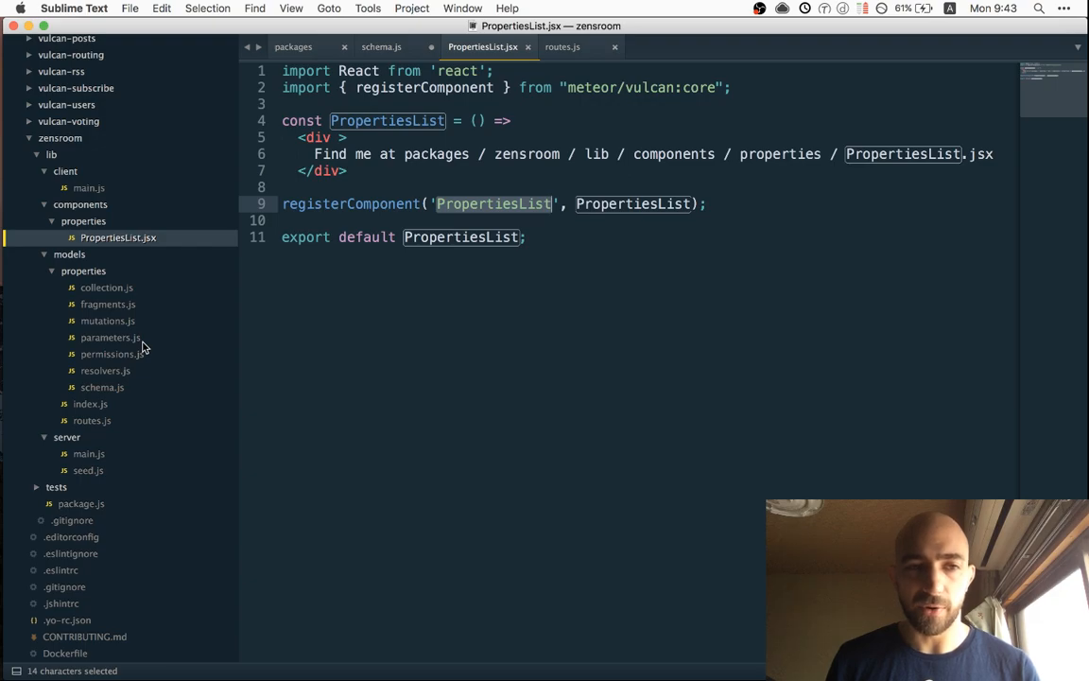
Add import './properties/collection.js' to the models index.js
click(91, 405)
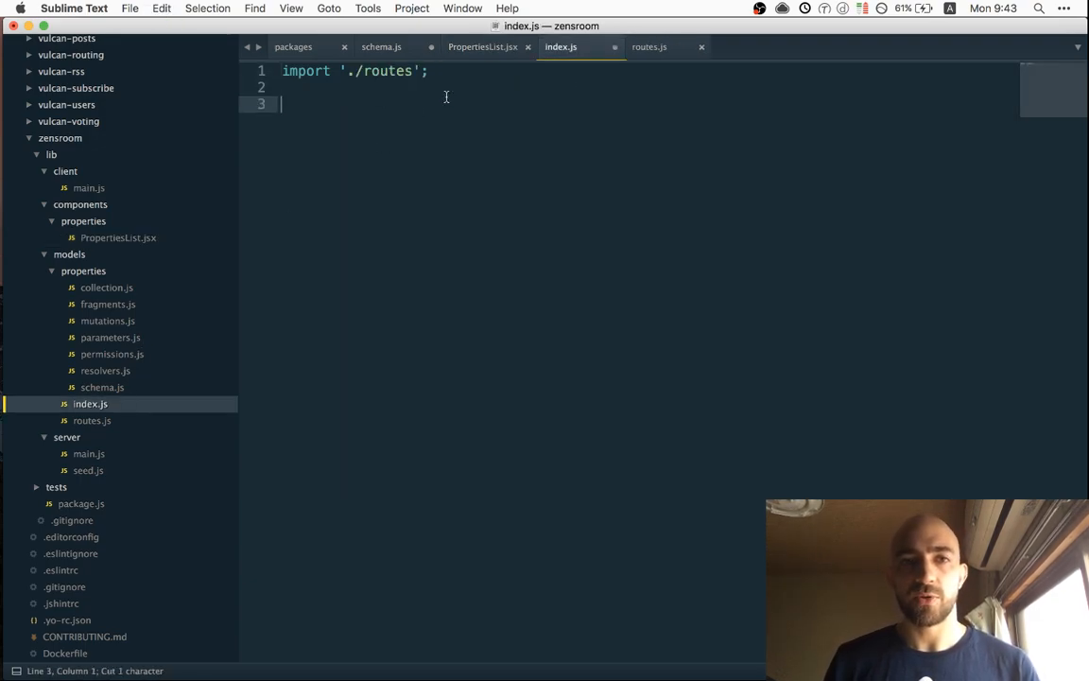
text(import './properties/collection.js';)
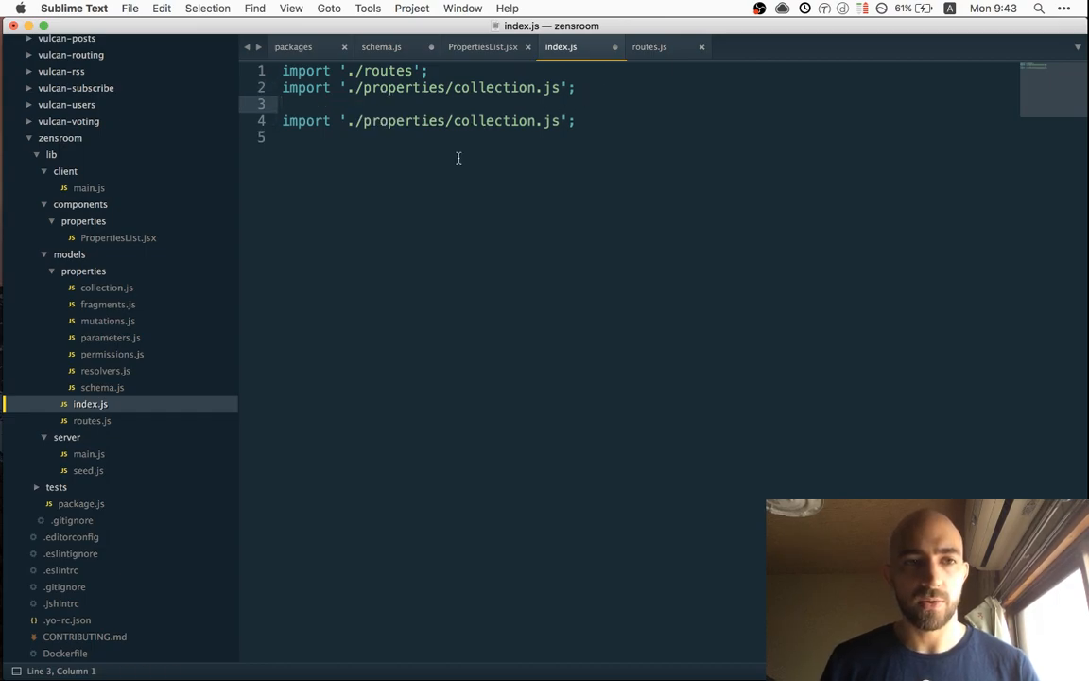
click(357, 121)
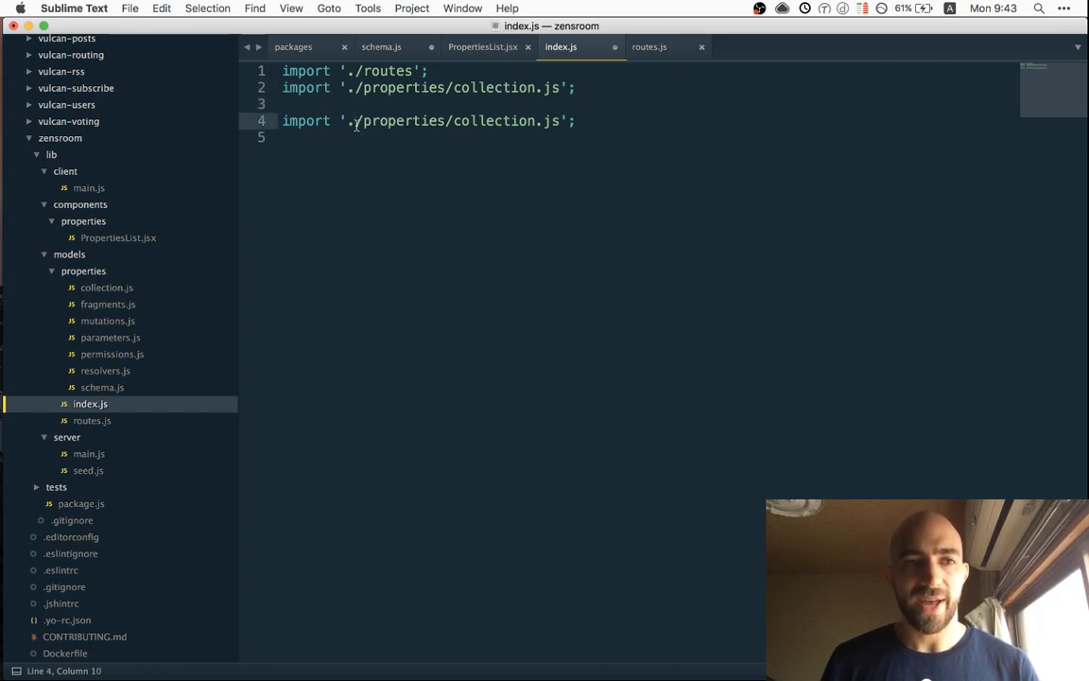
Add import '../components/properties/PropertiesList.jsx' to index.js and save
click(68, 253)
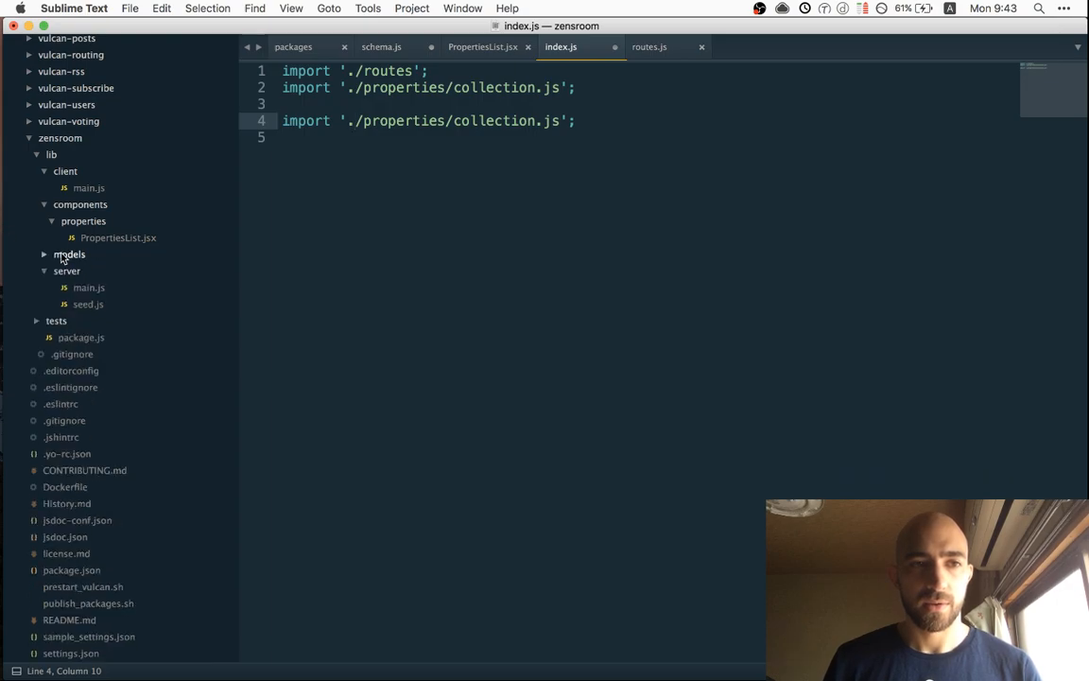
click(68, 254)
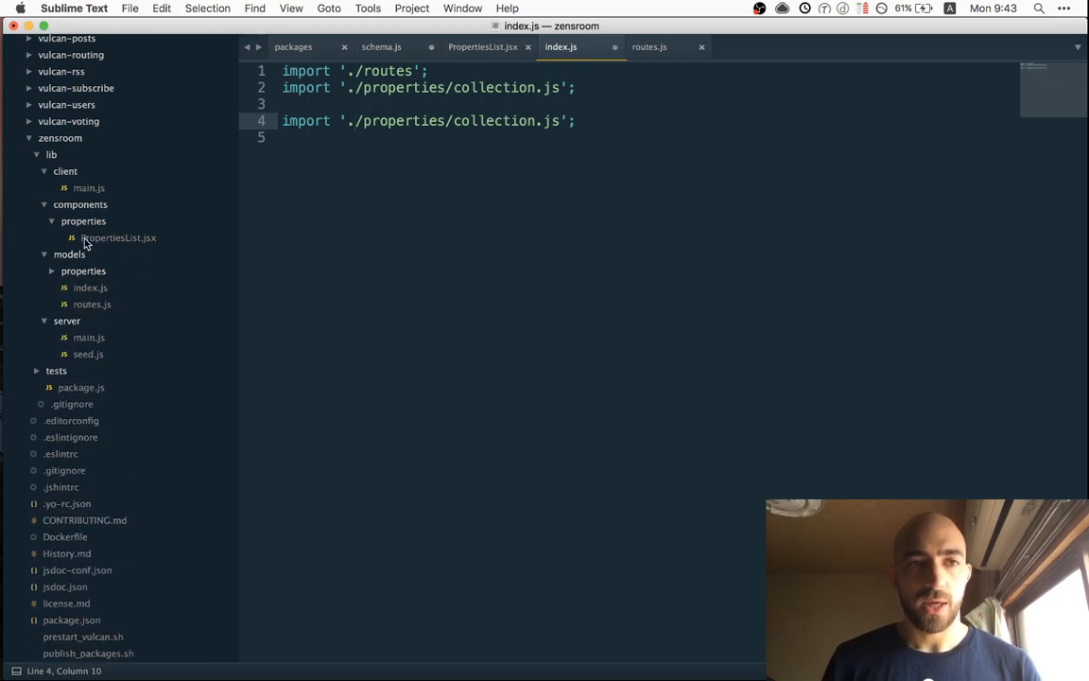
mouse_move(215, 293)
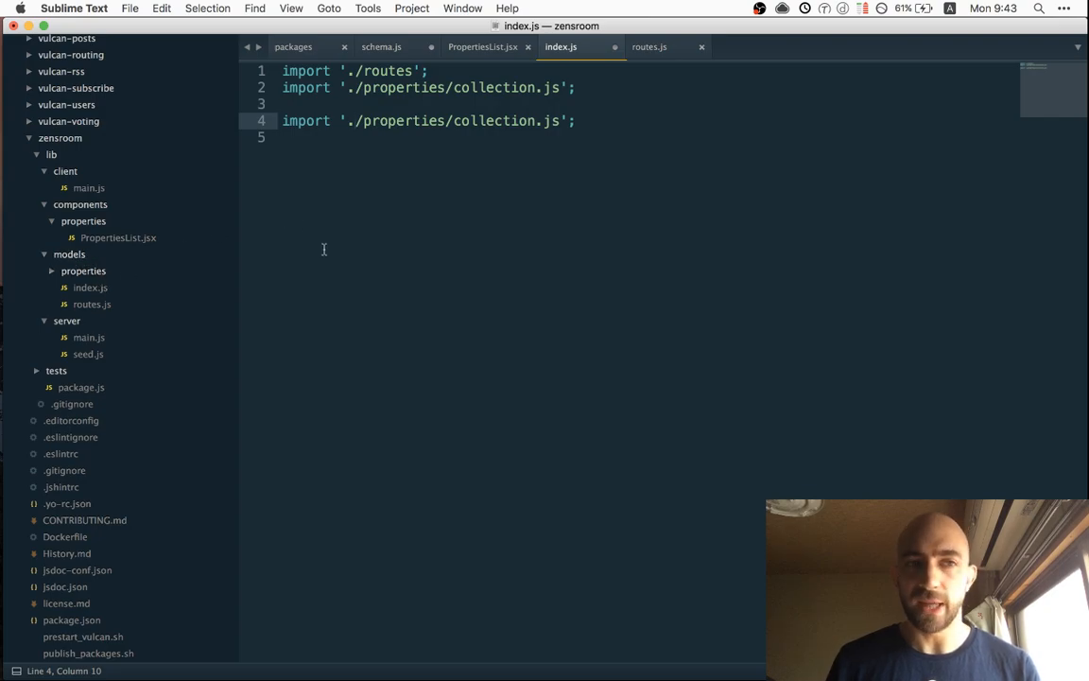
text(./components)
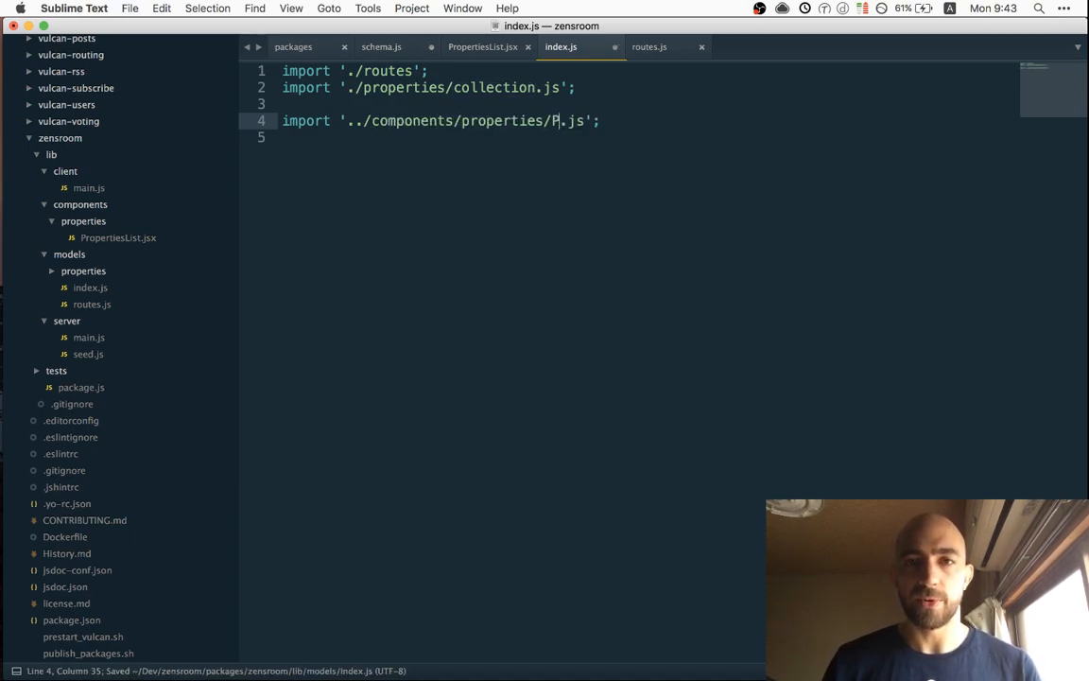
text(ropertiesList)
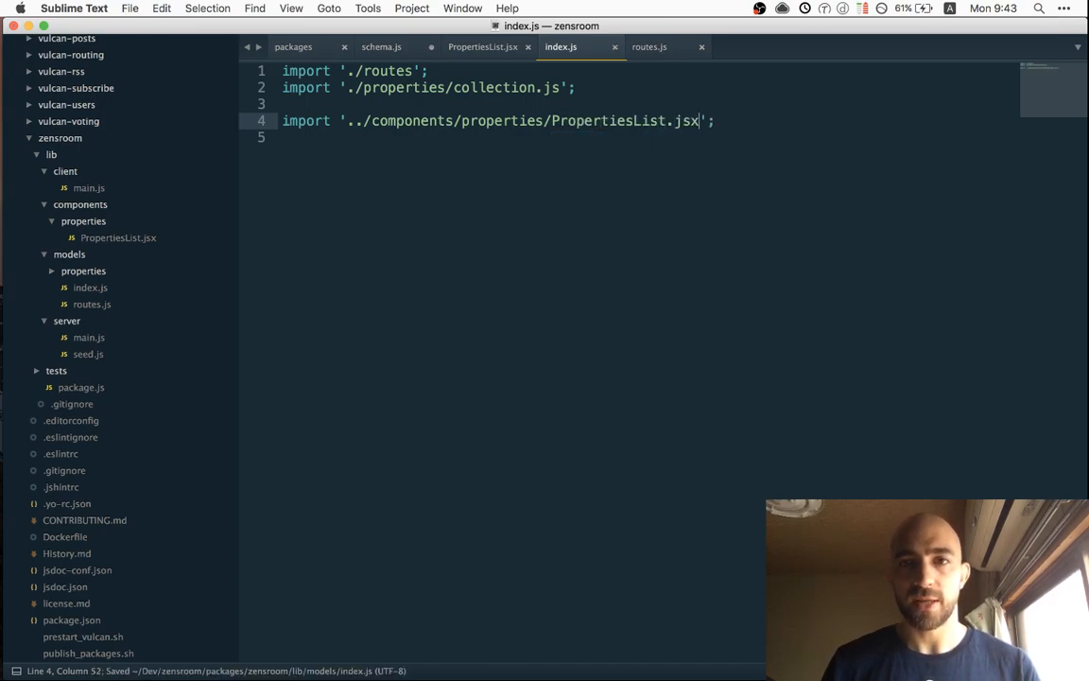
mouse_move(563, 231)
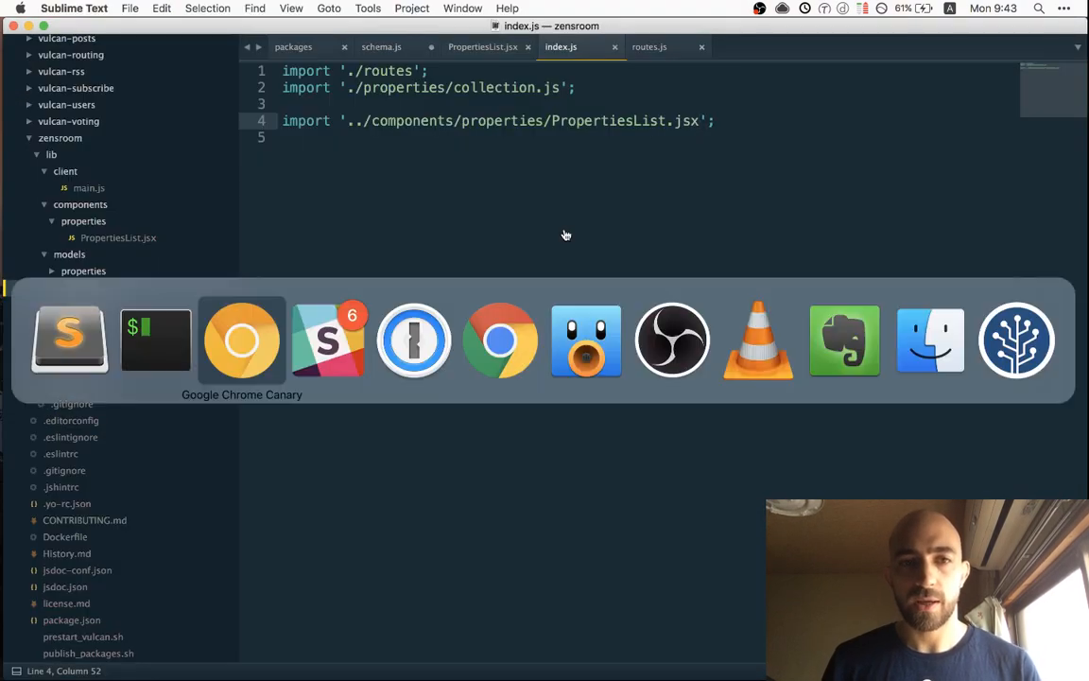
Check localhost:3000 in Chrome with the DevTools console showing React invalid element type errors
click(499, 340)
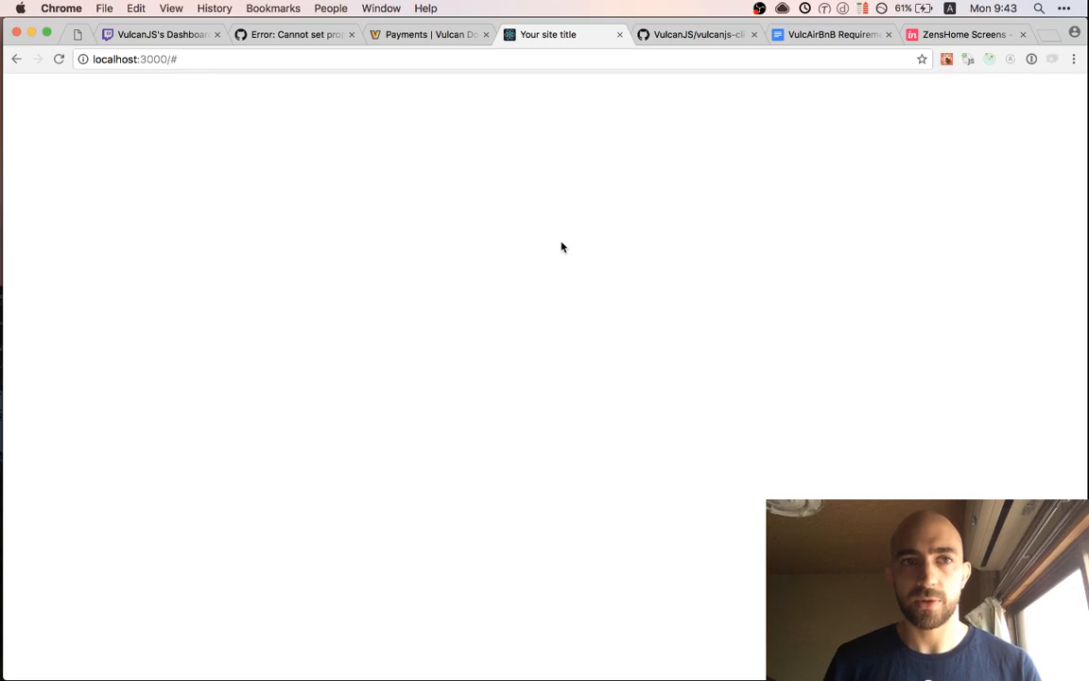
key(F12)
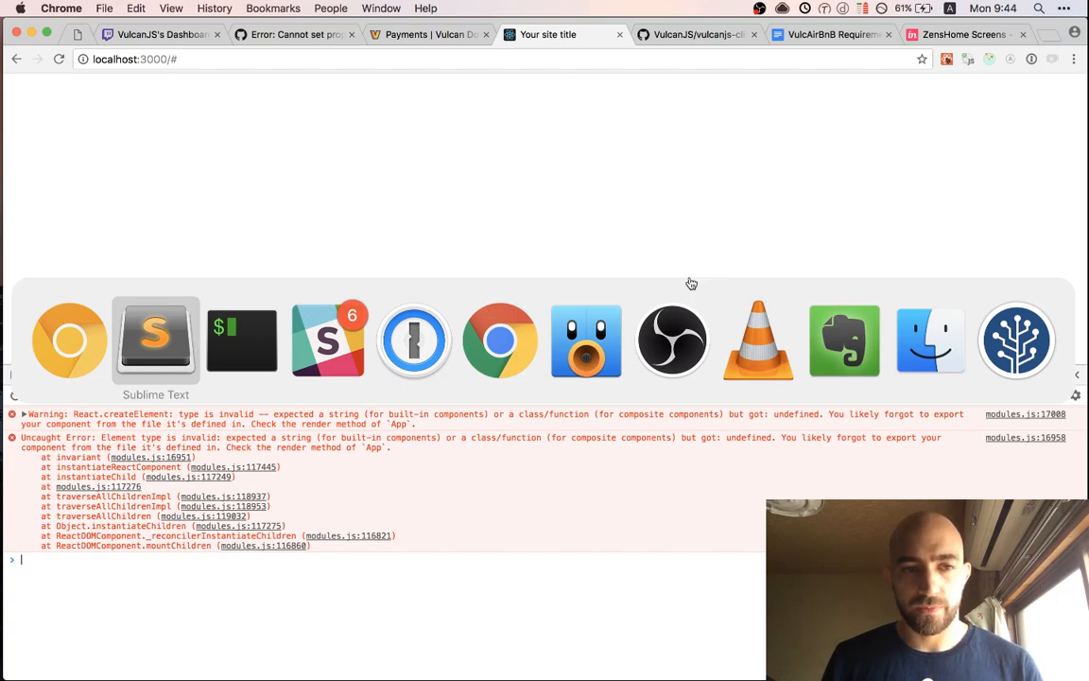
click(155, 340)
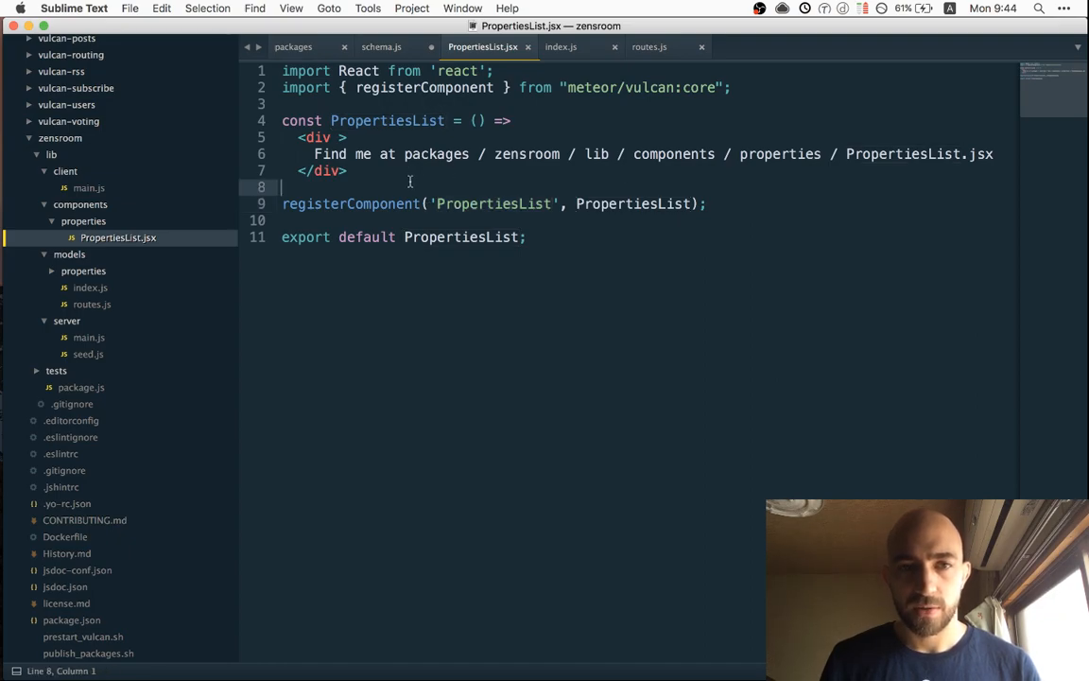
Add a comment divider in index.js and glance at the properties schema file
text(console.log('/)
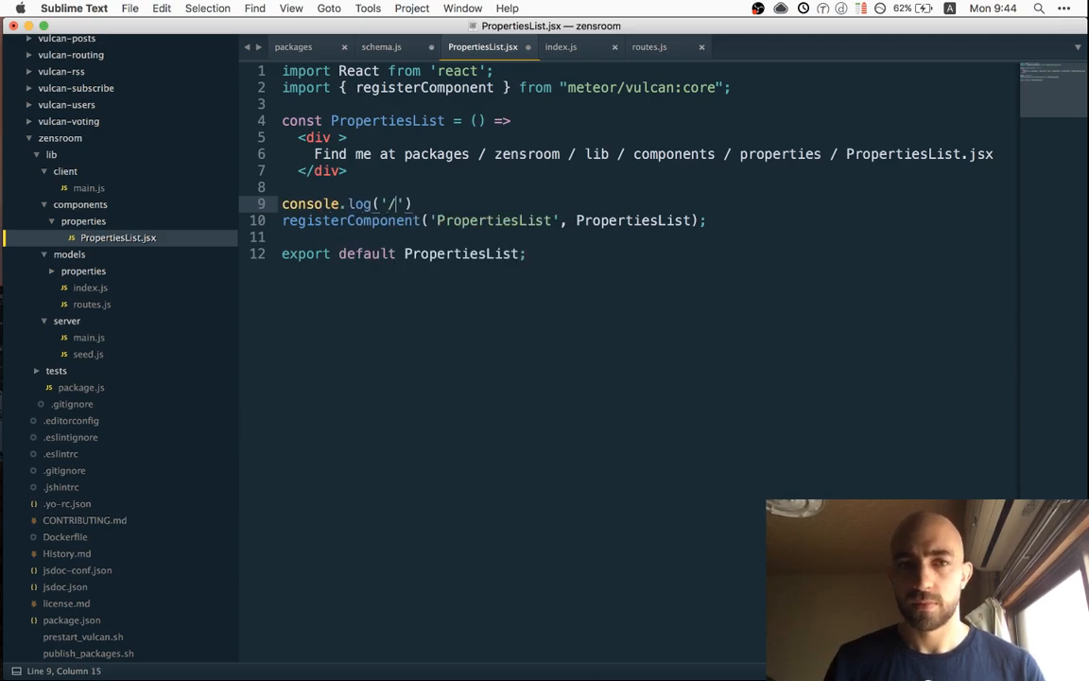
text(///////)
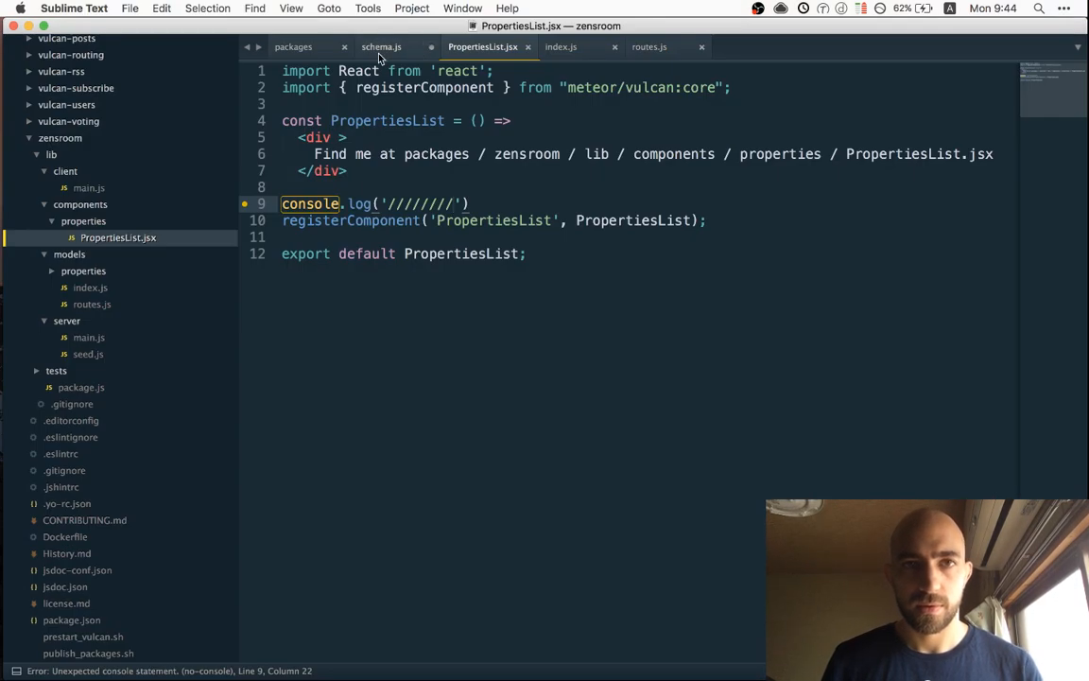
click(560, 45)
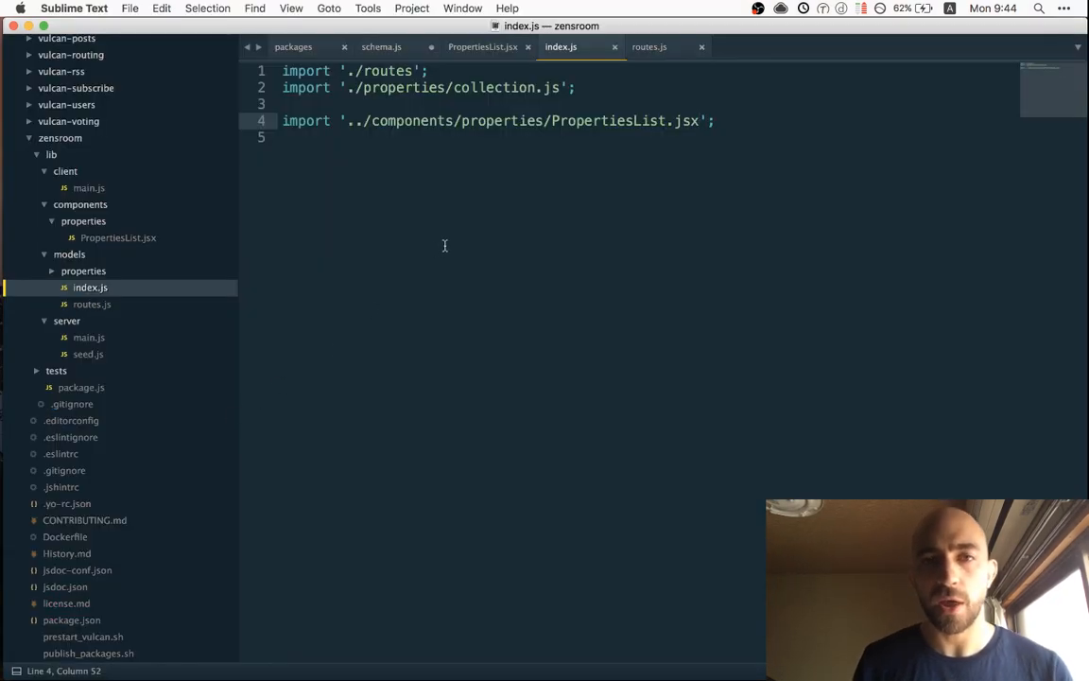
mouse_move(167, 272)
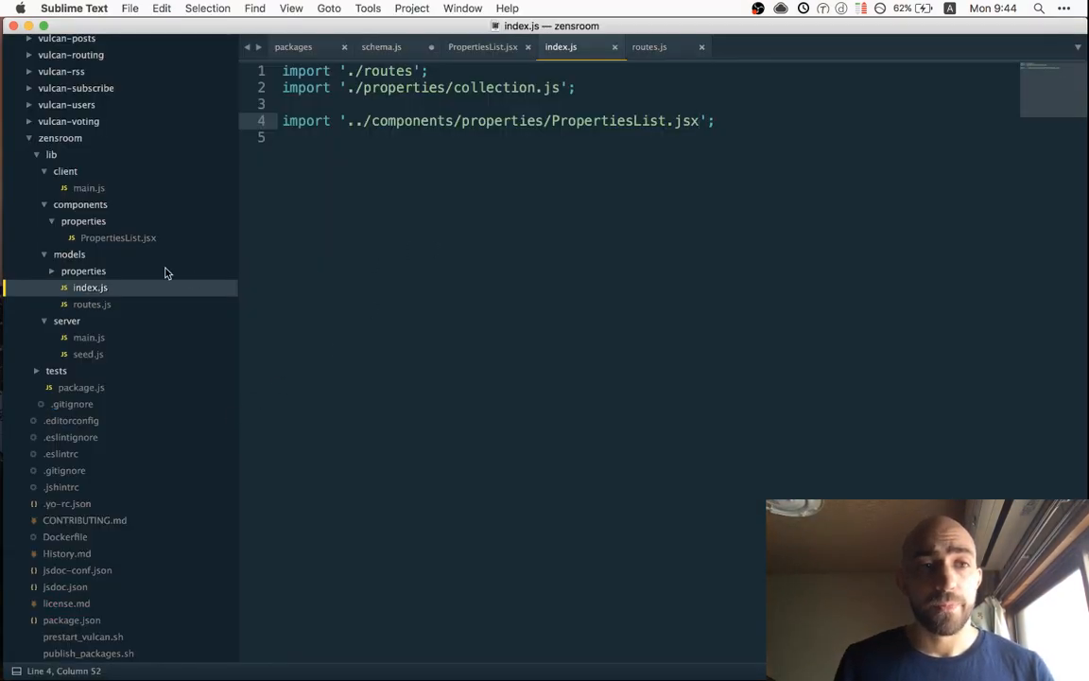
mouse_move(132, 306)
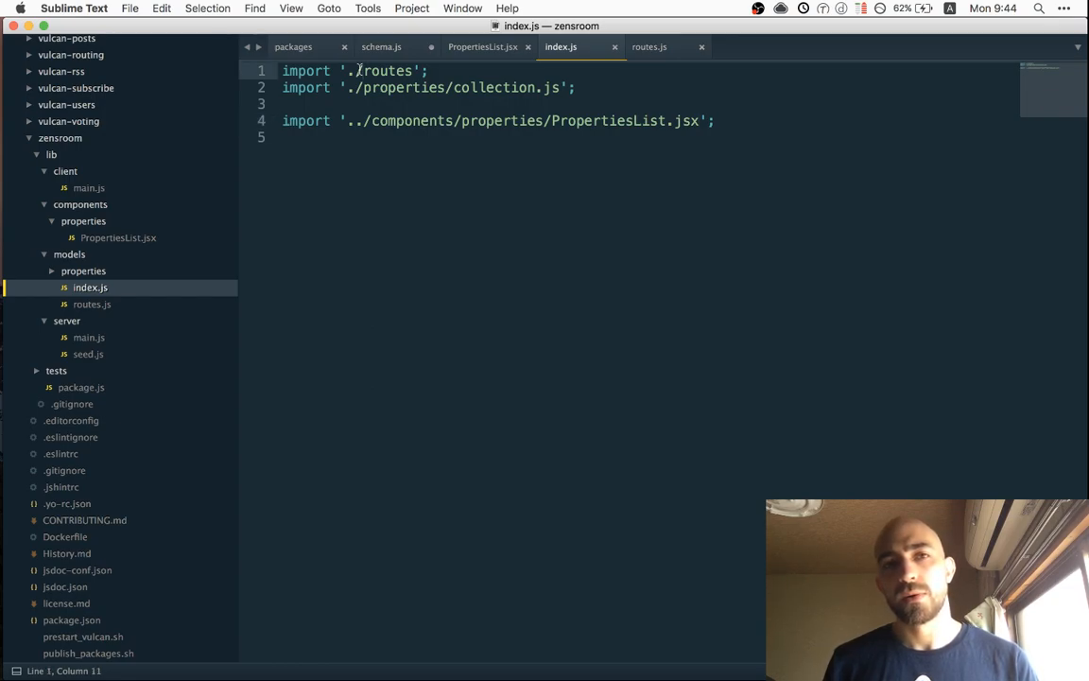
Move the import './routes' line below the PropertiesList import, then view routes.js
key(cmd+x)
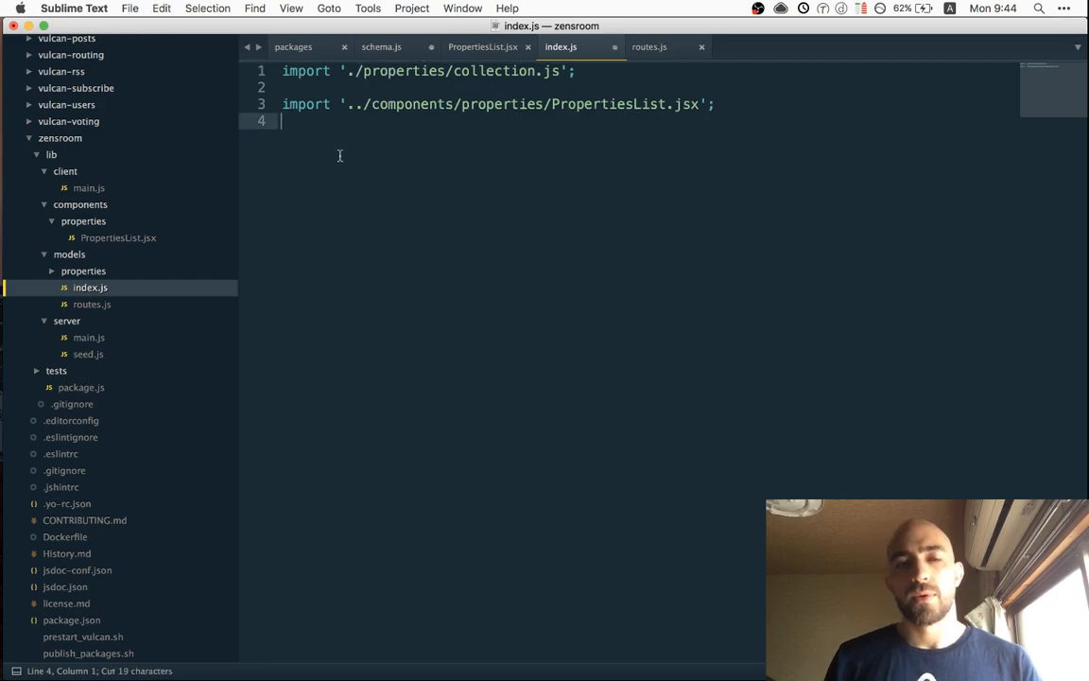
text(import './routes';)
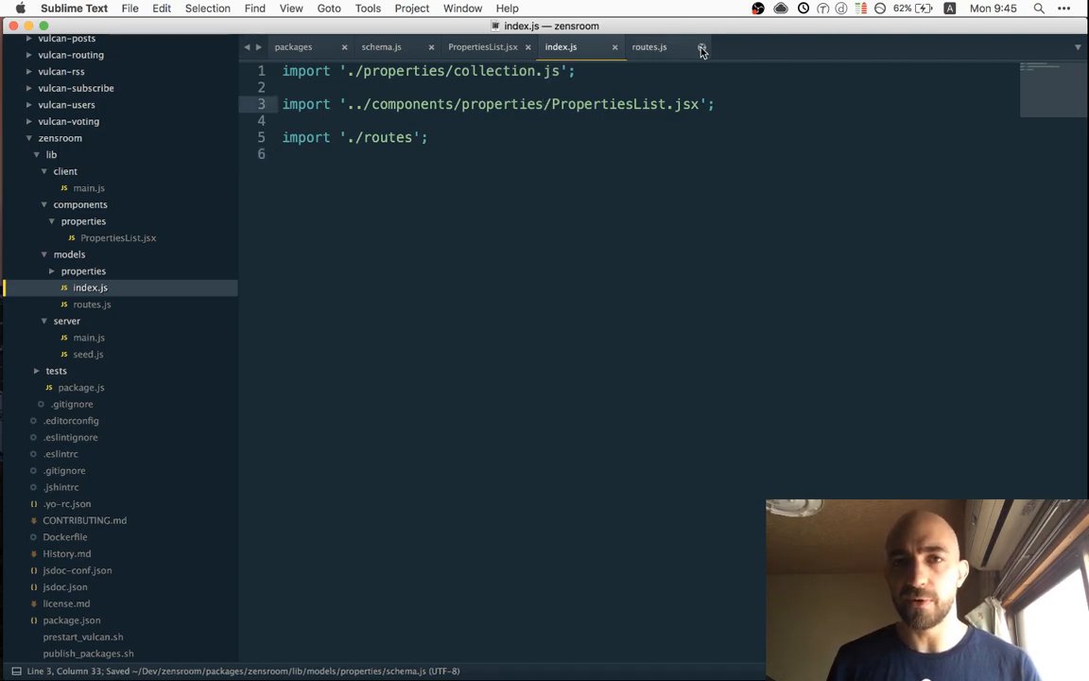
click(648, 45)
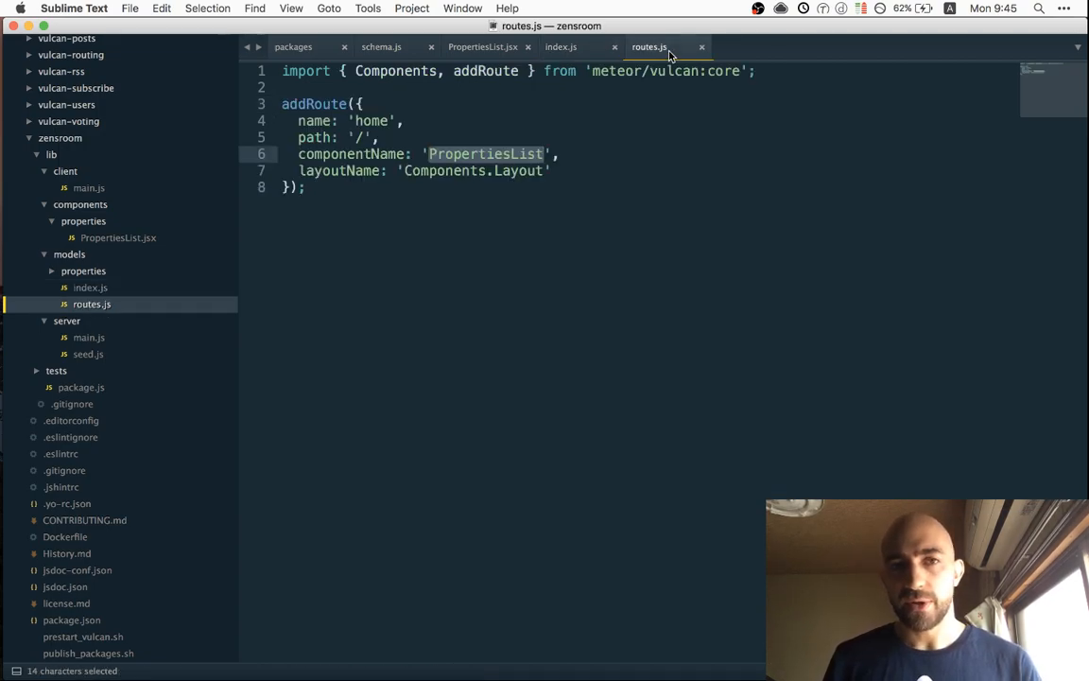
click(560, 45)
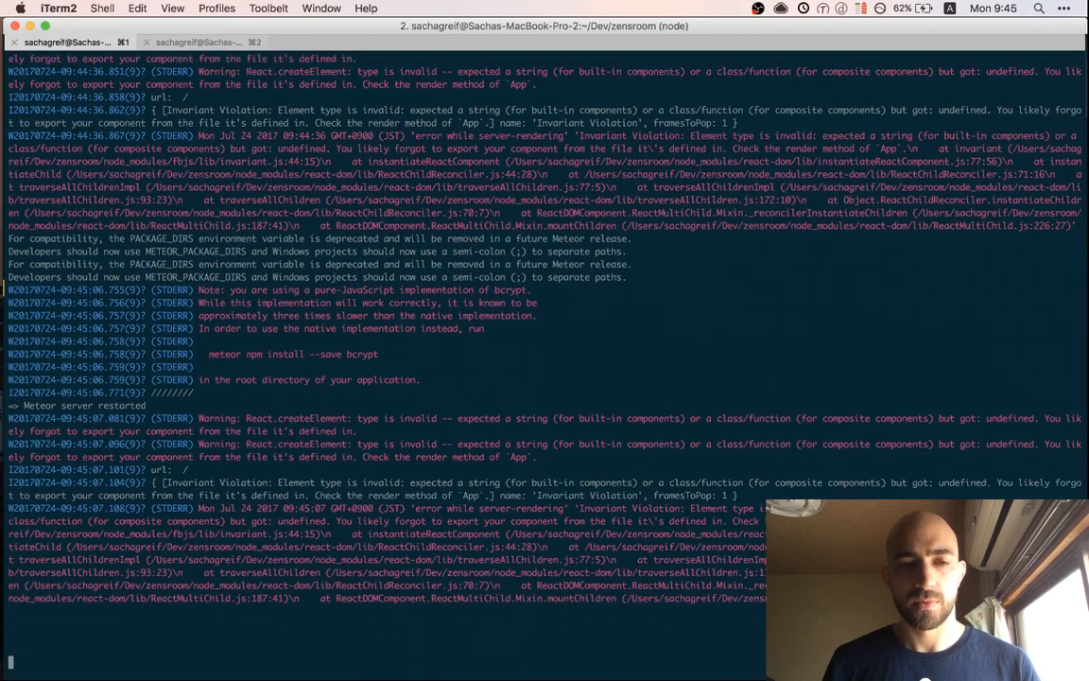
Reveal routes.js in the sidebar and open the properties collection.js, then switch to the browser
scroll(down, 3)
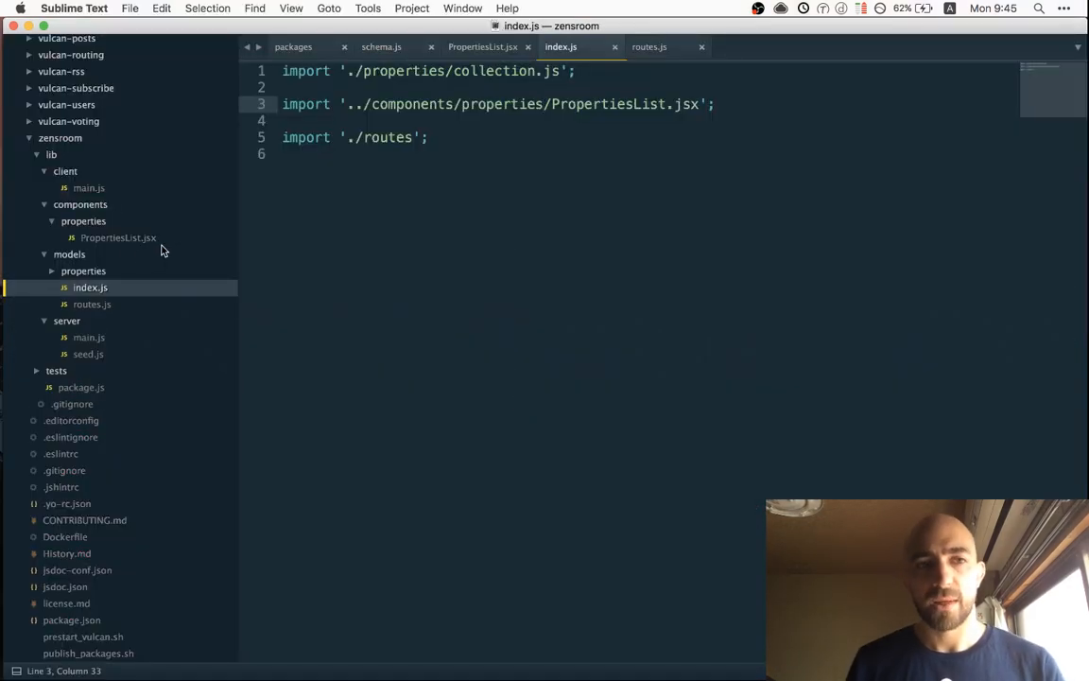
click(91, 302)
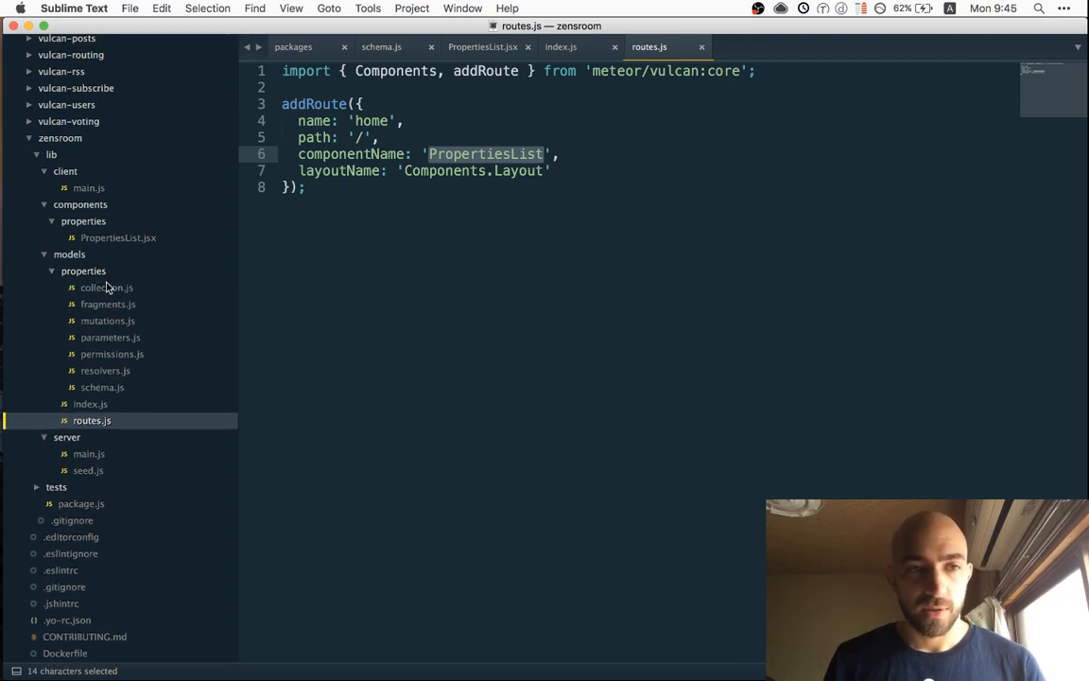
click(106, 288)
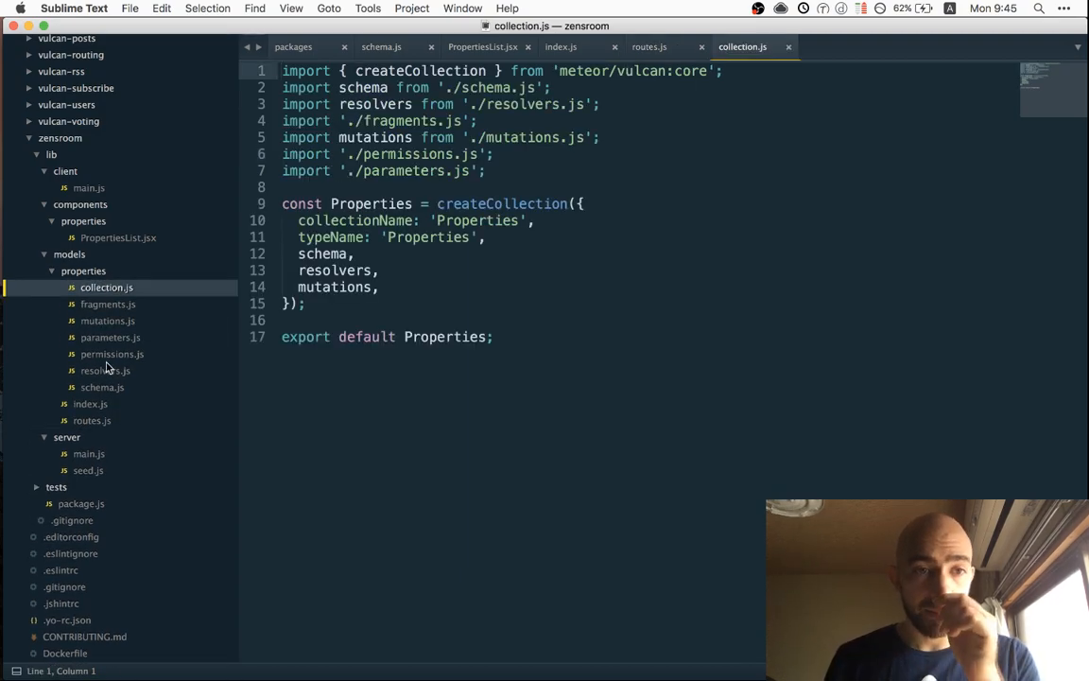
click(91, 405)
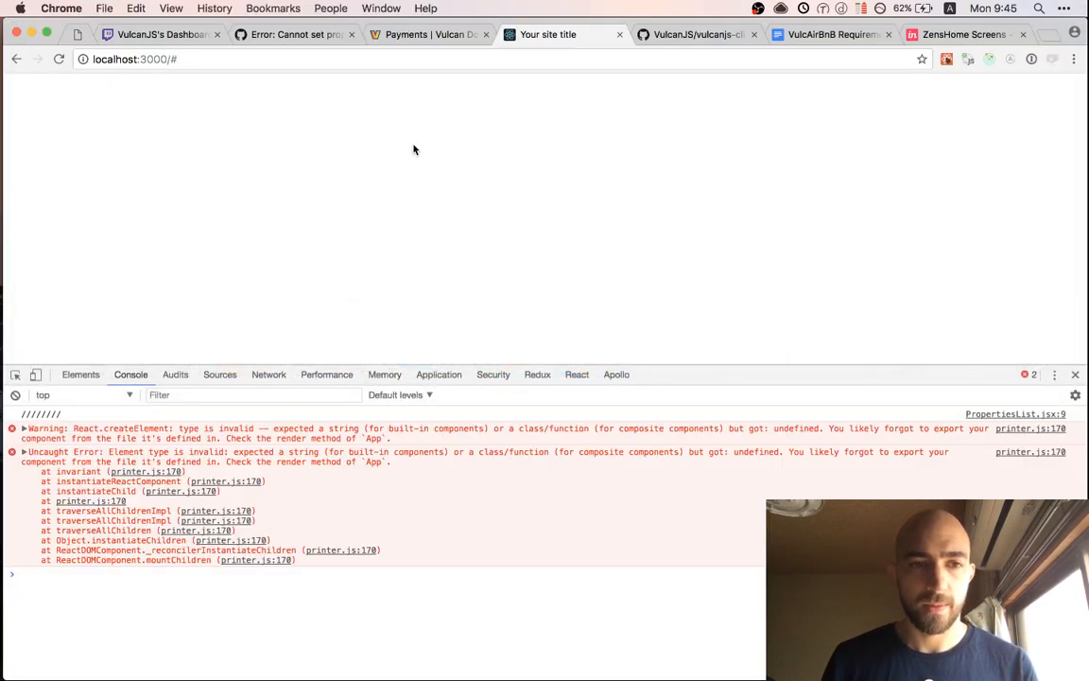
Switch DevTools to the React tab and reload the inspector for the blank page
right_click(412, 149)
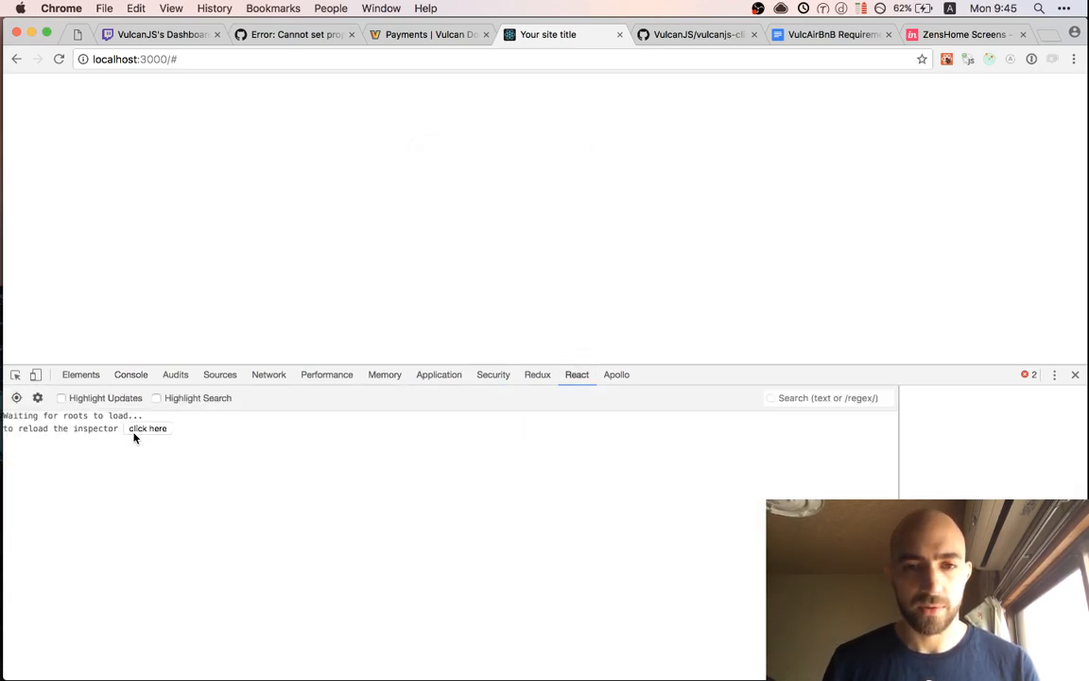
click(131, 375)
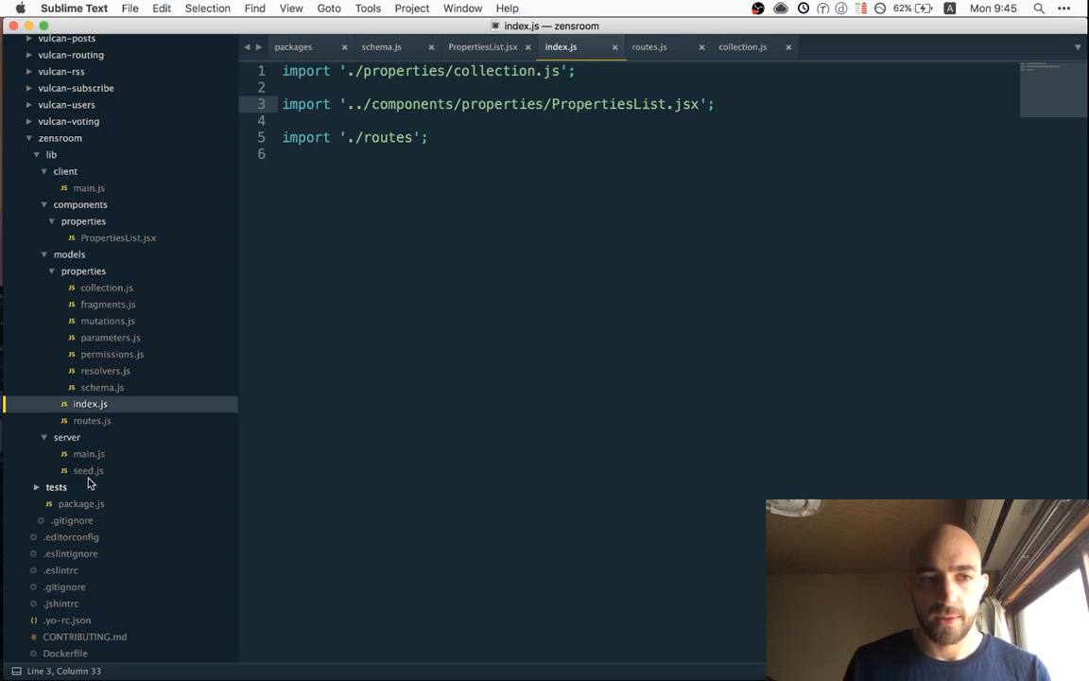
mouse_move(102, 503)
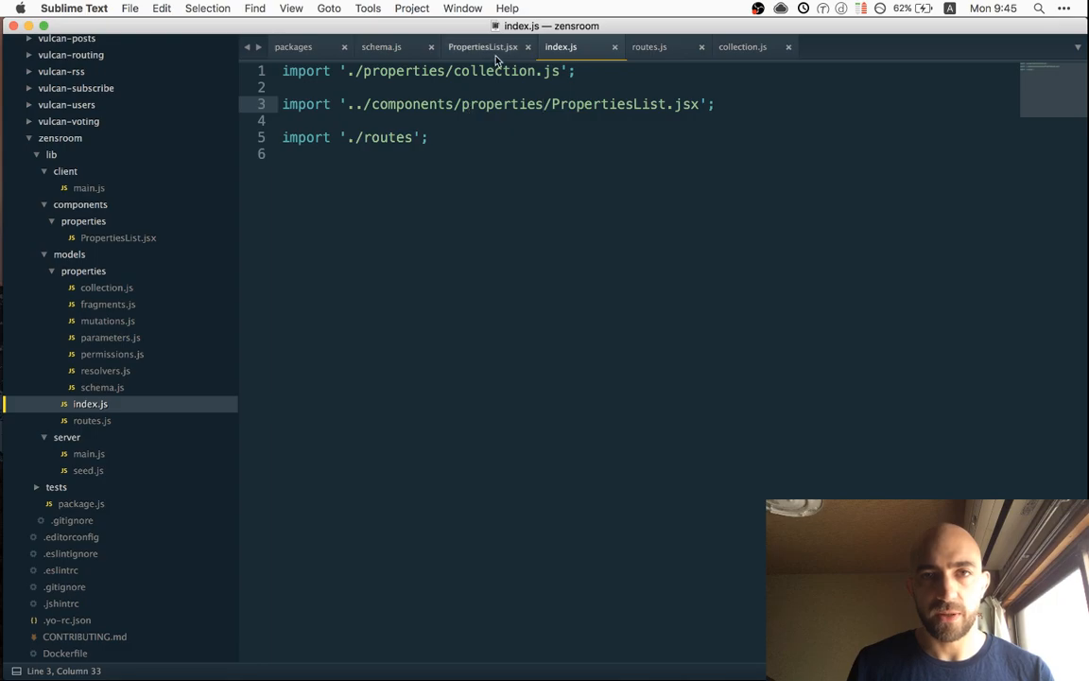
Open App.jsx via Goto Anything by typing 'a'
click(484, 45)
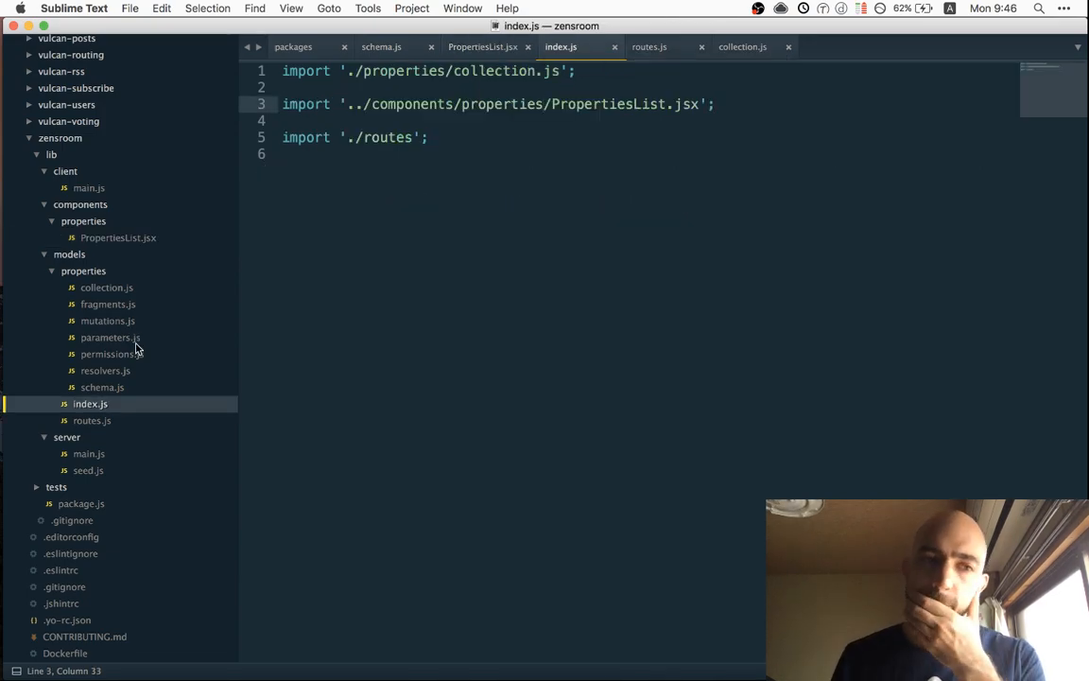
mouse_move(138, 357)
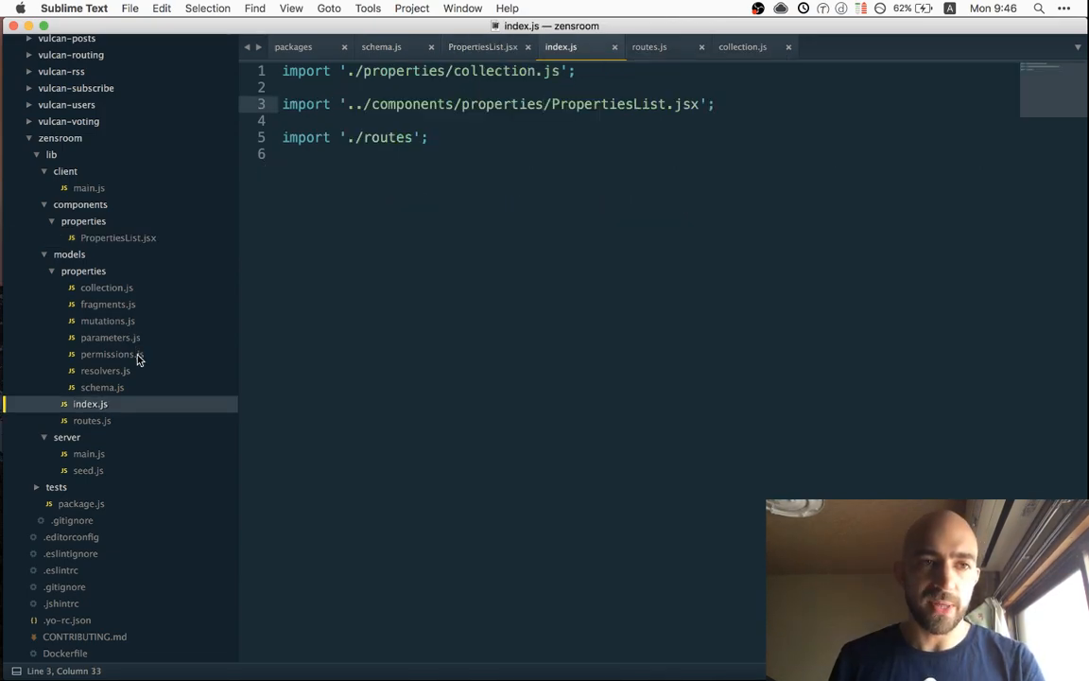
text(a)
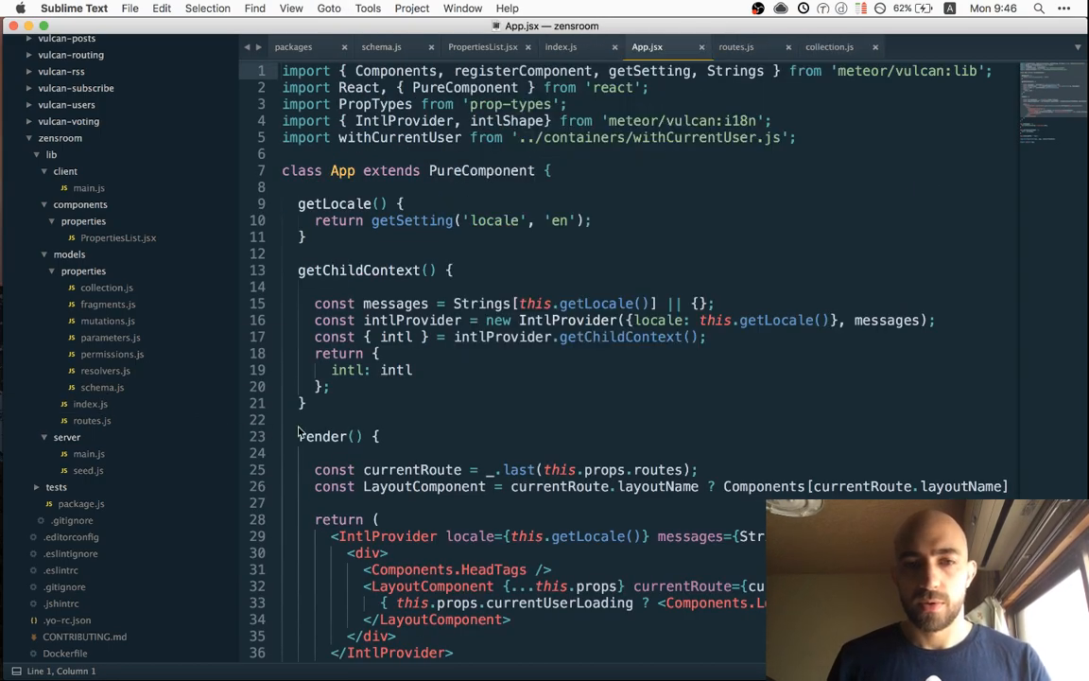
Insert console.log(this.props) in App.jsx's render before the return statement
scroll(down, 3)
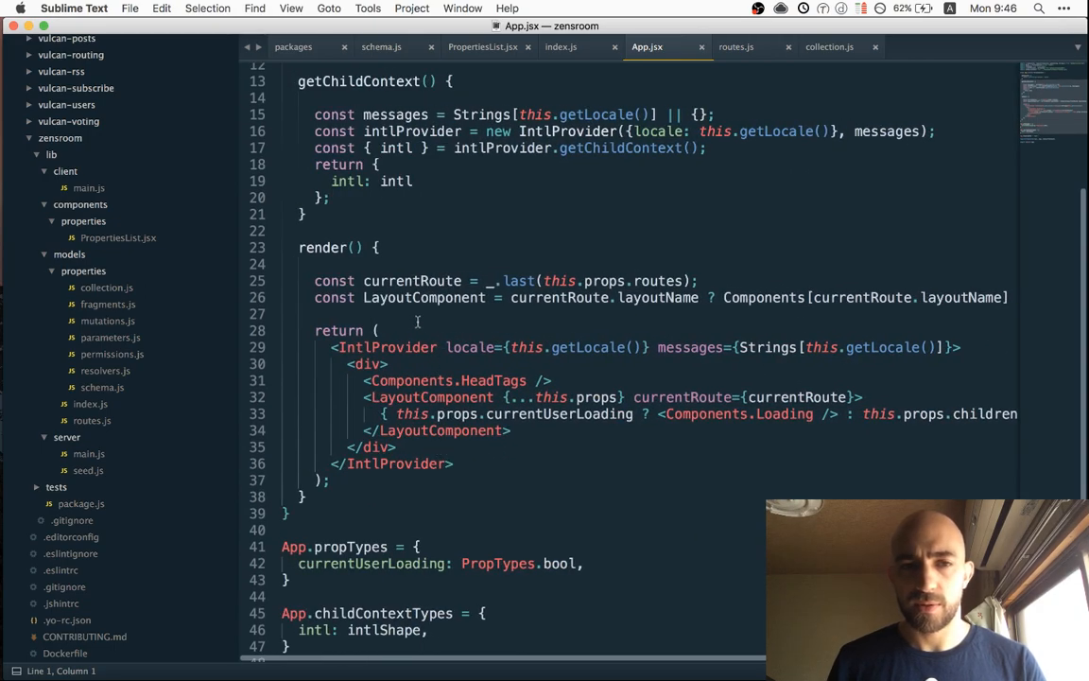
text(console.)
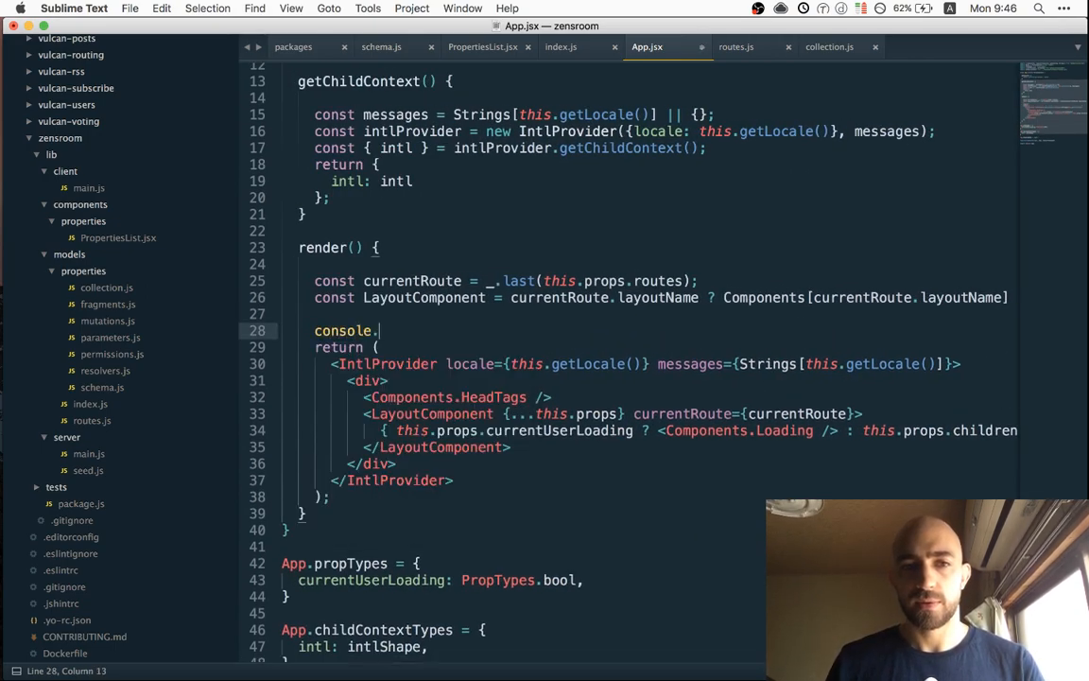
text(log())
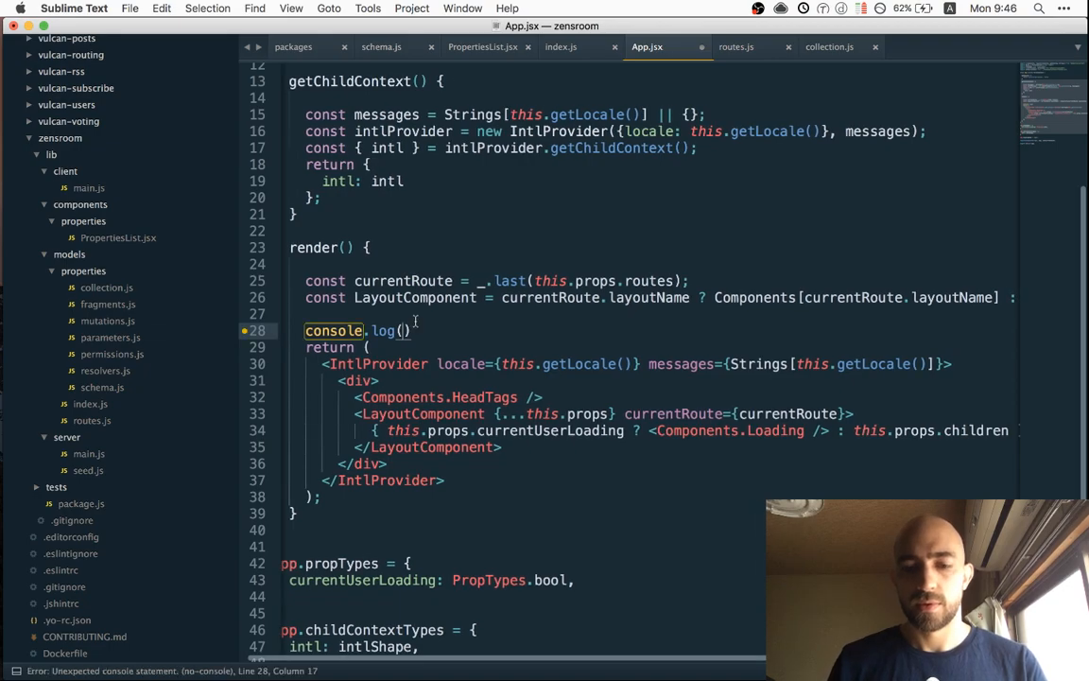
text(this.props)
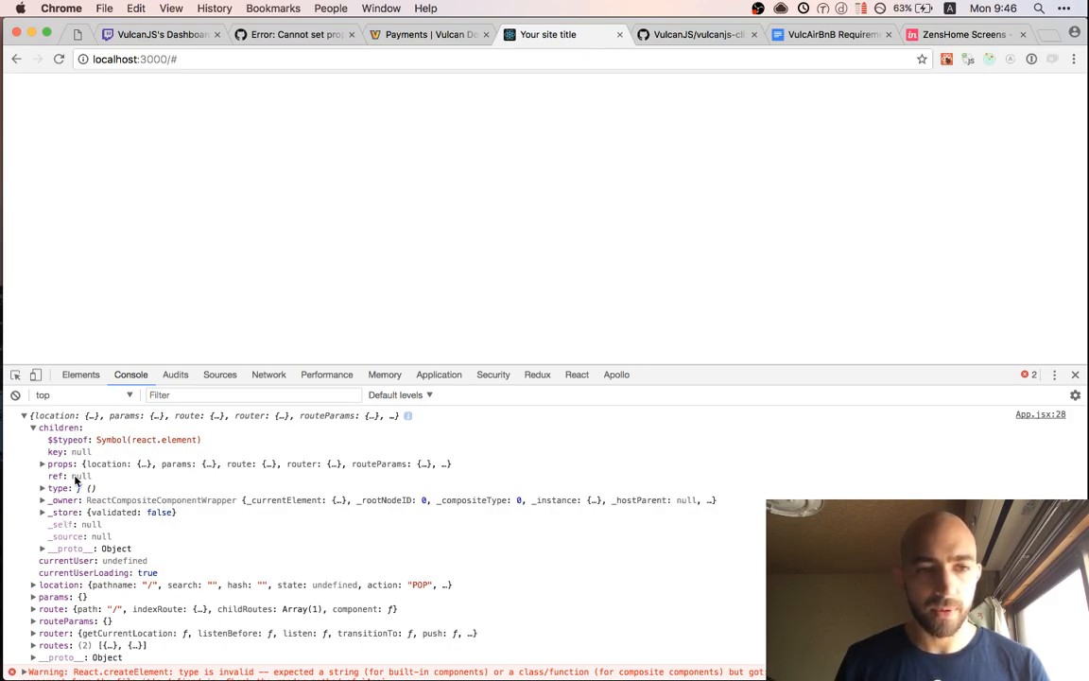
scroll(down, 3)
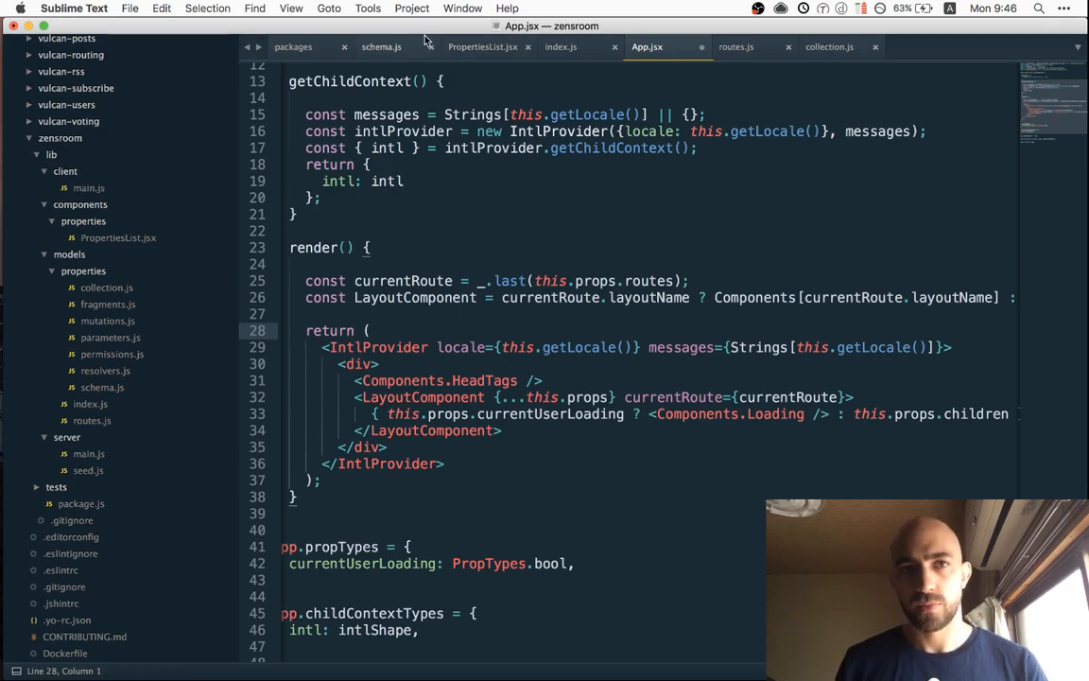
Delete the layoutName: 'Components.Layout' line from the home route in routes.js and save
click(738, 46)
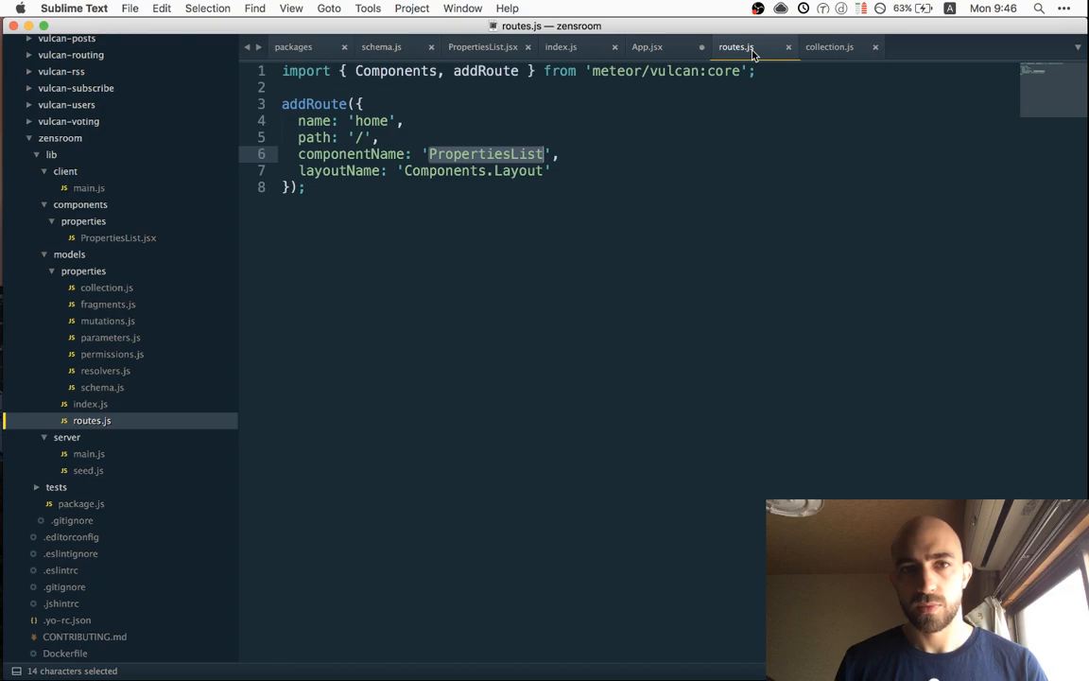
click(647, 45)
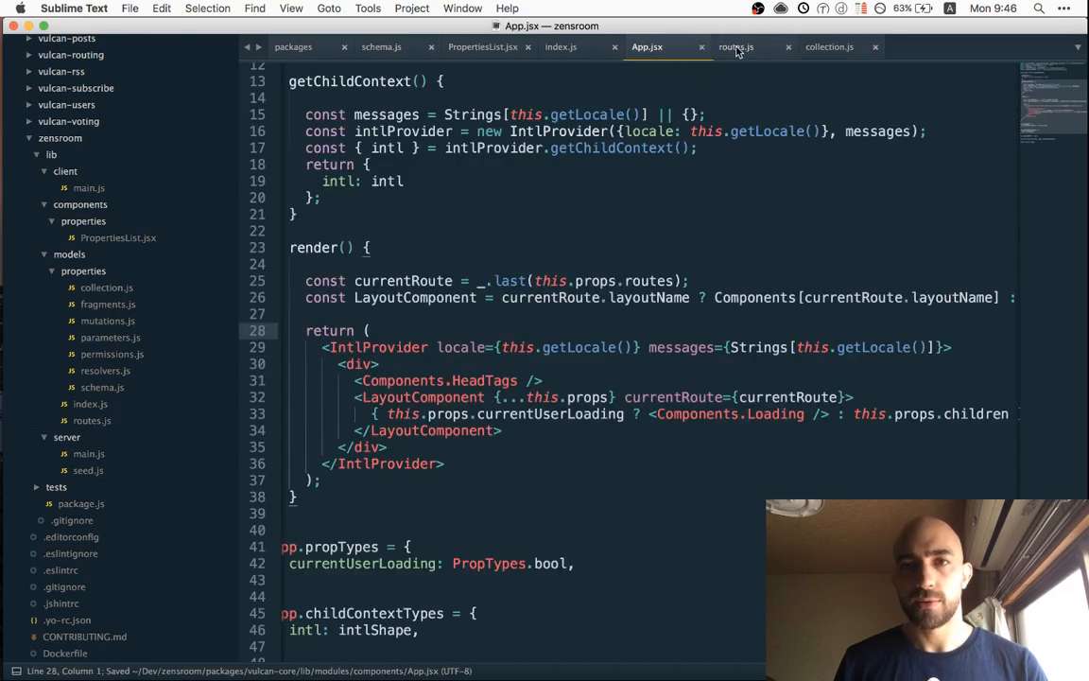
click(737, 45)
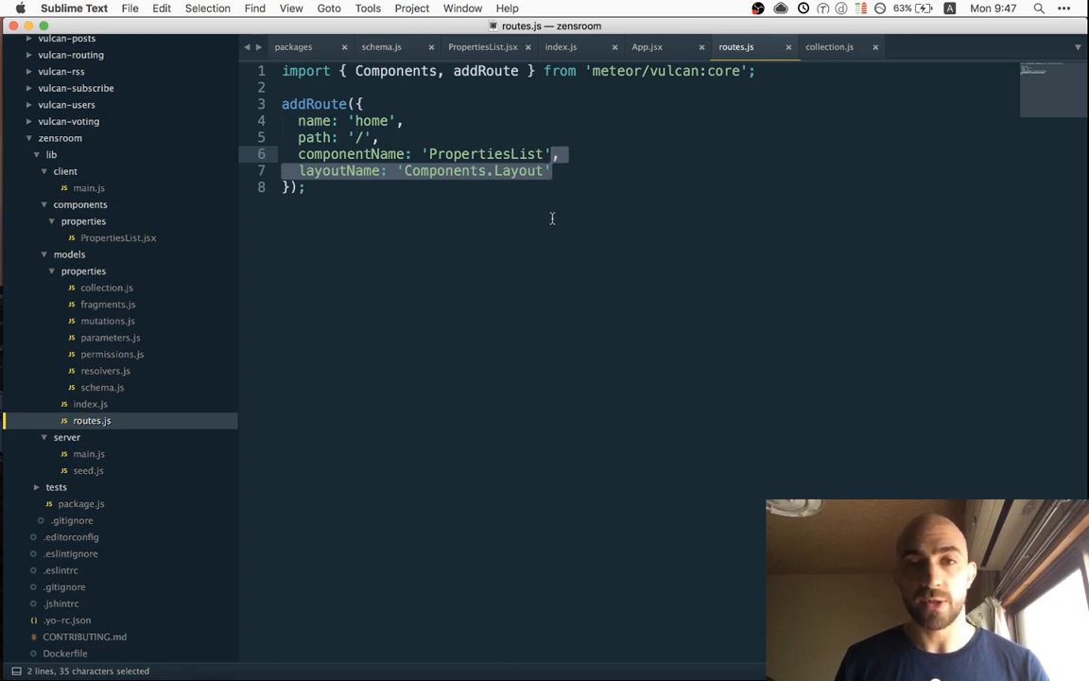
text(Layout)
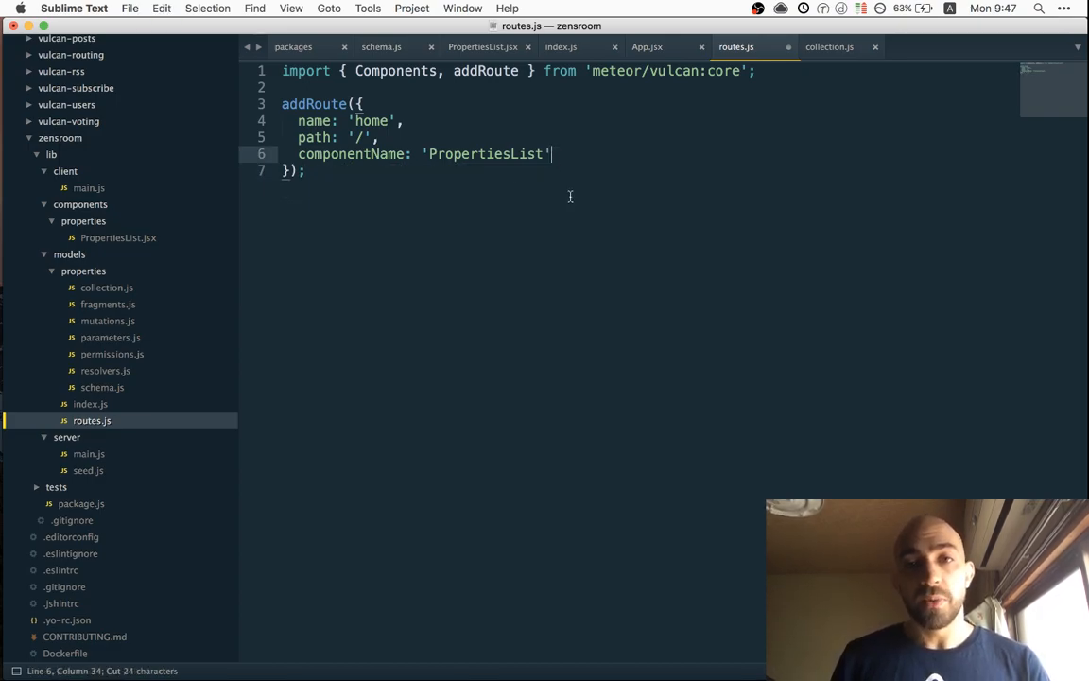
key(cmd+s)
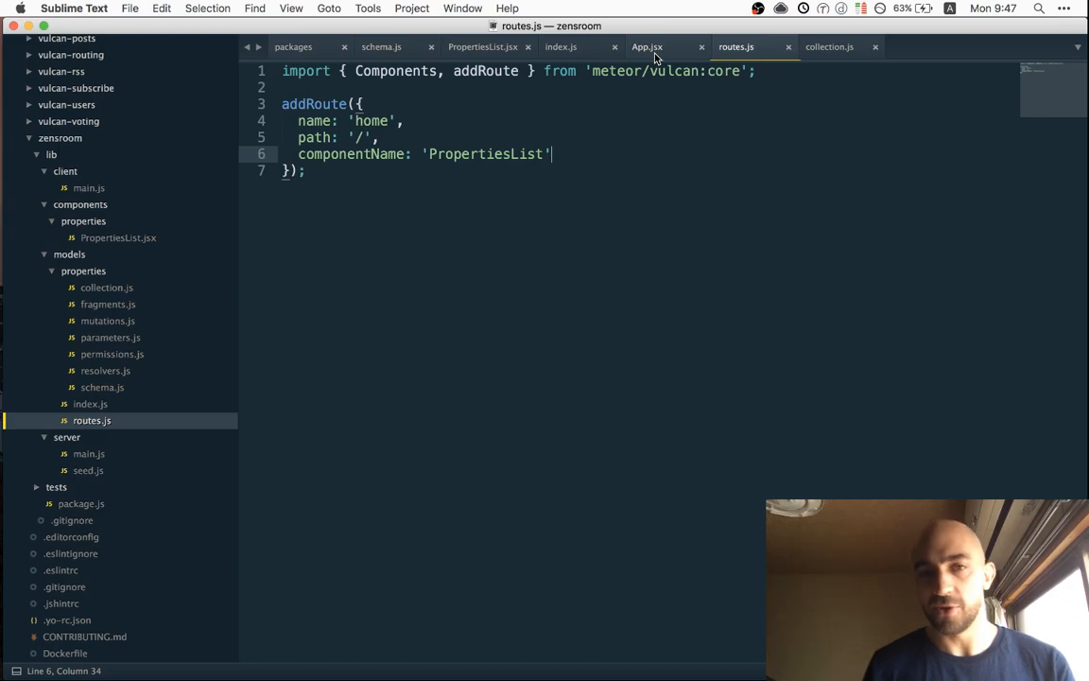
Return to App.jsx and select the LayoutComponent lookup
click(646, 45)
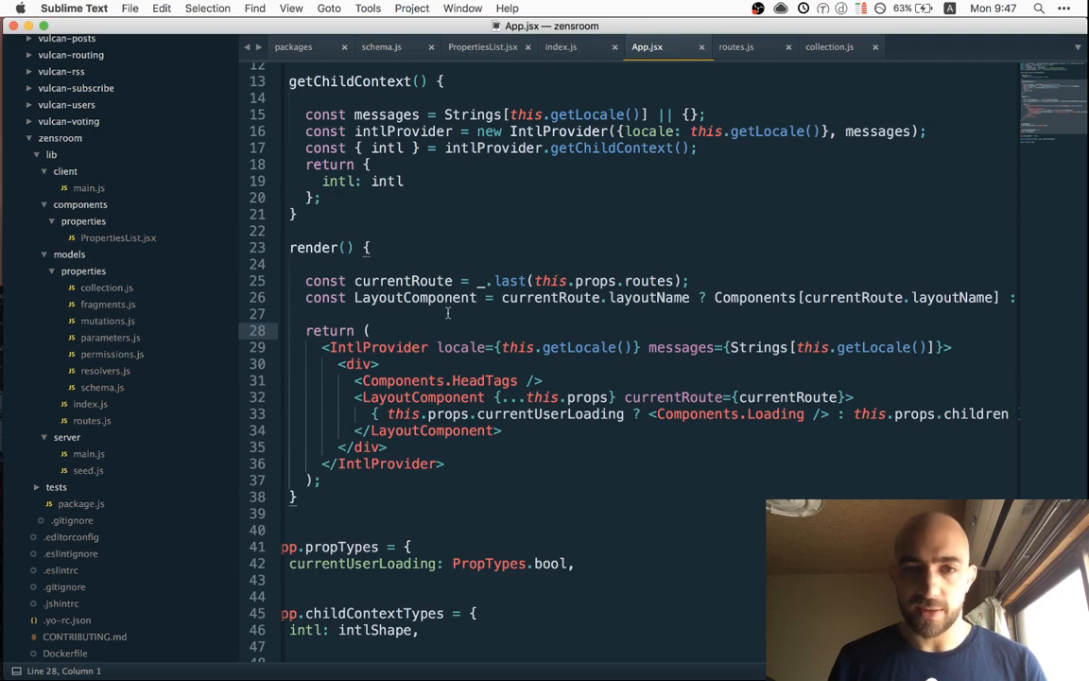
double_click(414, 297)
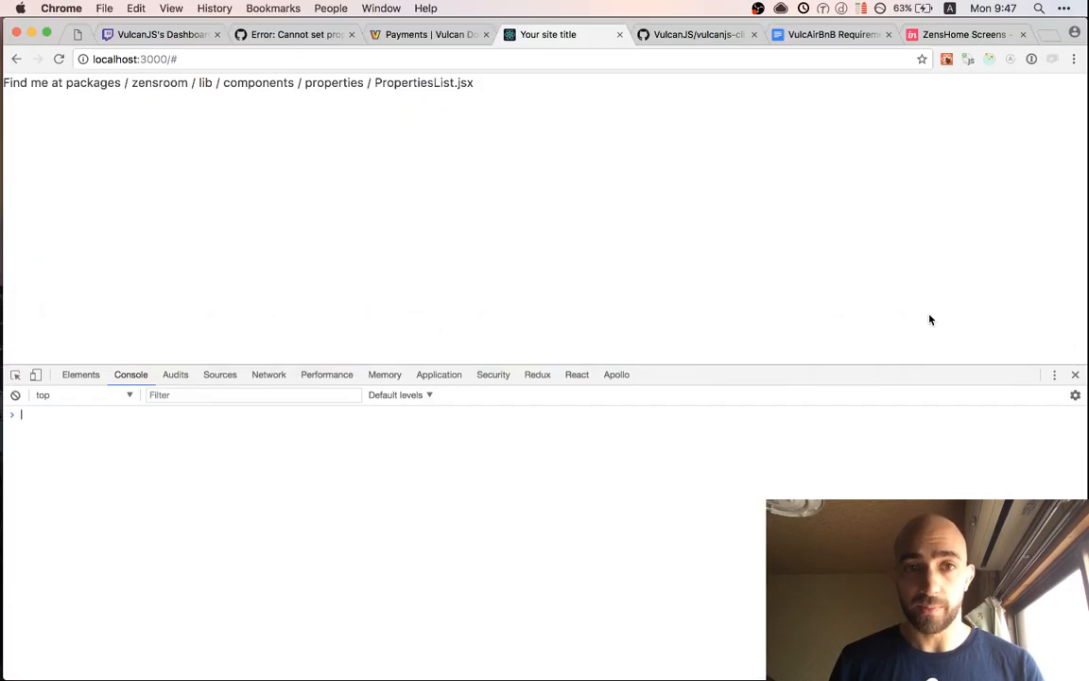
mouse_move(809, 221)
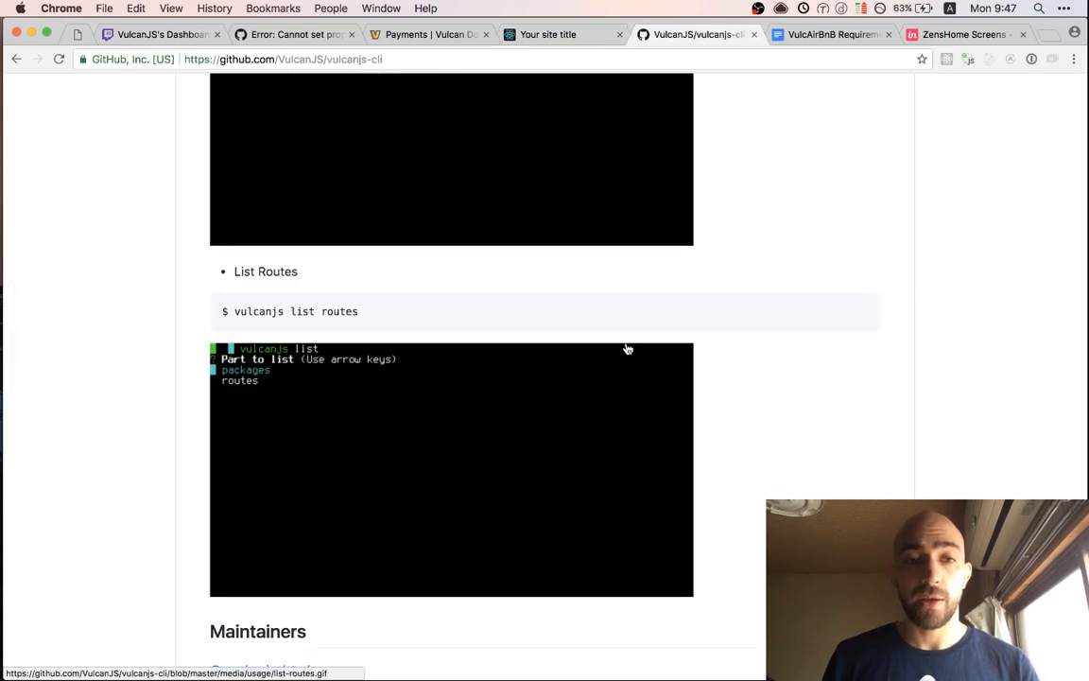
Read the vulcanjs-cli README to its end, then return to Sublime Text
scroll(down, 3)
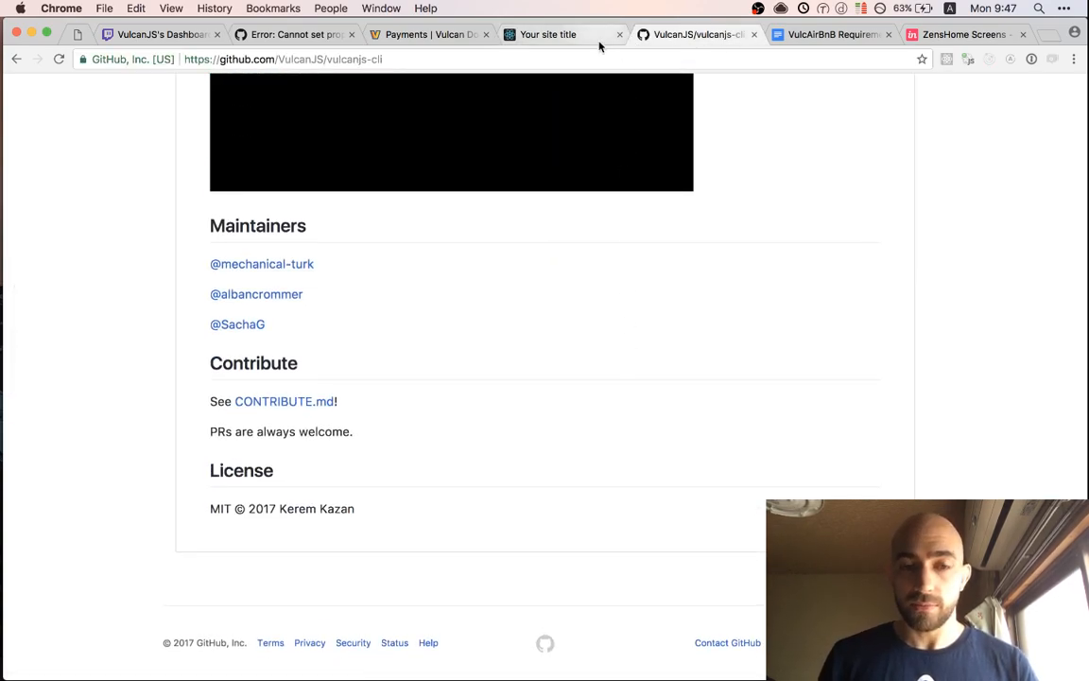
key(cmd+tab)
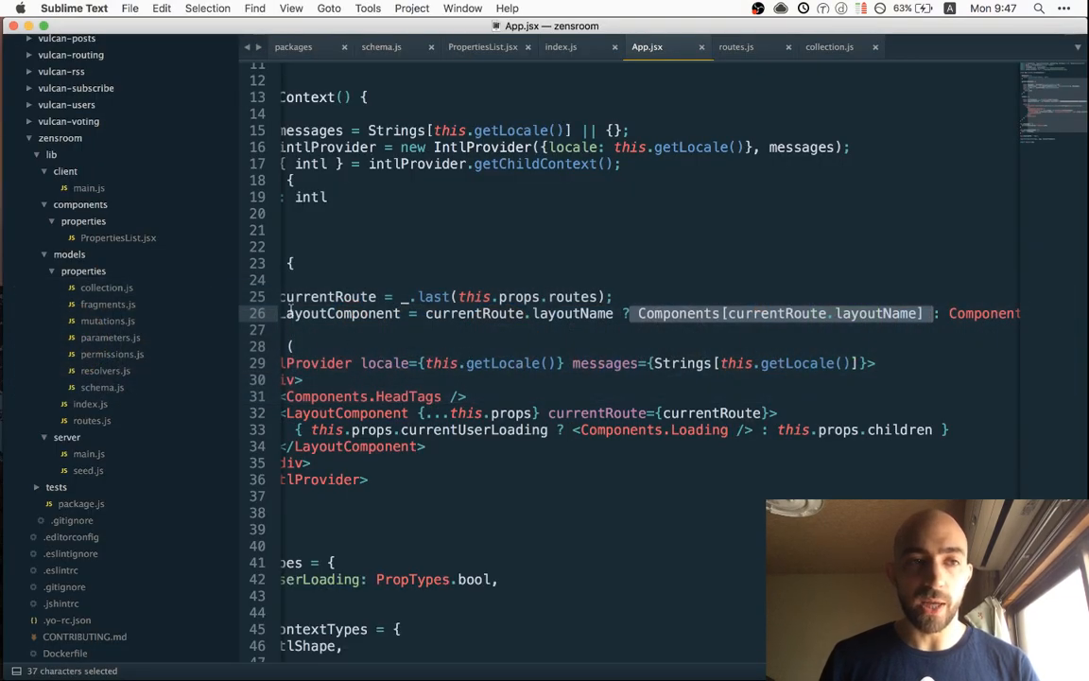
Expand example-movies/lib/components and the zenroom components/properties folder in the project tree
scroll(down, 3)
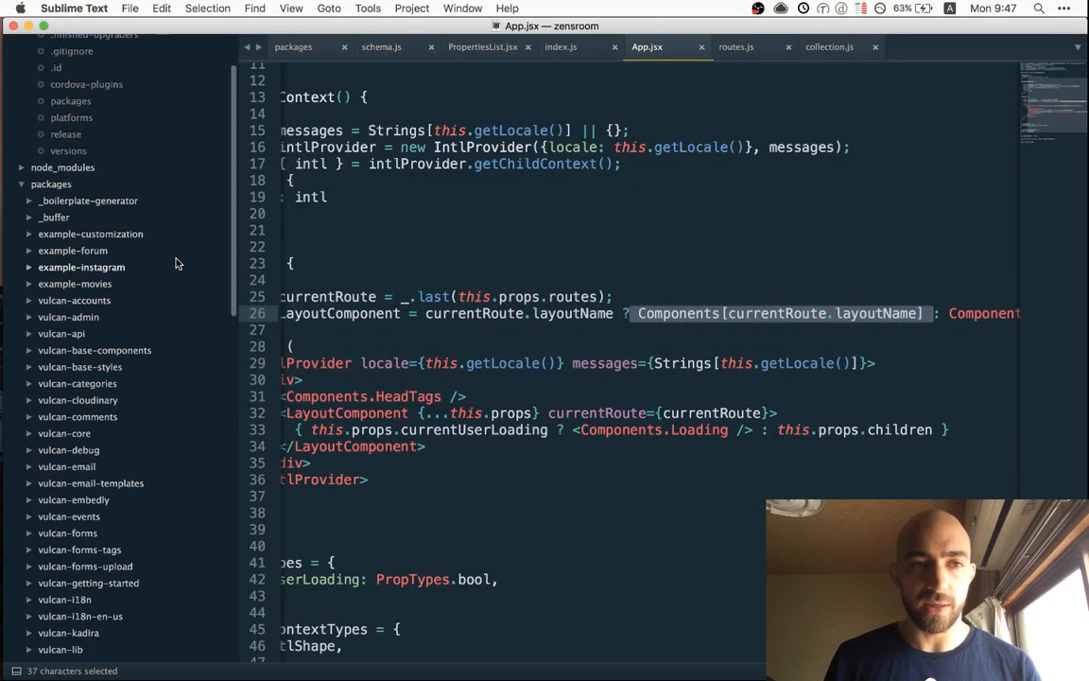
click(75, 284)
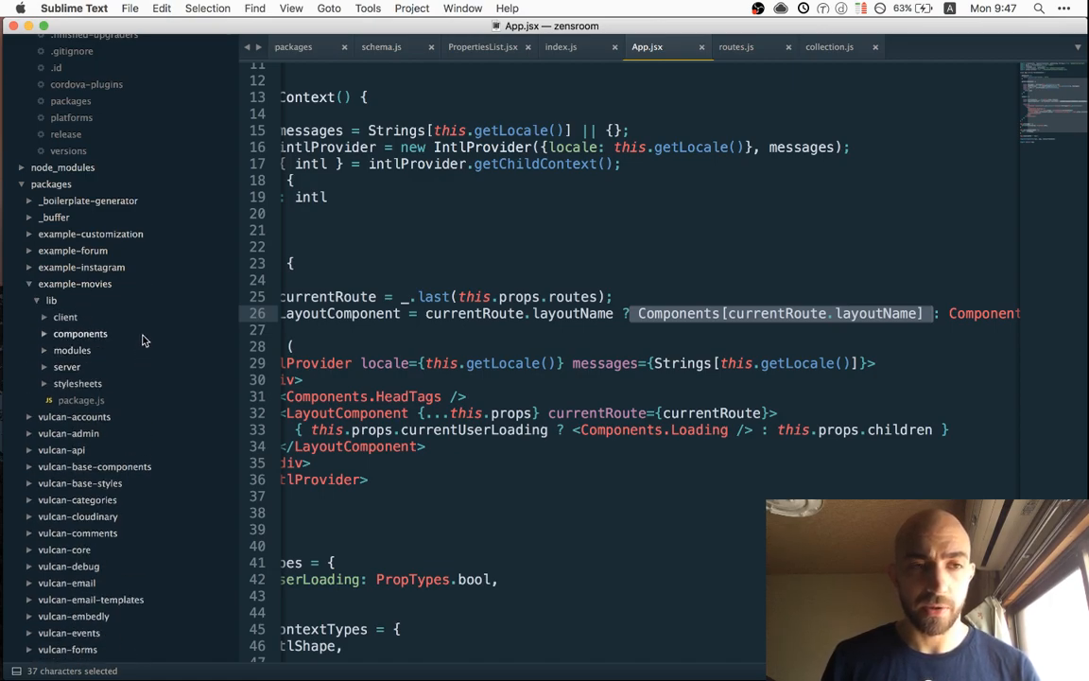
click(79, 333)
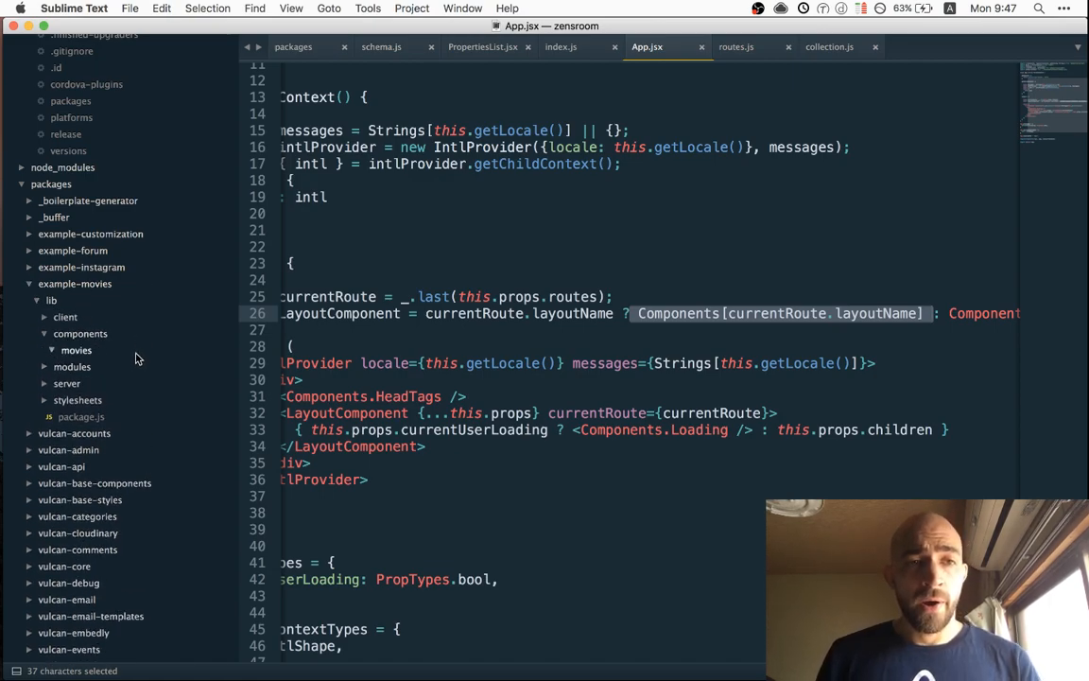
click(75, 350)
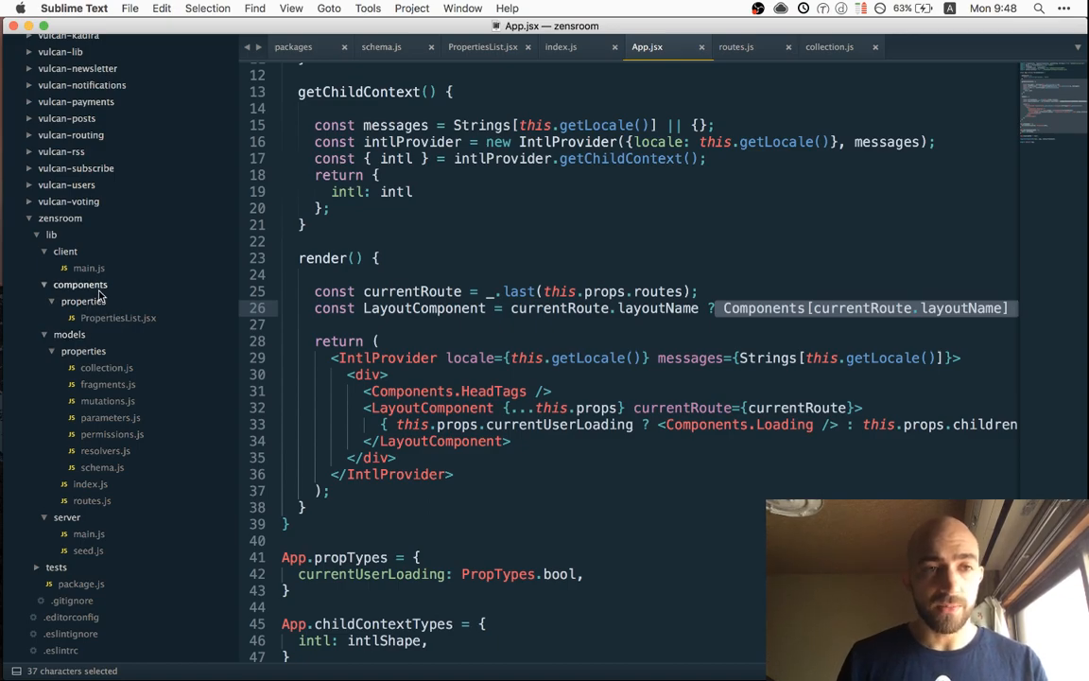
click(44, 284)
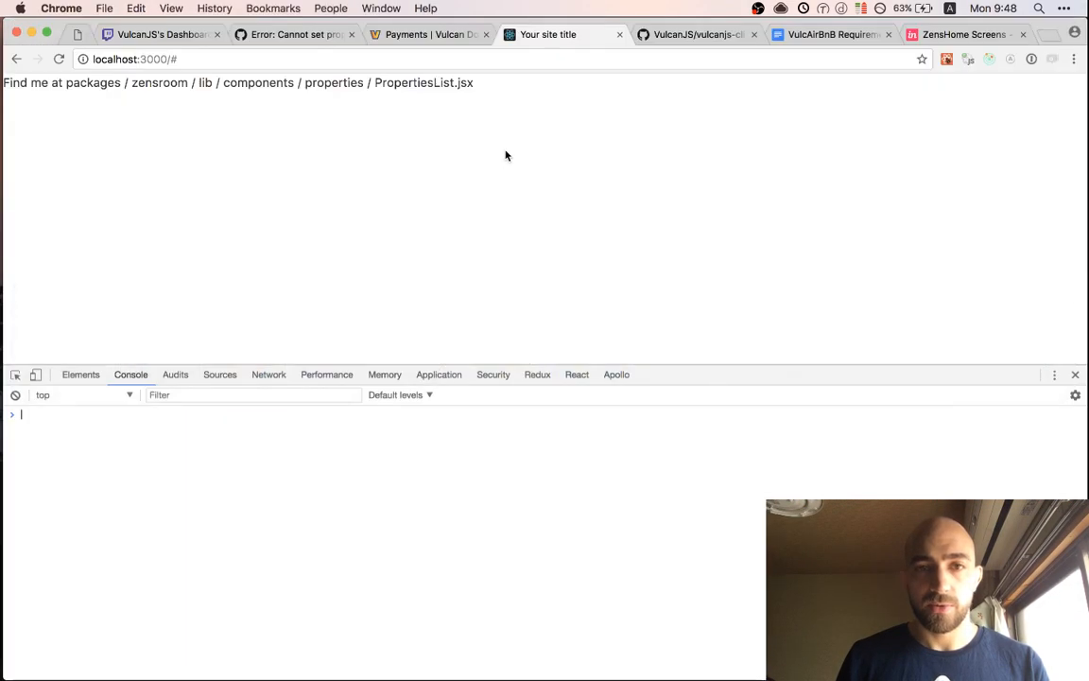
Switch to the VulcAirBnB Requirements doc and scroll through the property field list
click(830, 34)
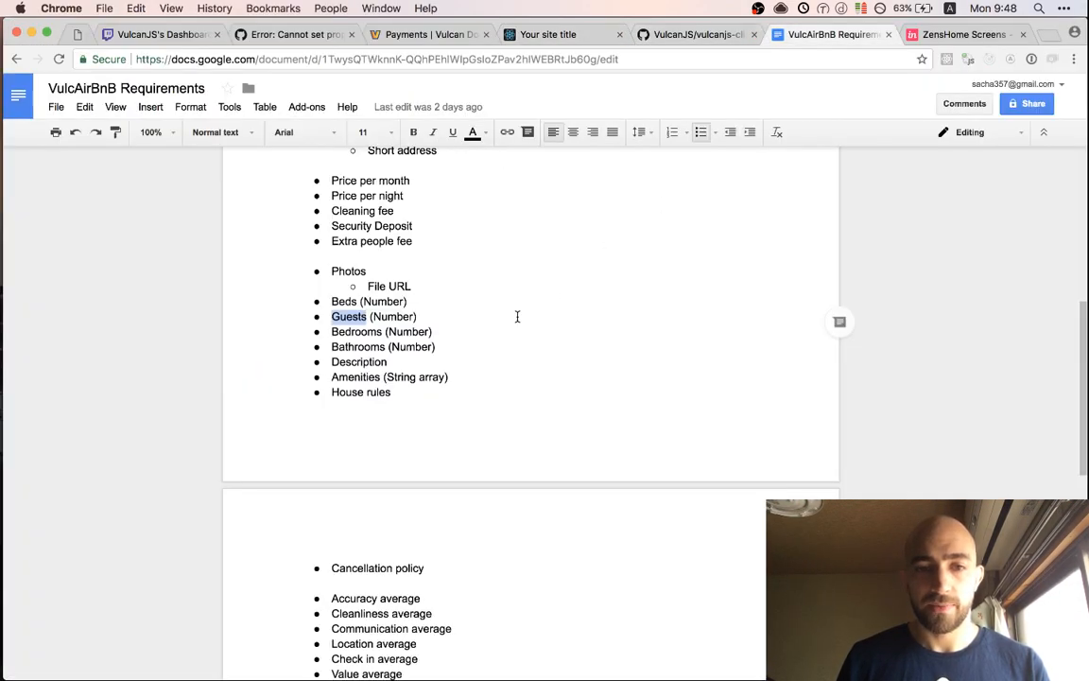
scroll(down, 3)
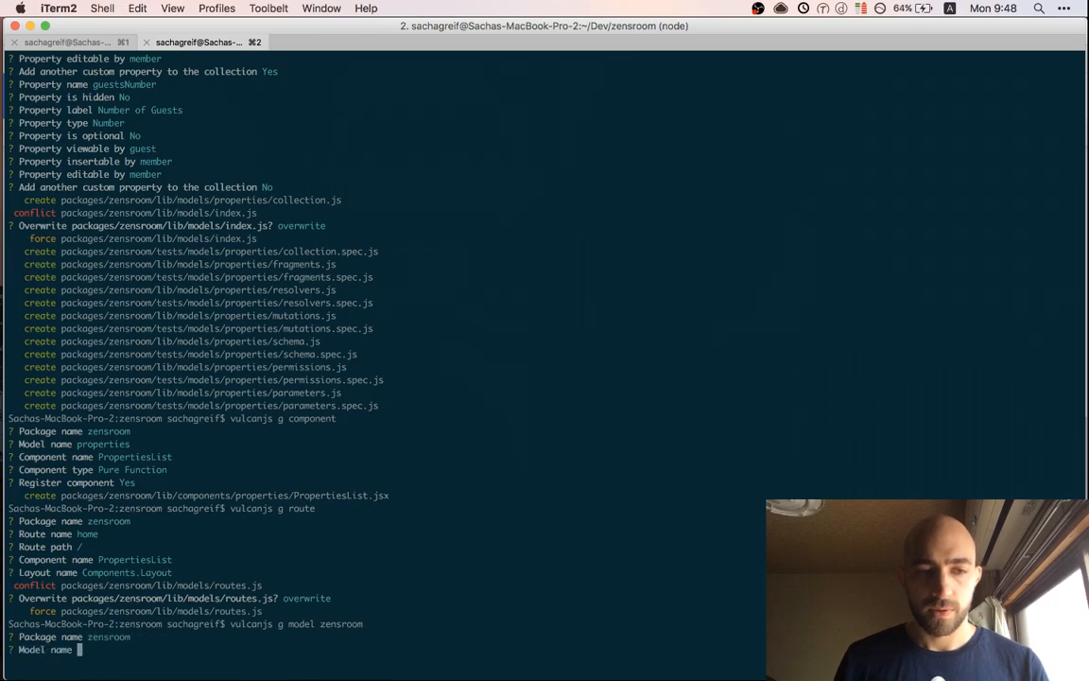
Name the new zenroom model 'reviews' and add a 'comment' property of type String
text(reviews)
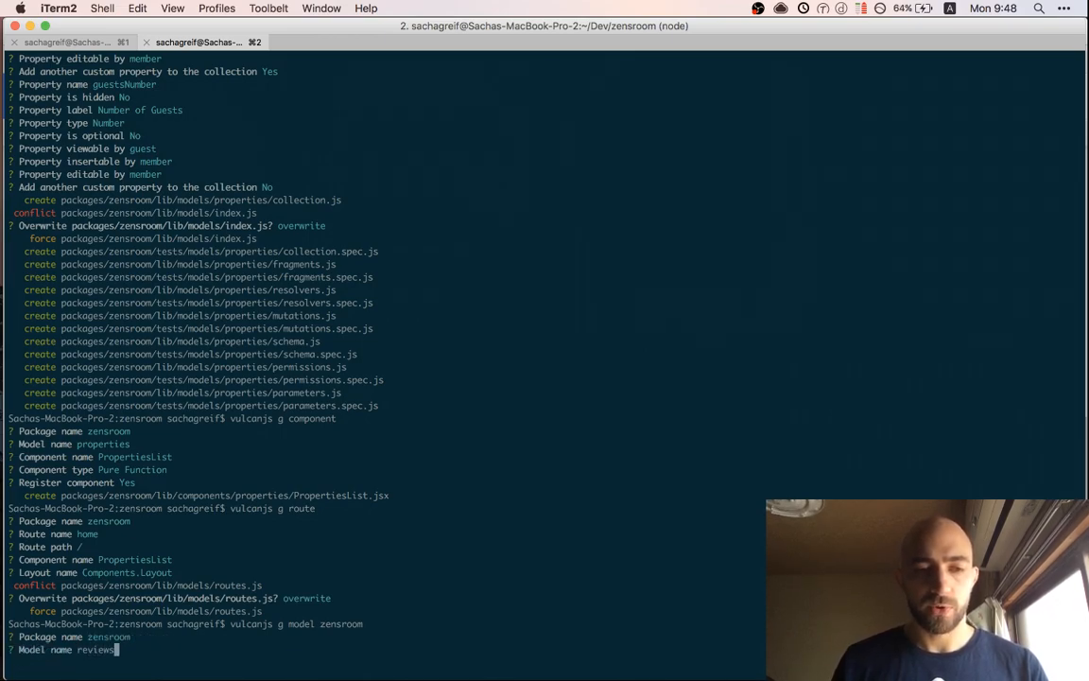
key(enter)
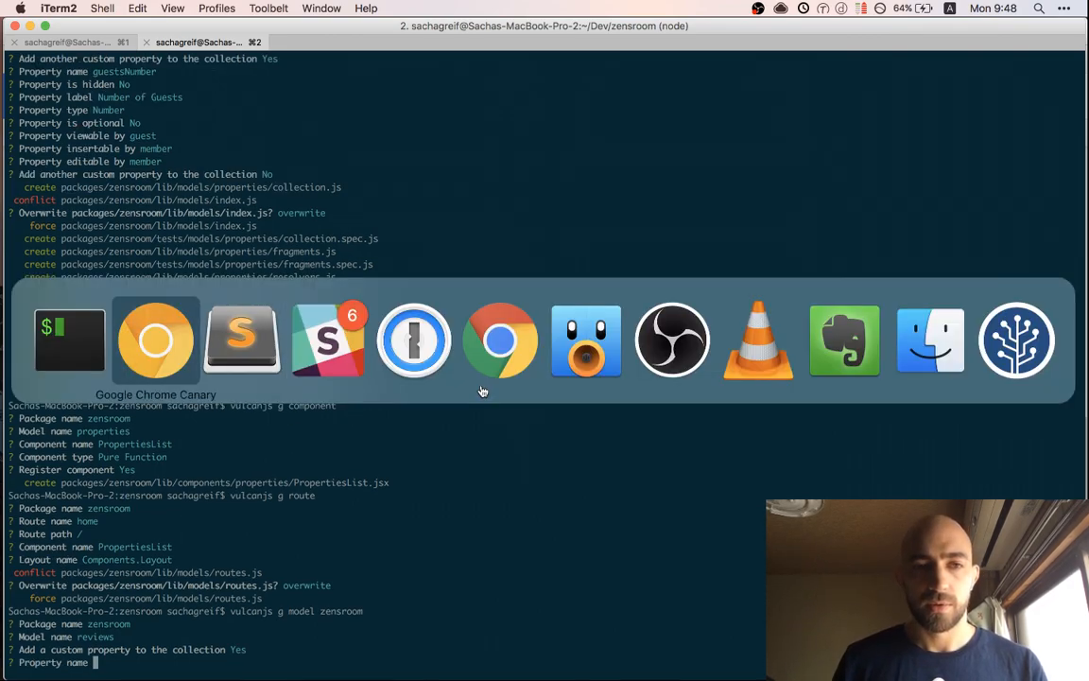
click(499, 340)
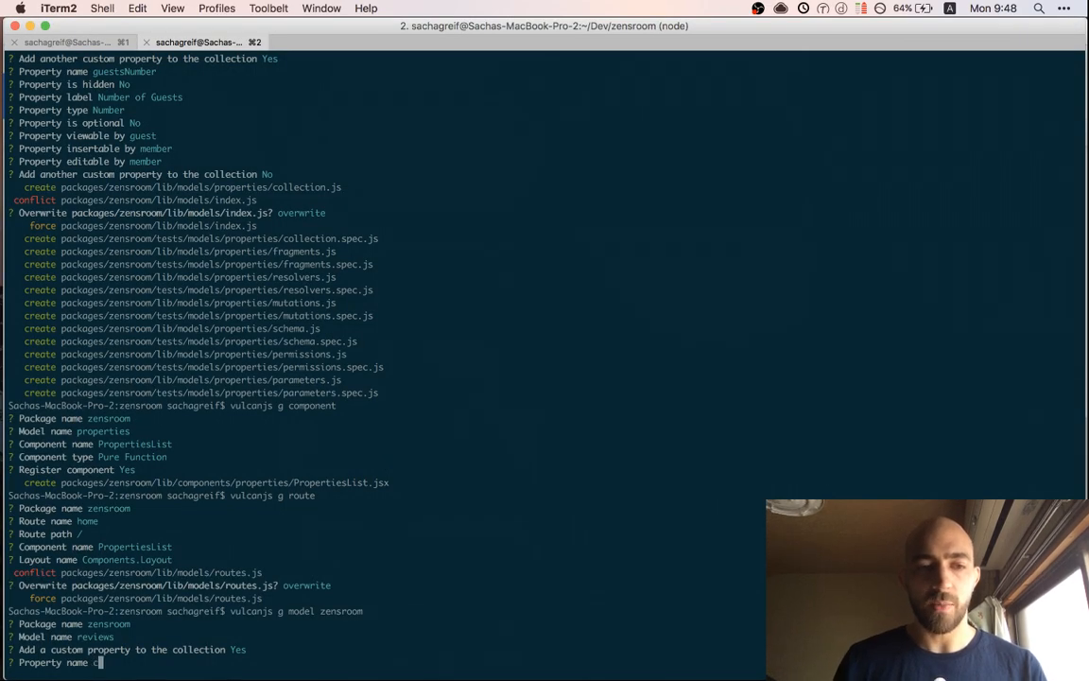
text(comment)
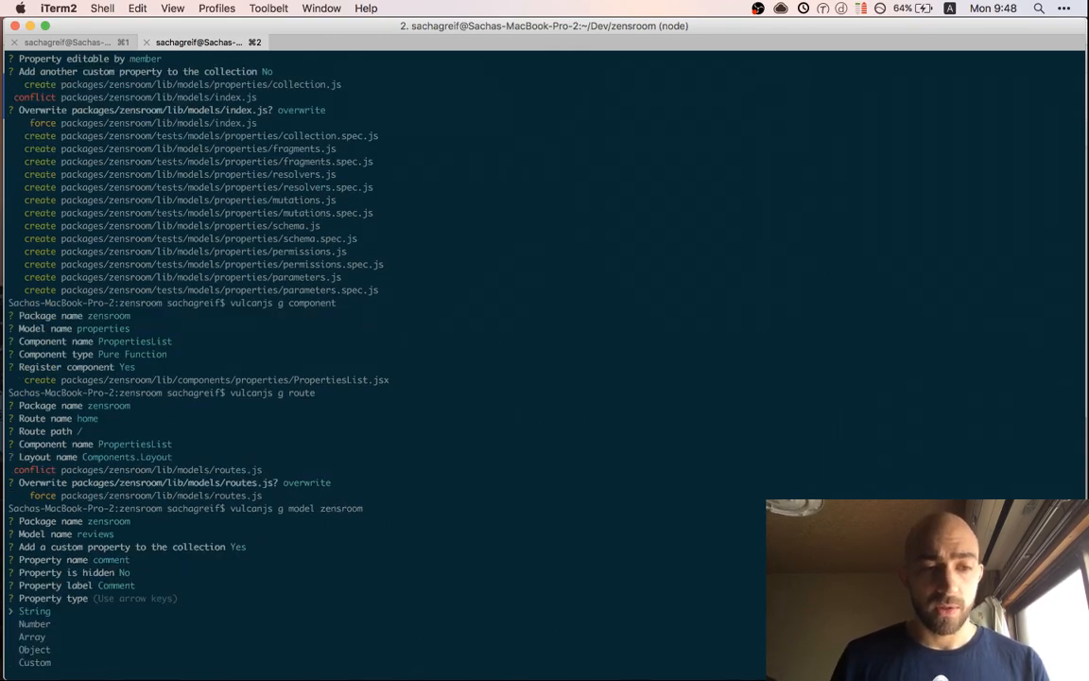
key(enter)
text(vulcanjs g model zensroom)
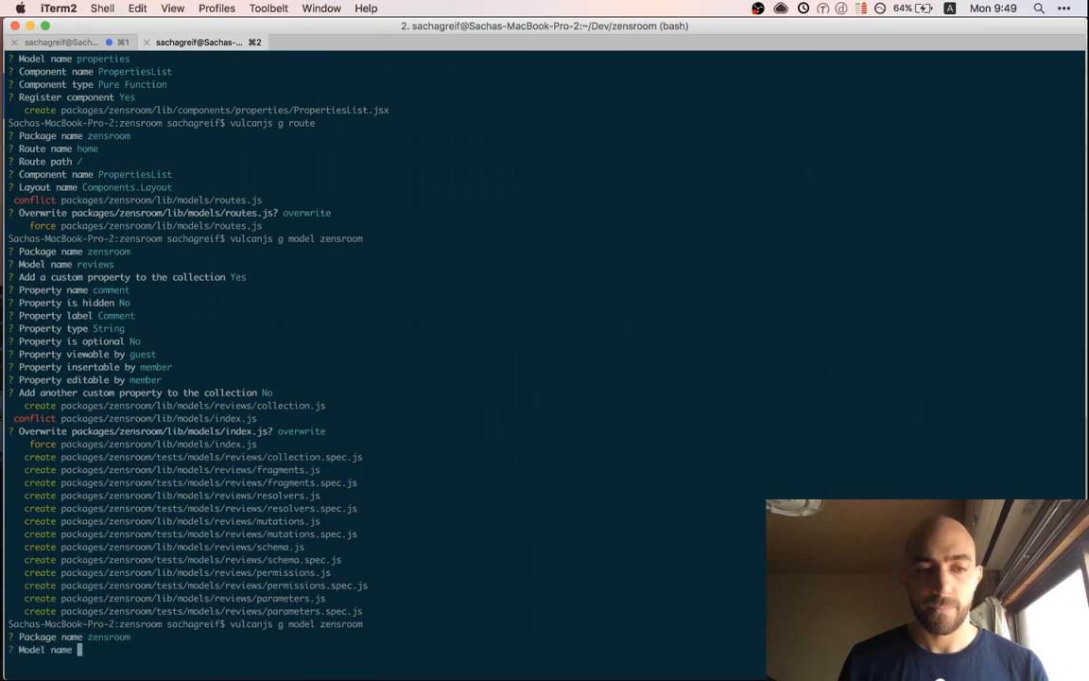
Name the model 'bookings' and add a checkInAt Custom property labelled 'Check In Date', editable by members
text(bookings)
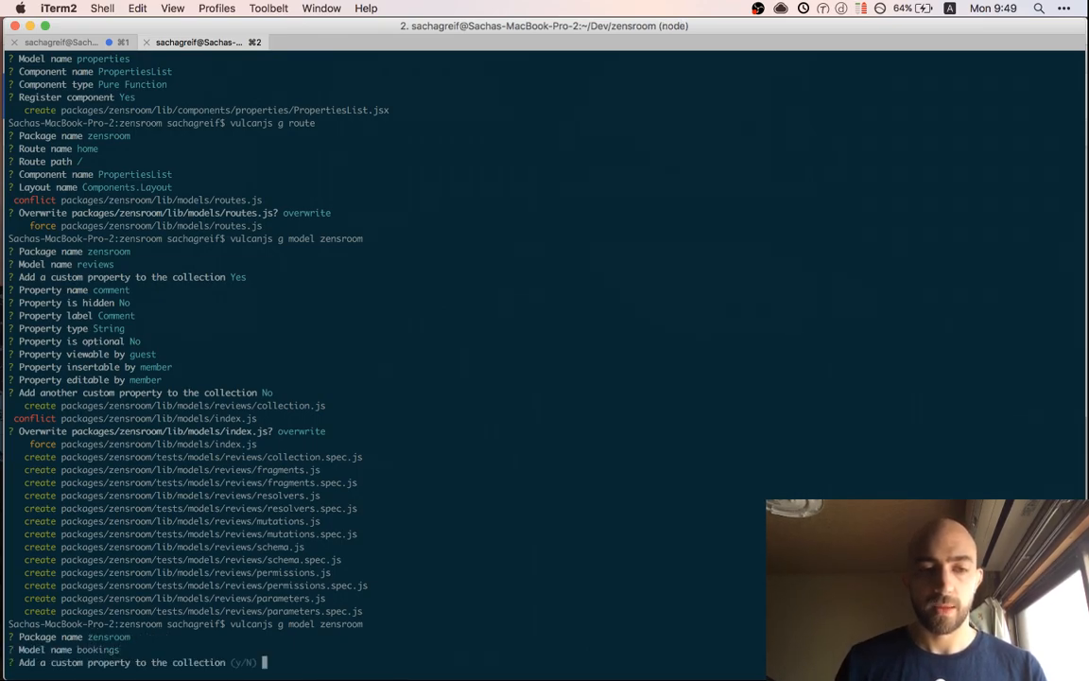
text(Yes)
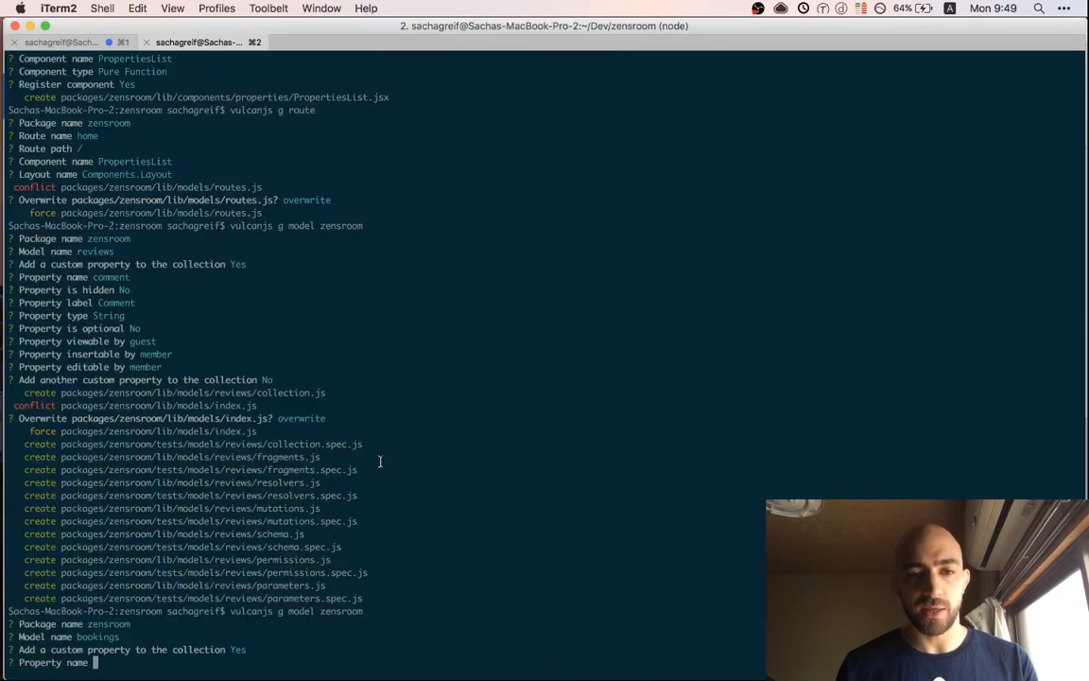
text(checkInAt)
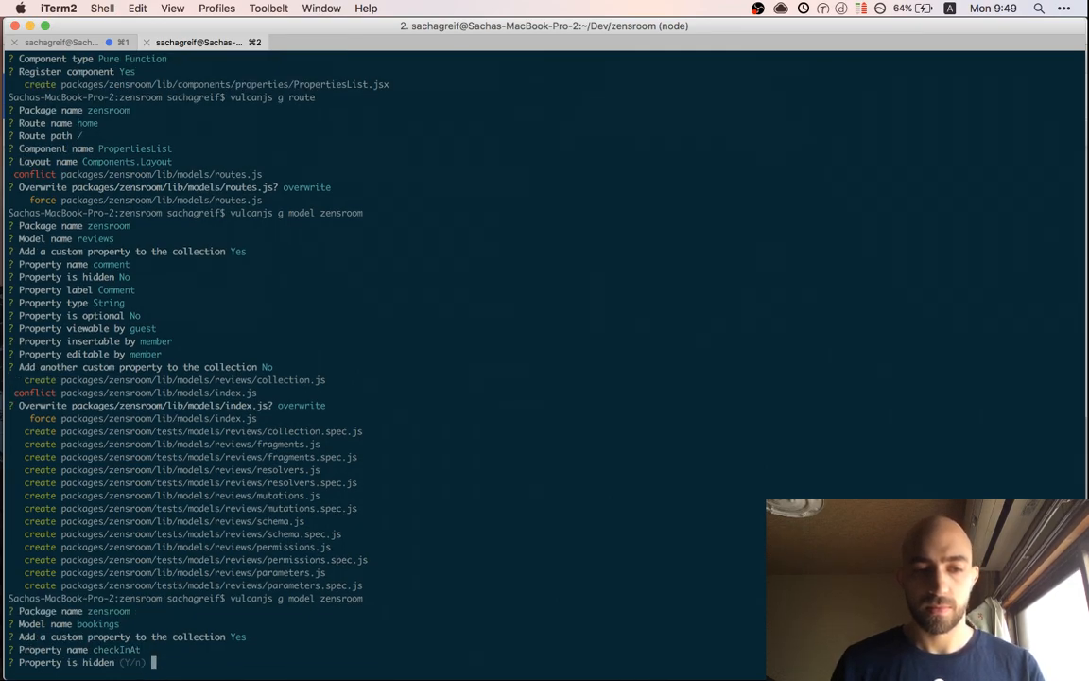
text(No)
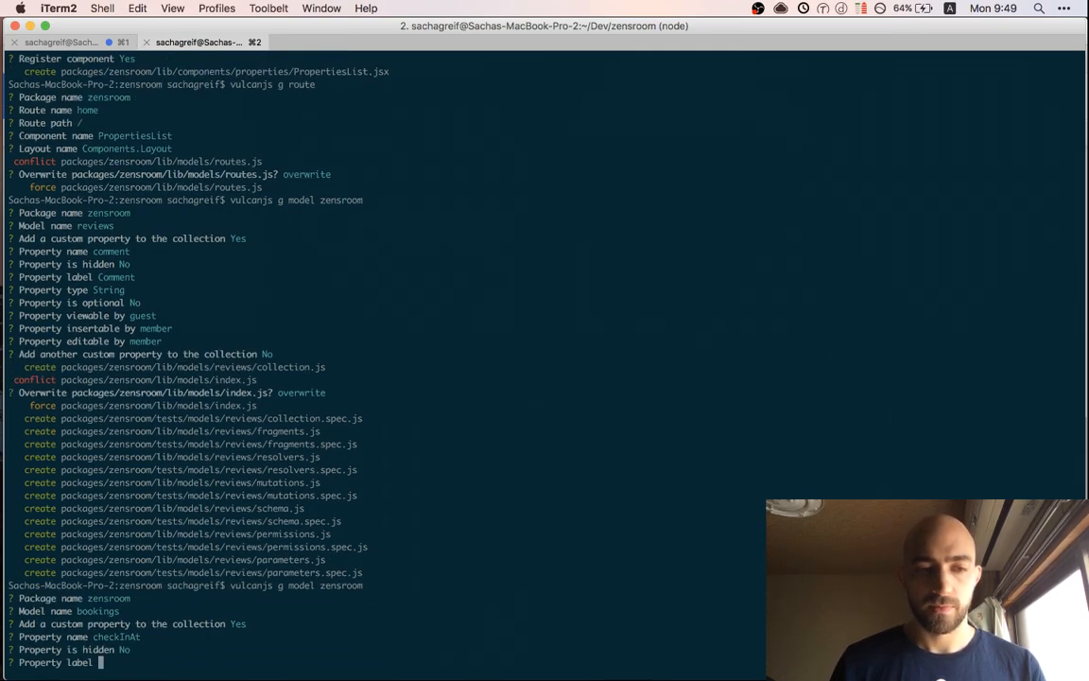
text(Check In Date)
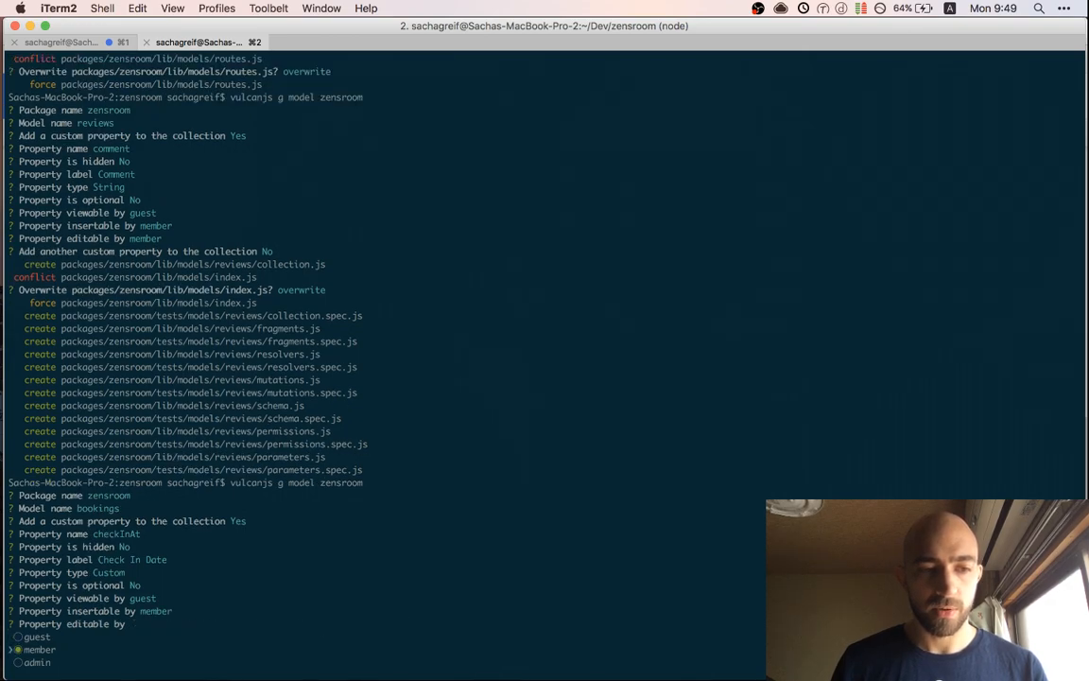
key(enter)
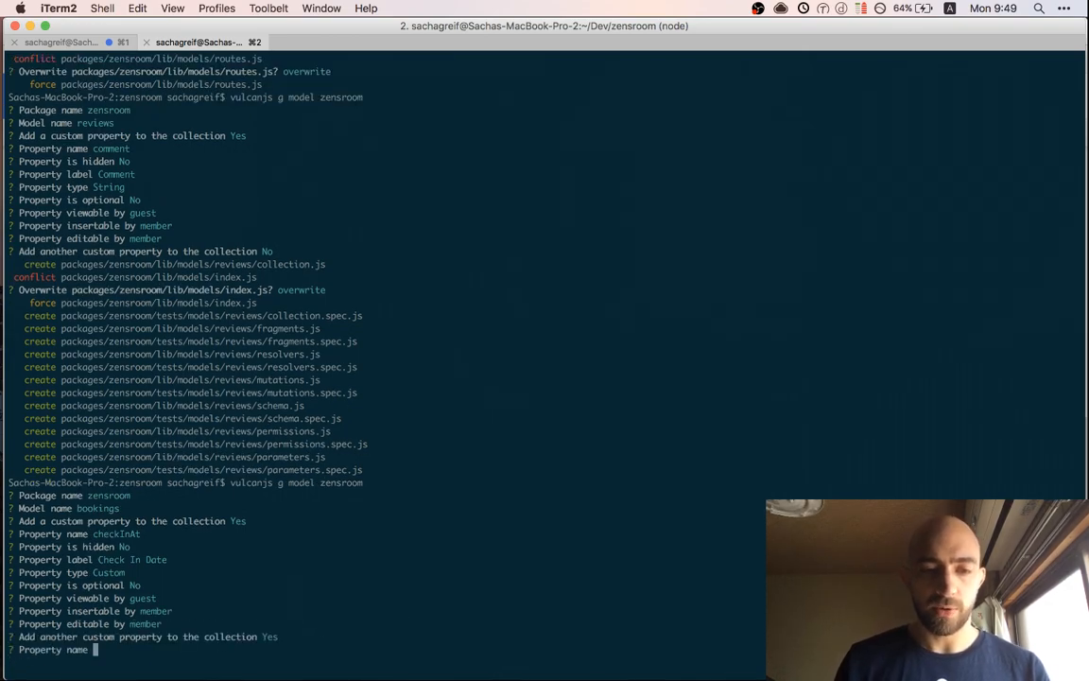
Add a visible checkOutAt property labelled 'Check Out Date' to the bookings model
text(checkOutAt)
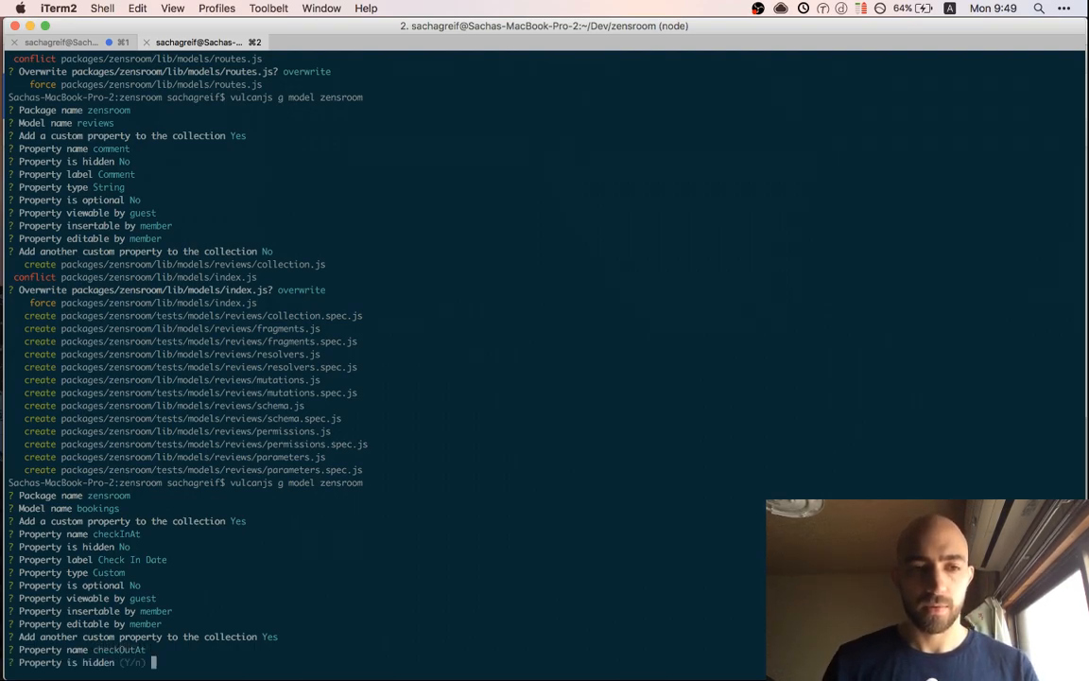
key(enter)
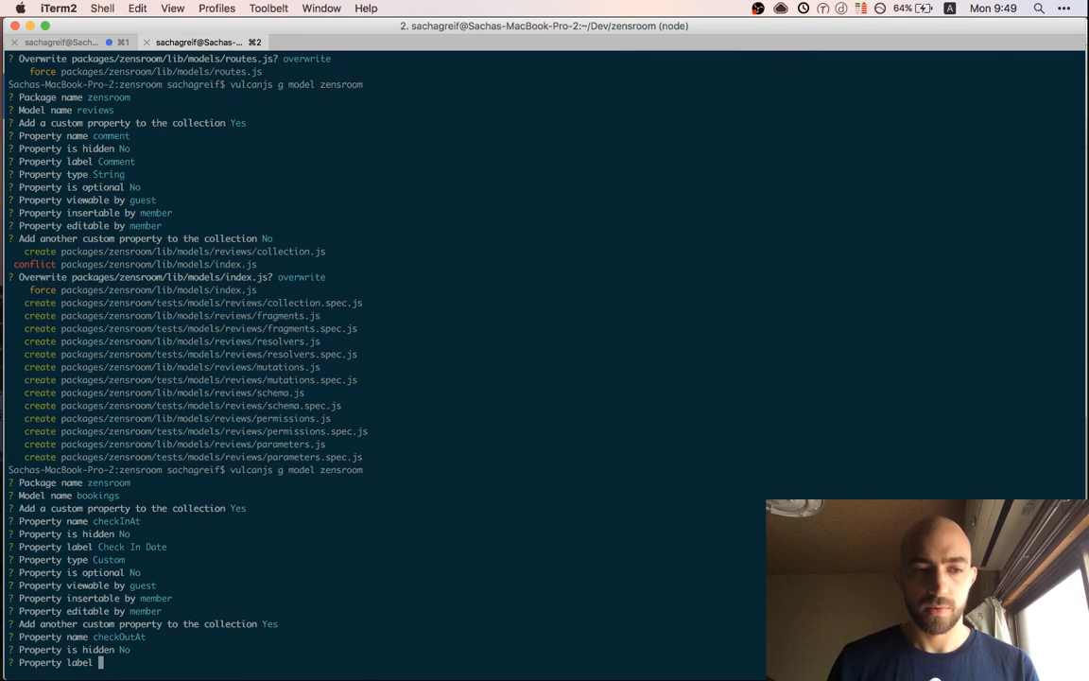
text(Check Out D)
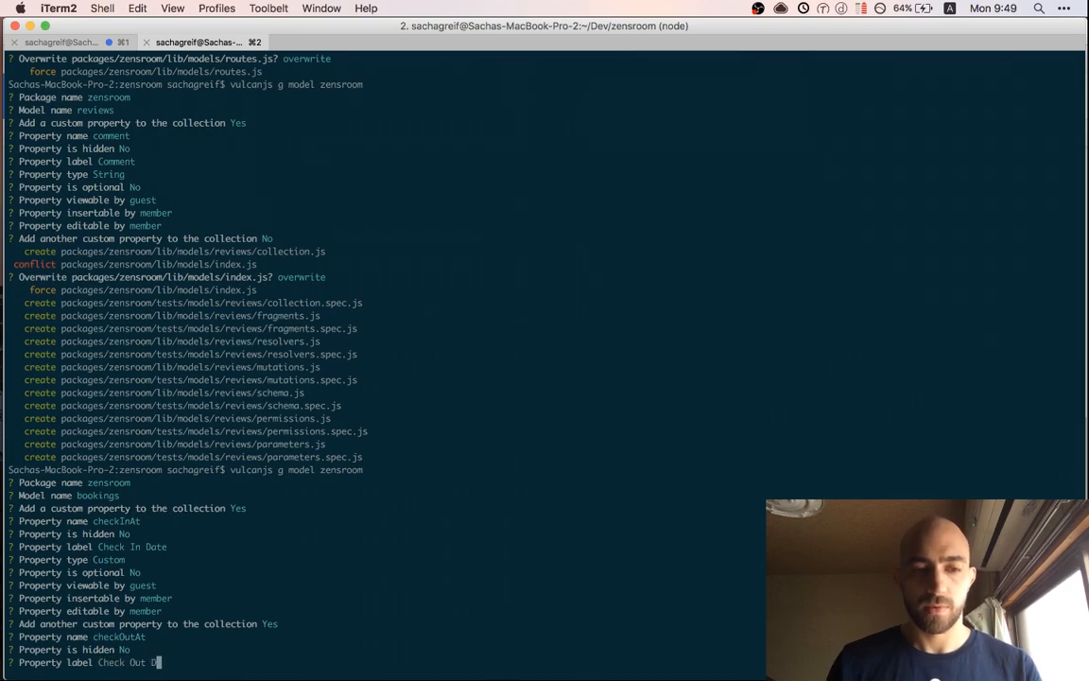
key(enter)
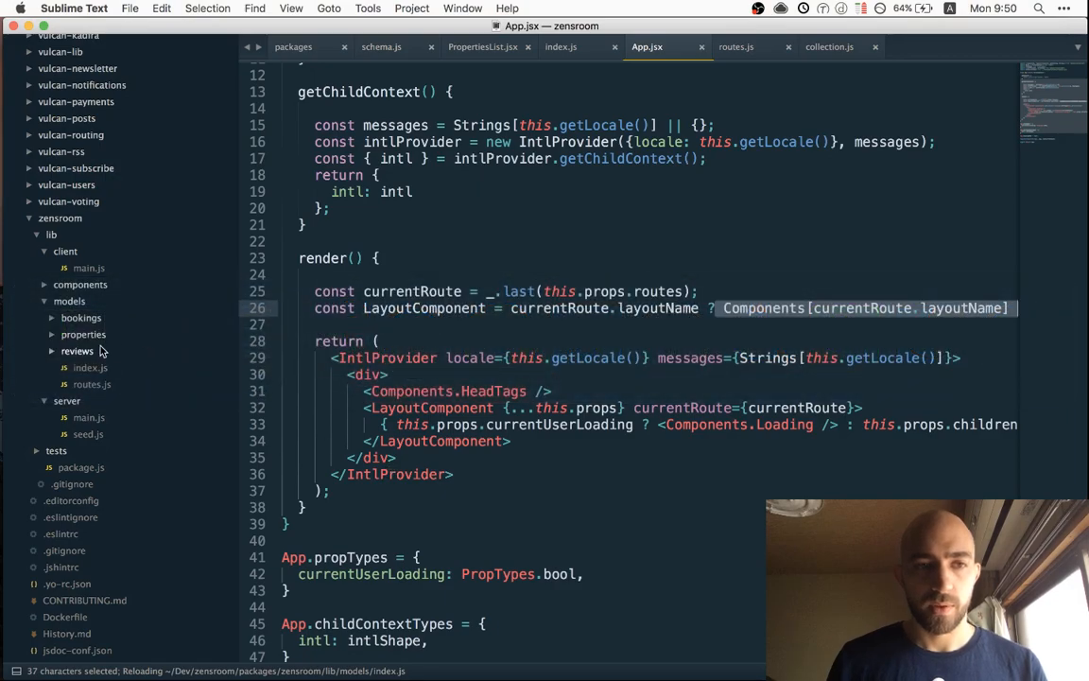
In properties/schema.js, add 'guests' to the name field's viewableBy array
click(53, 318)
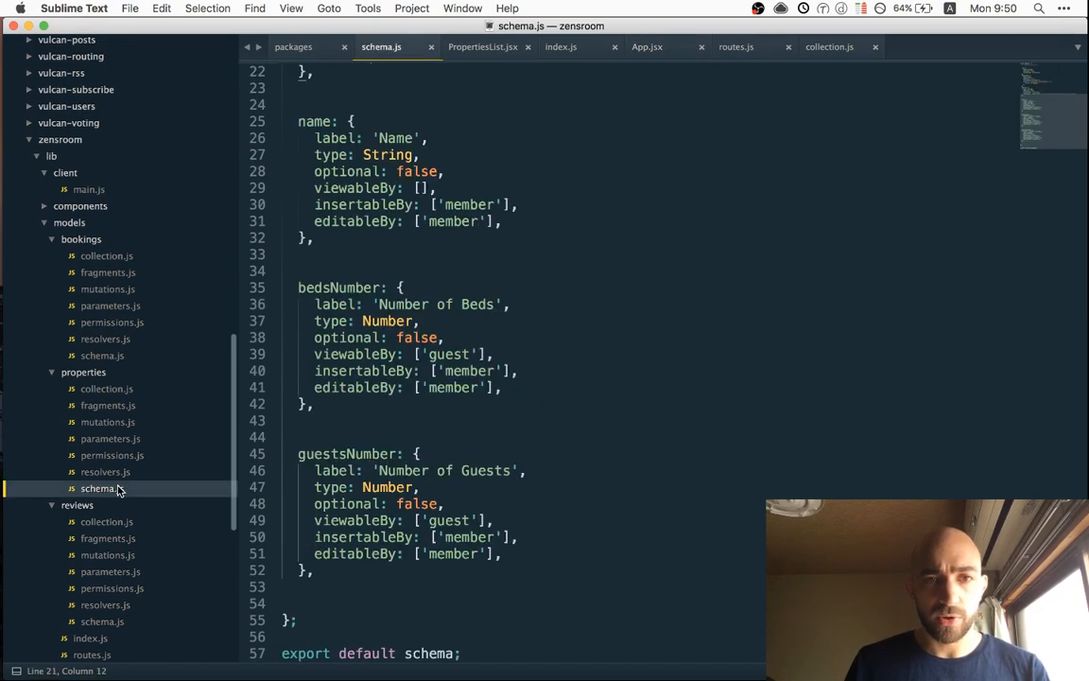
scroll(up, 3)
text(')
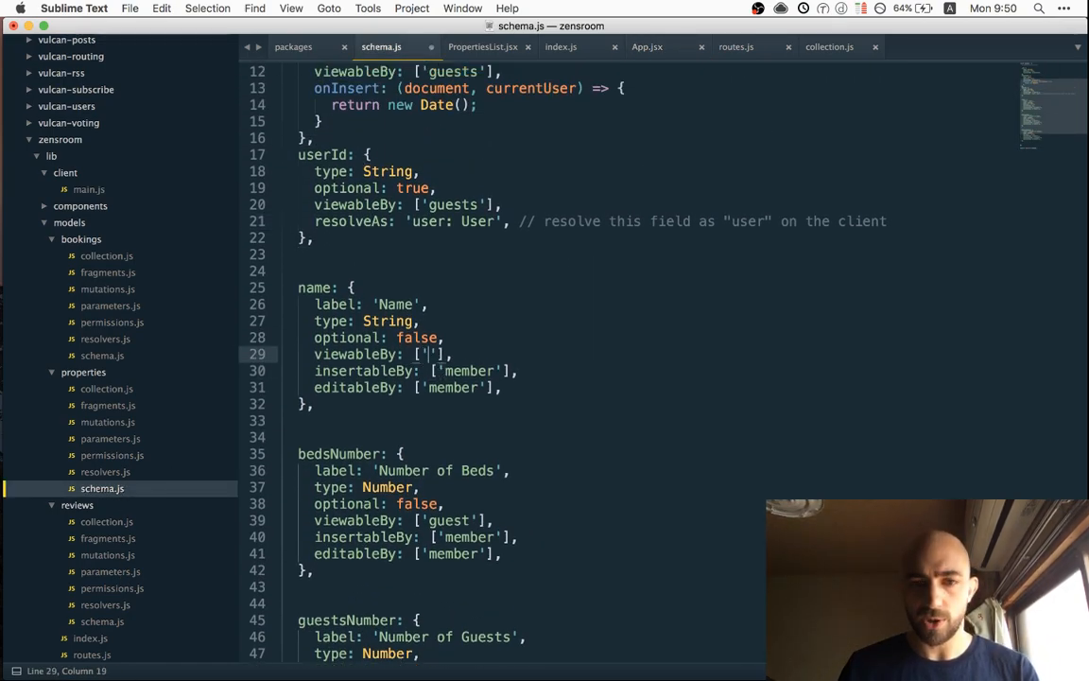
text(guests)
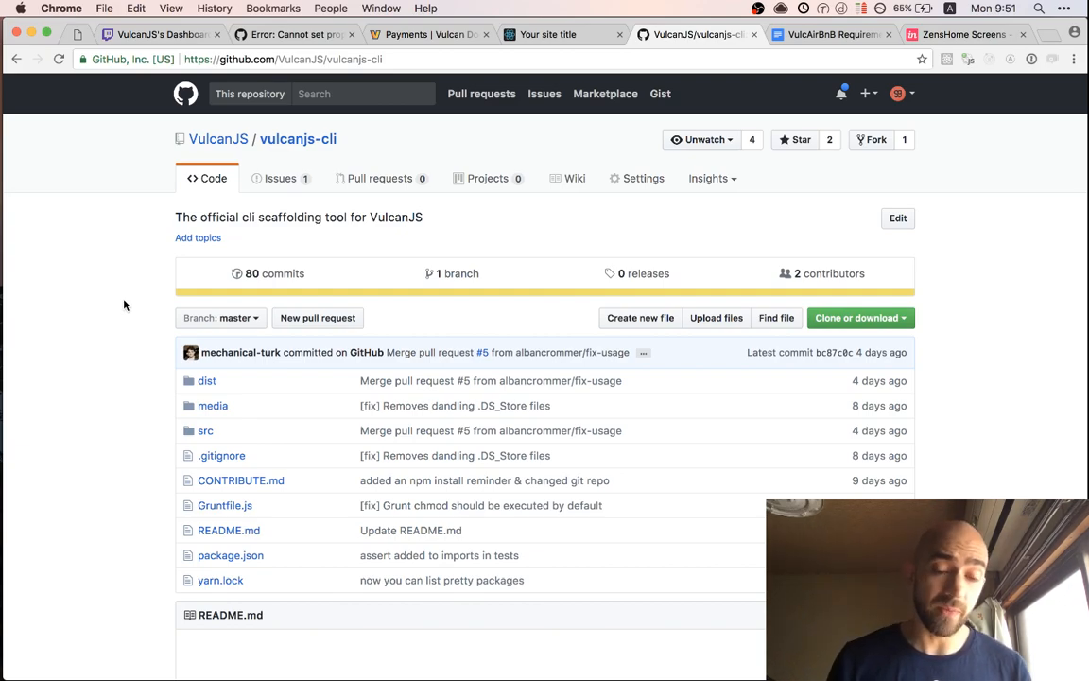
mouse_move(113, 455)
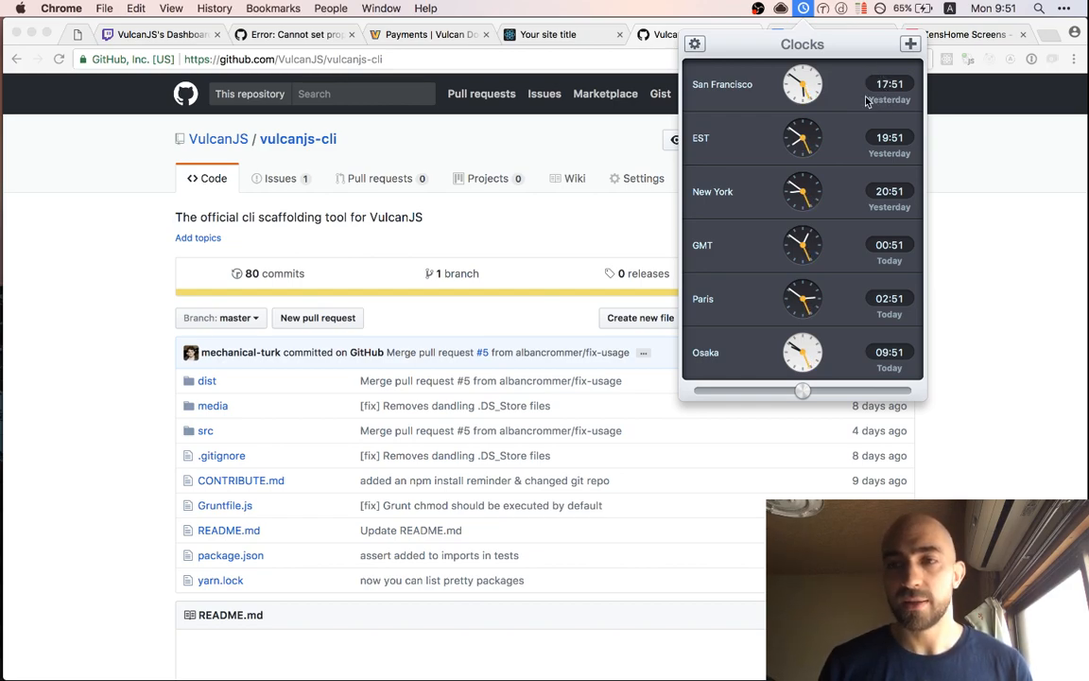
mouse_move(881, 198)
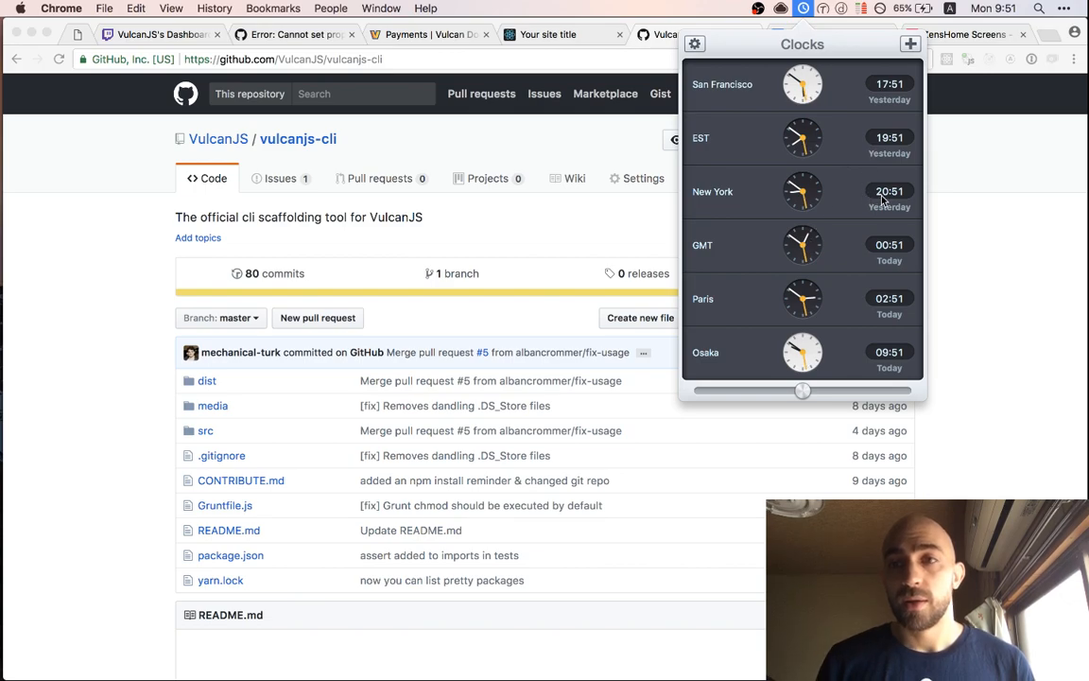